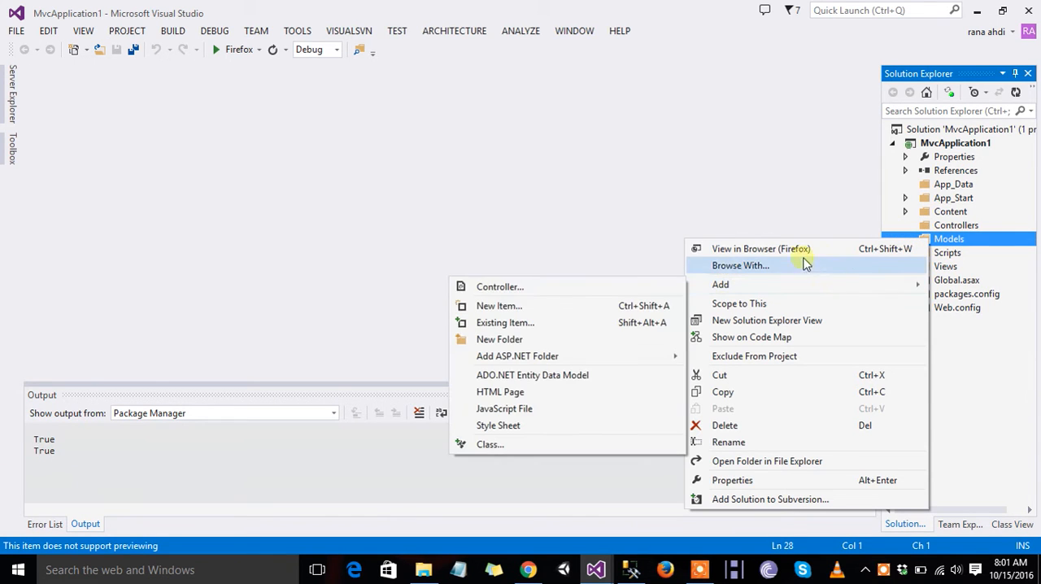
Start a Model1 entity data model from a new SQL-authenticated connection to server '.' and UserLogin.
left_click(490, 444)
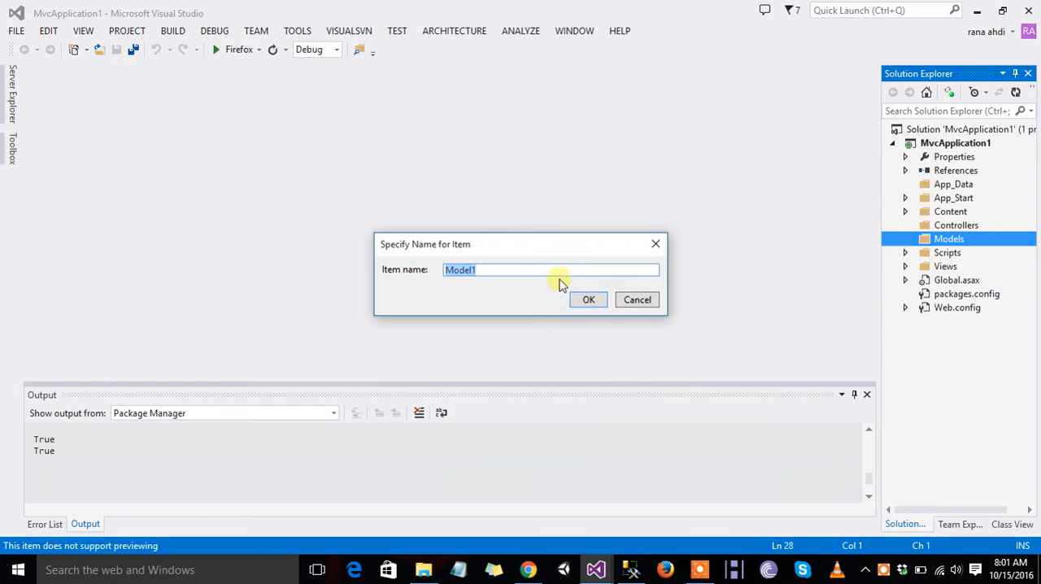
left_click(588, 300)
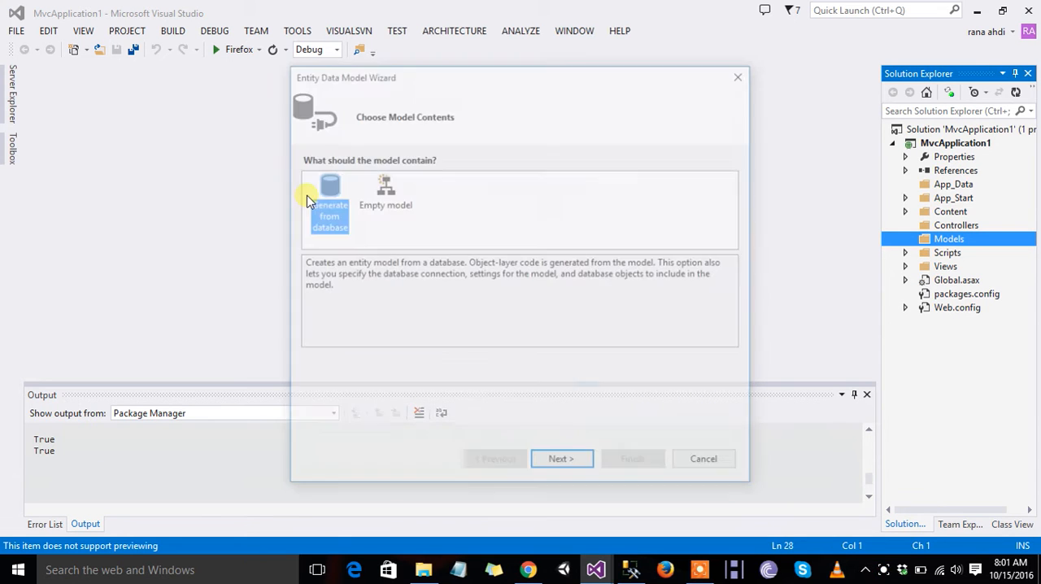
left_click(562, 458)
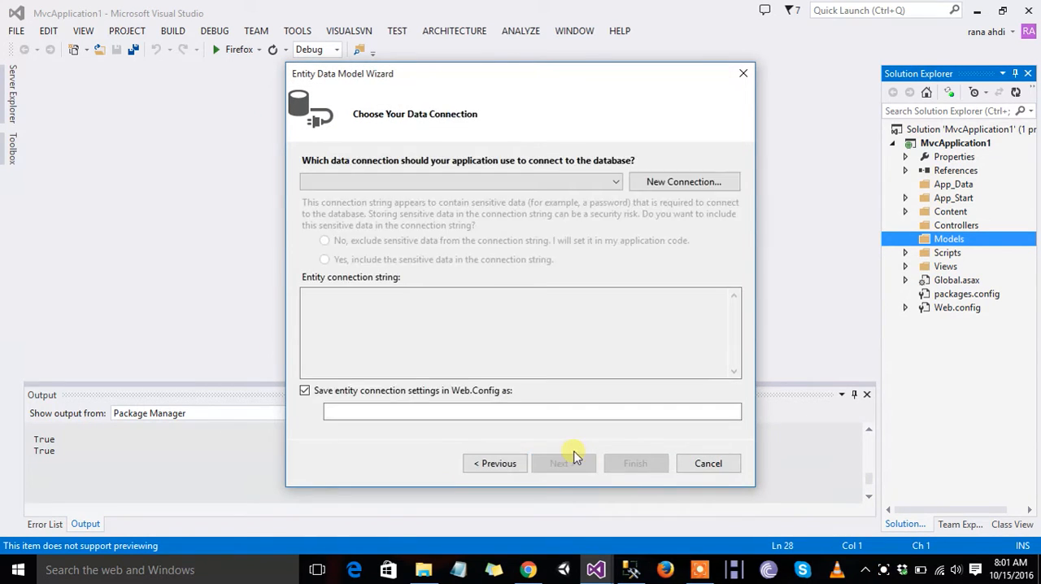
left_click(683, 182)
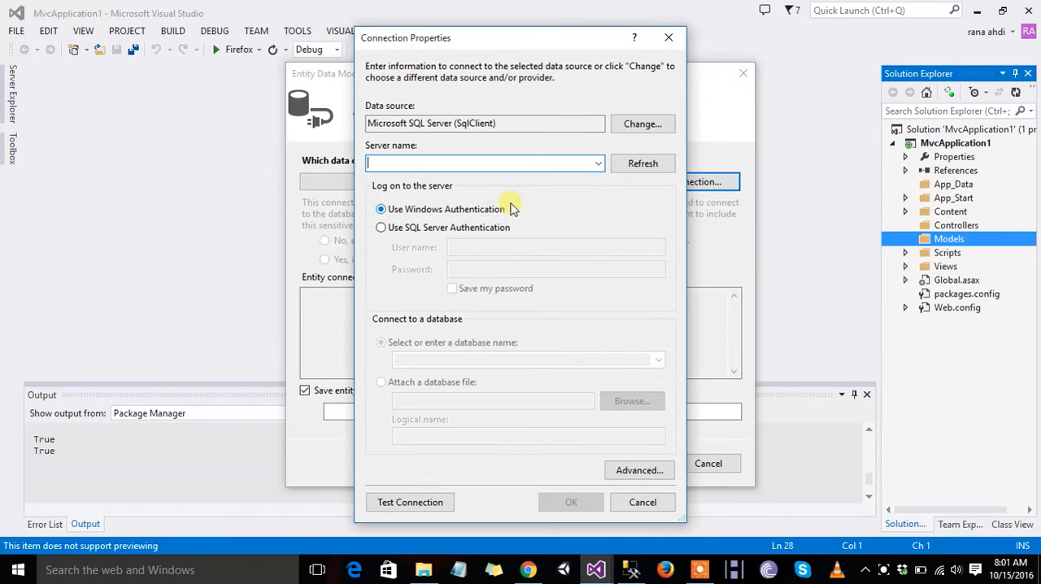
type(".")
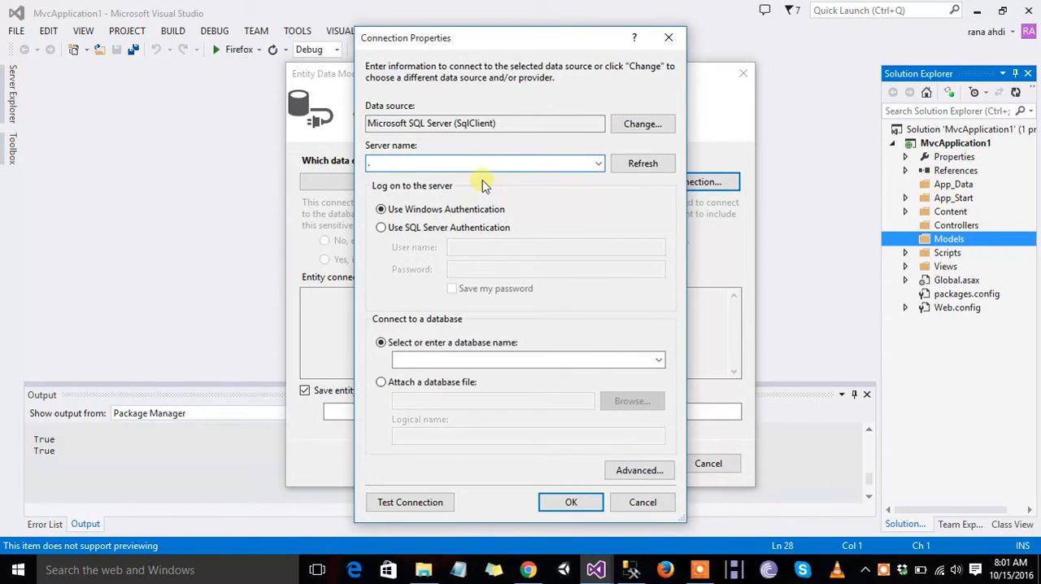
left_click(381, 227)
type("sa")
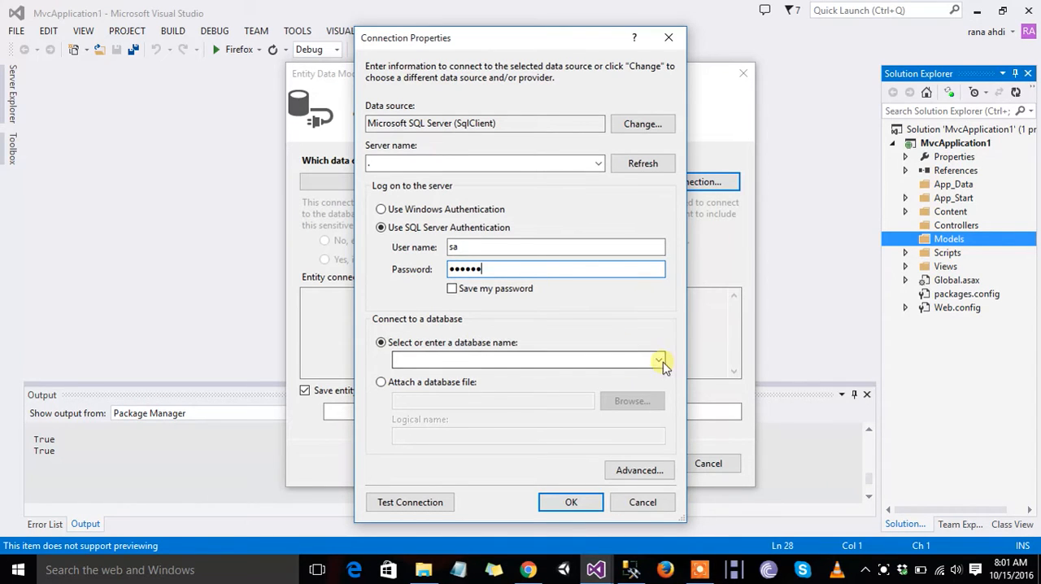
left_click(659, 360)
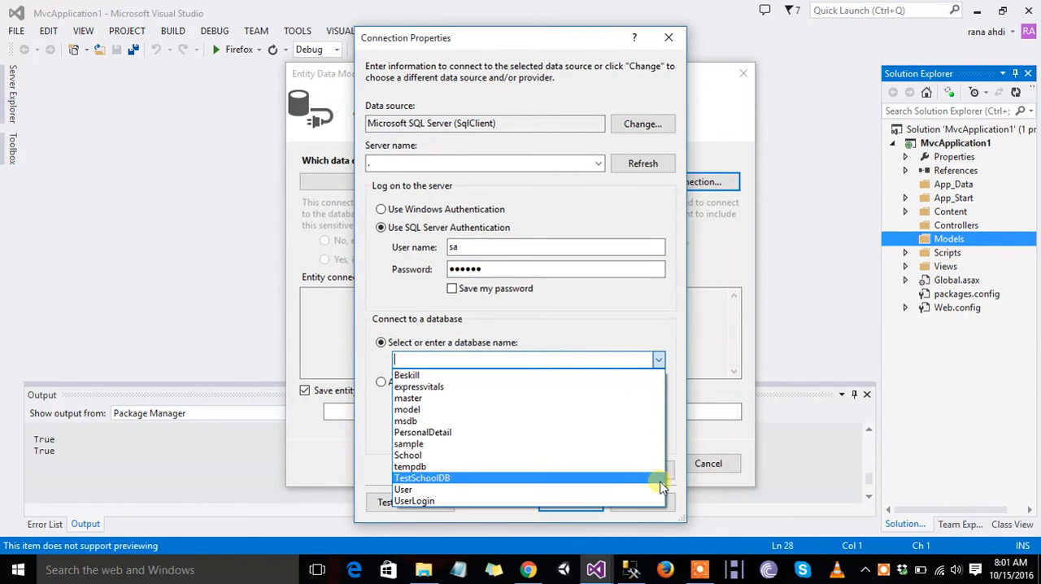
left_click(414, 500)
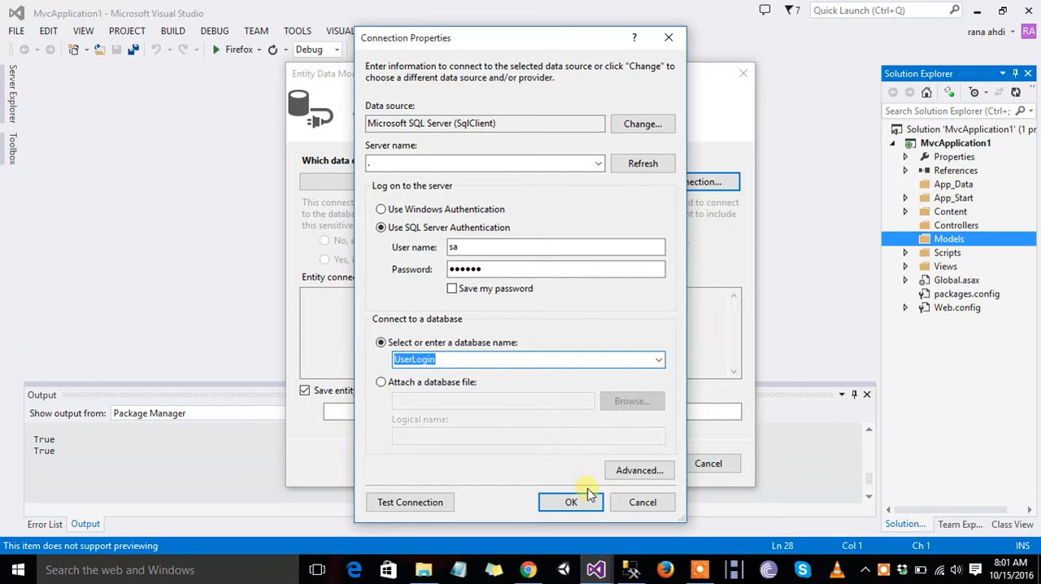
left_click(571, 502)
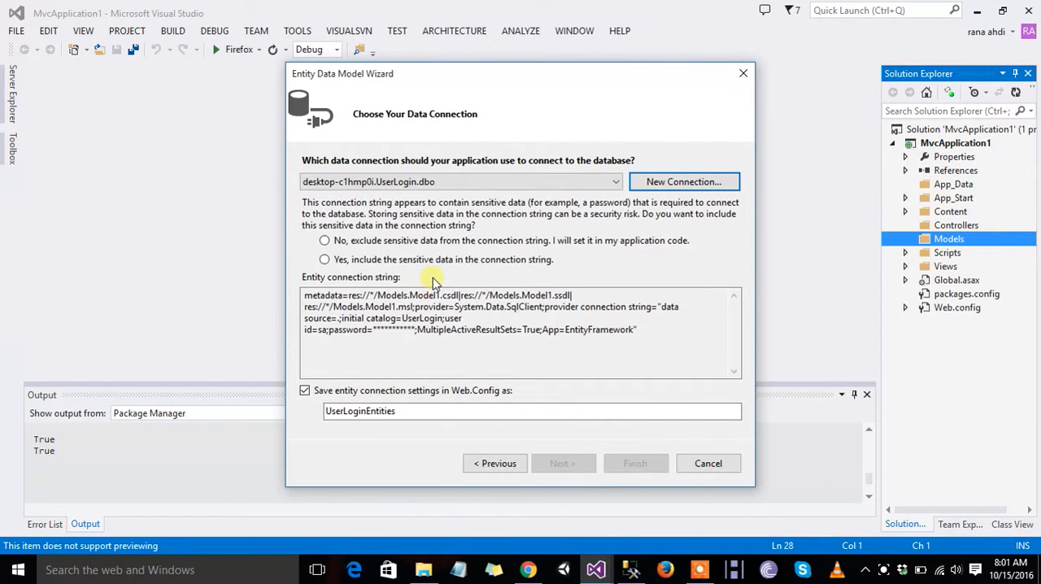
Accept Entity Framework 5.0, include all database tables, and finish generating the model.
left_click(563, 463)
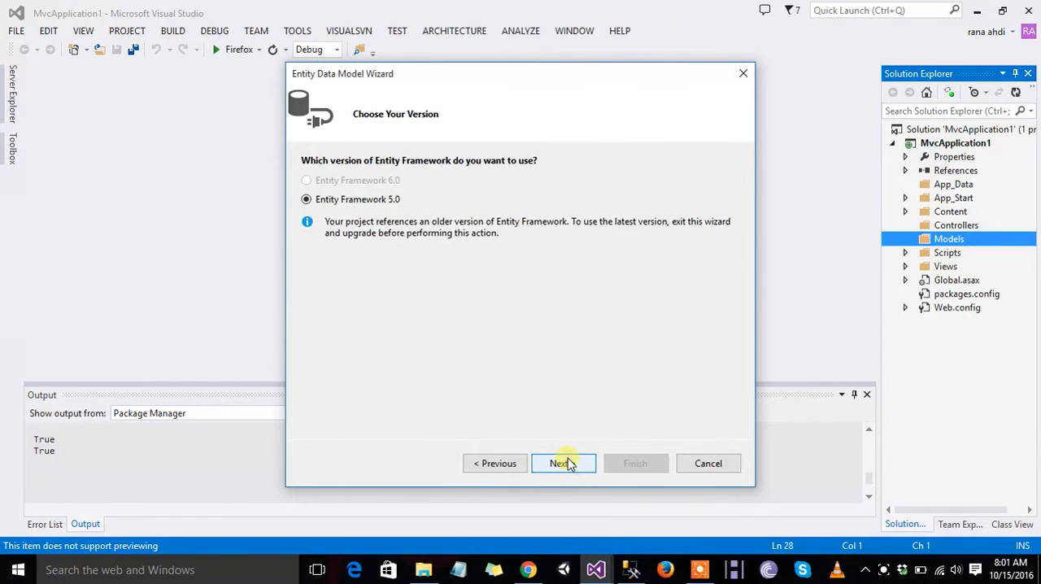
left_click(563, 463)
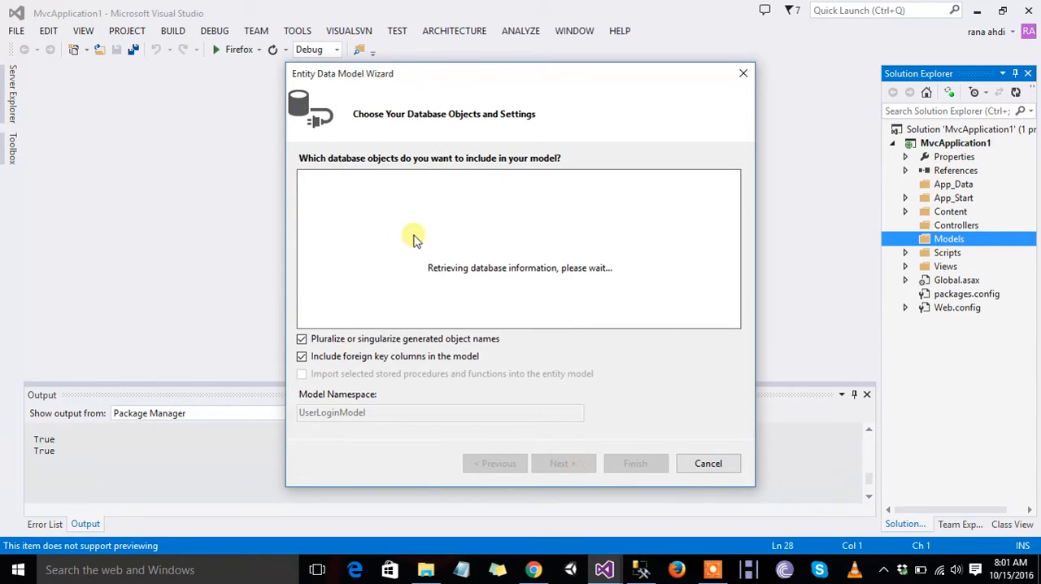
mouse_move(305, 189)
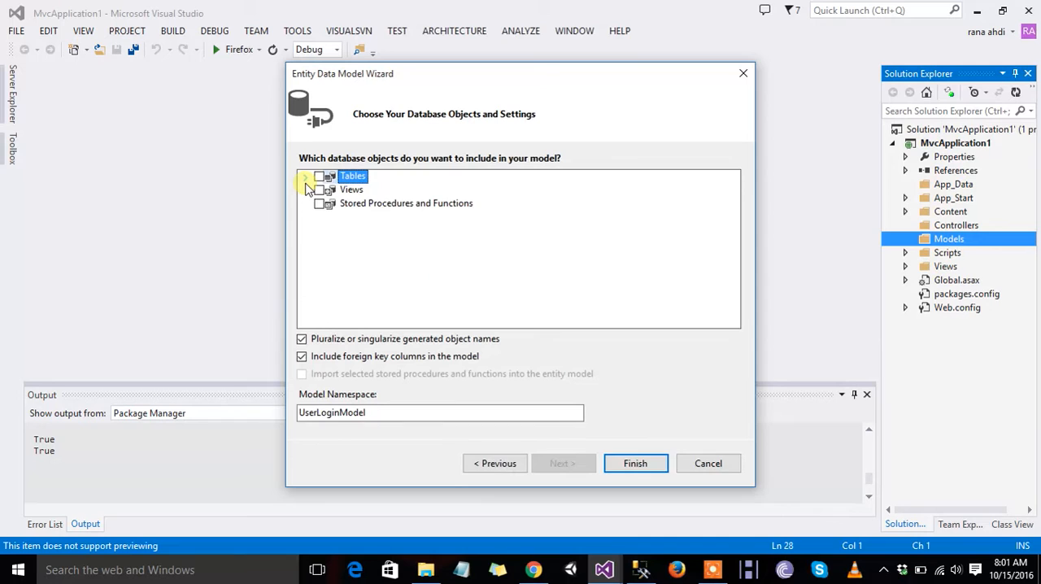
left_click(319, 177)
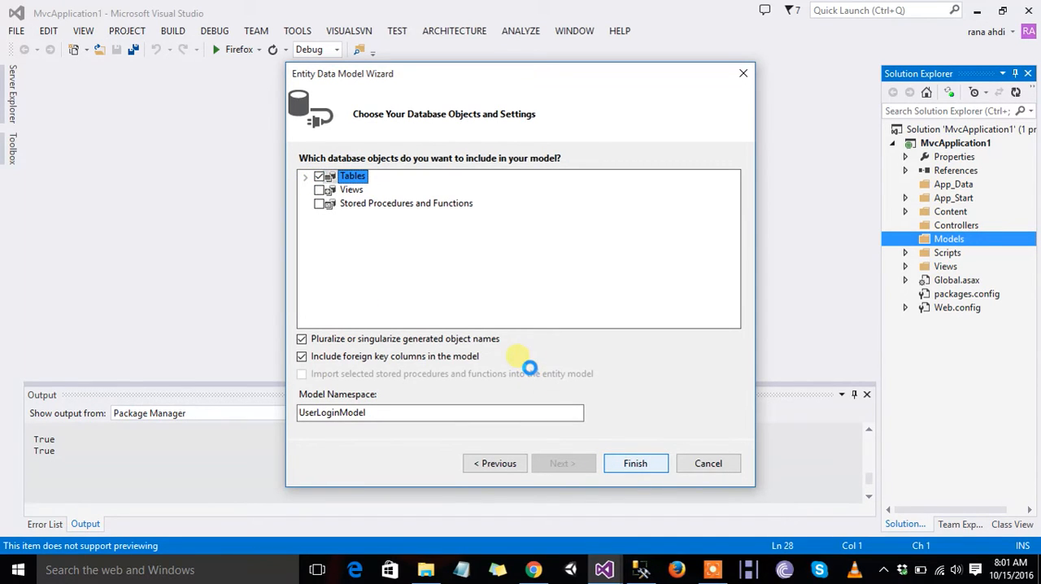
left_click(636, 463)
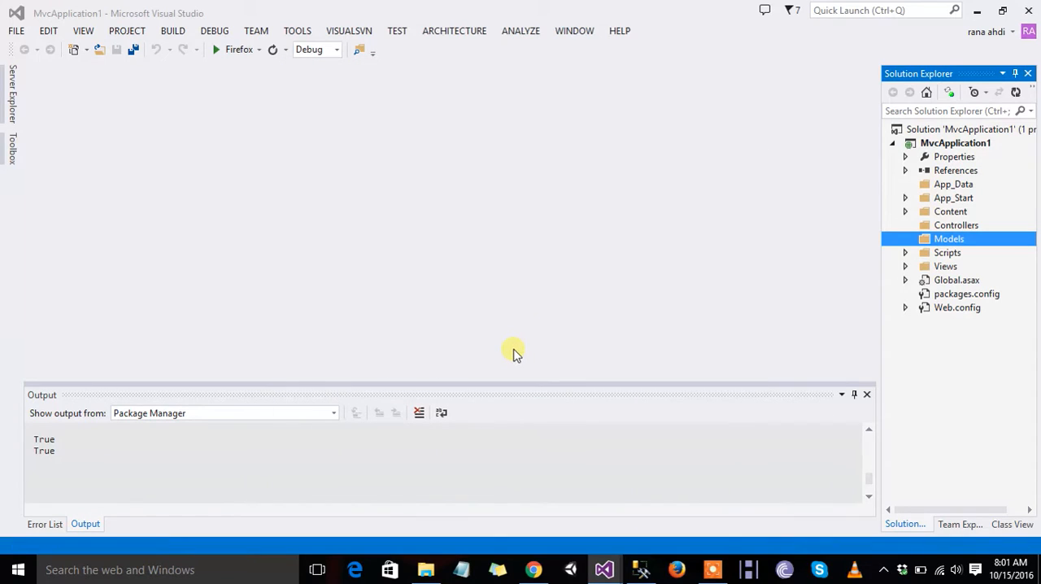
mouse_move(507, 342)
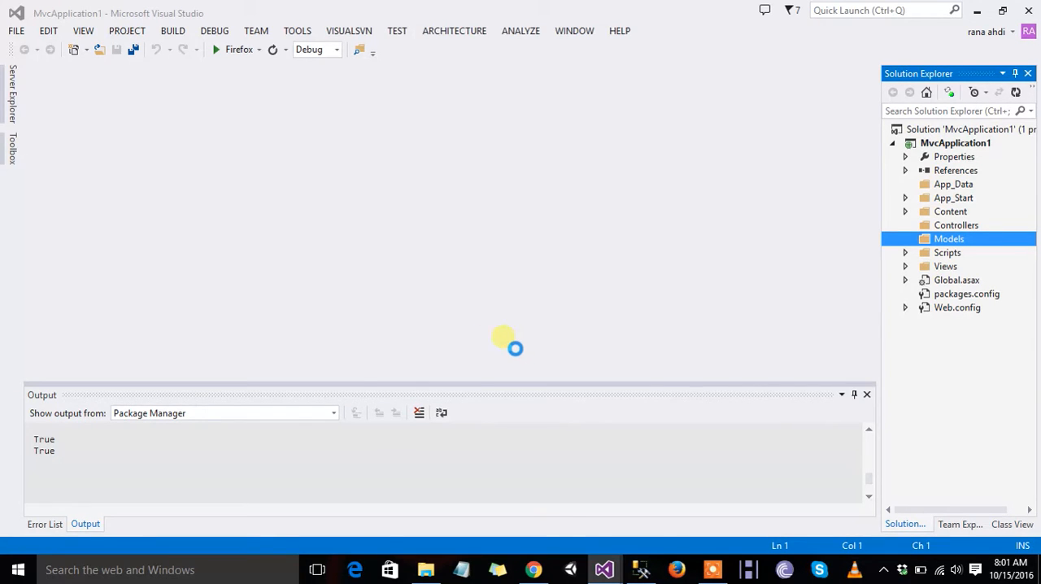
mouse_move(350, 352)
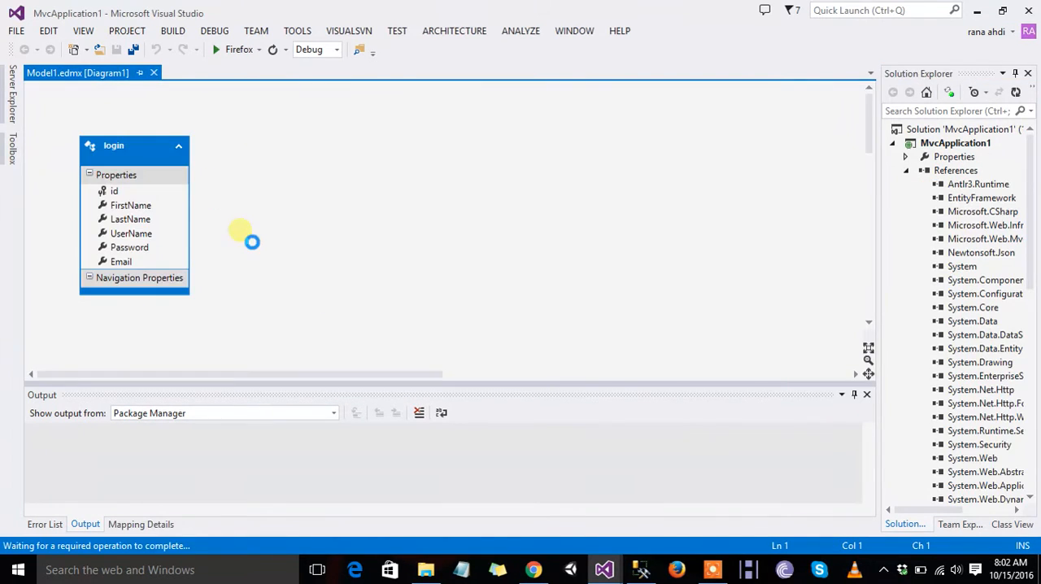
Build the solution once Model1.edmx opens with the login entity.
left_click(134, 145)
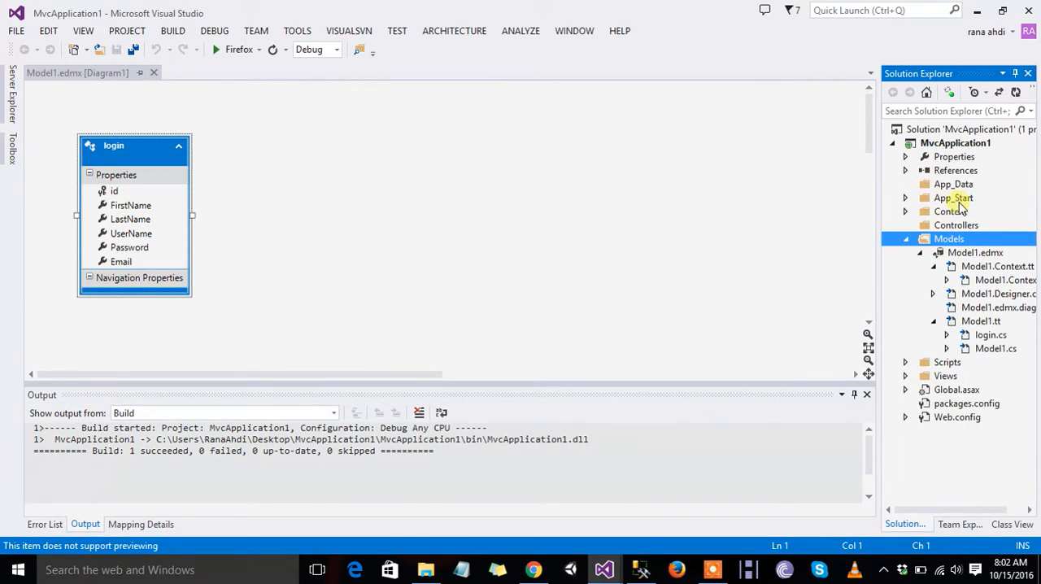
Create an empty MVC controller named HomeController in the Controllers folder.
left_click(937, 239)
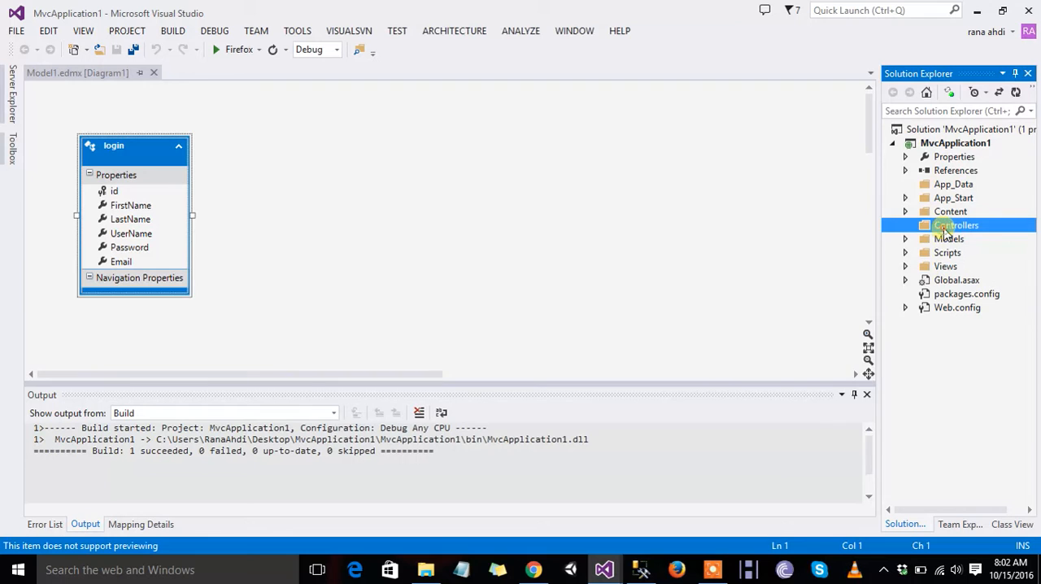
right_click(956, 226)
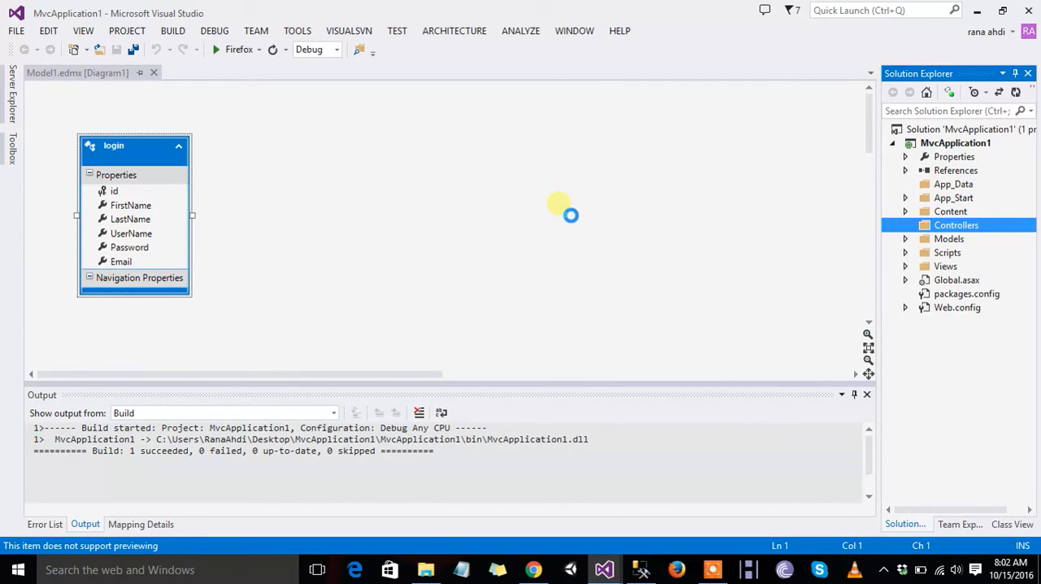
mouse_move(383, 175)
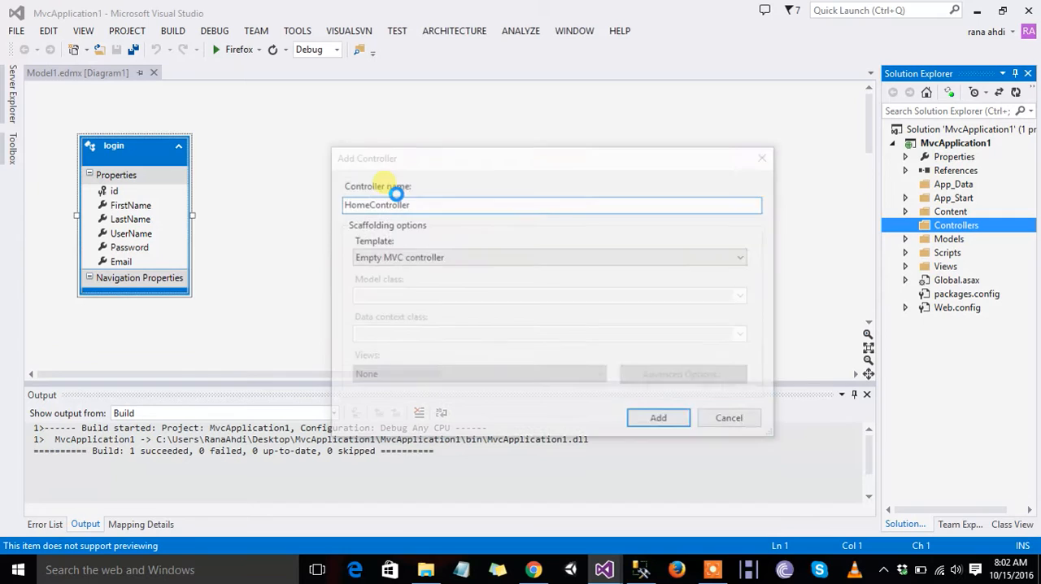
left_click(658, 418)
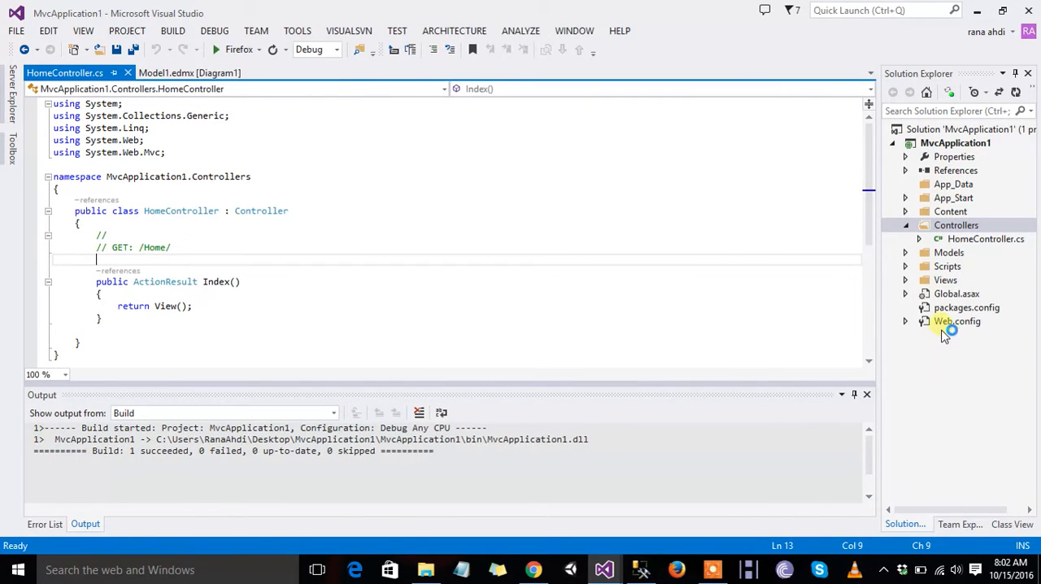
Declare a 'UserLoginEntities db = new UserLoginEntities()' field, using the connection name from Web.config.
double_click(957, 321)
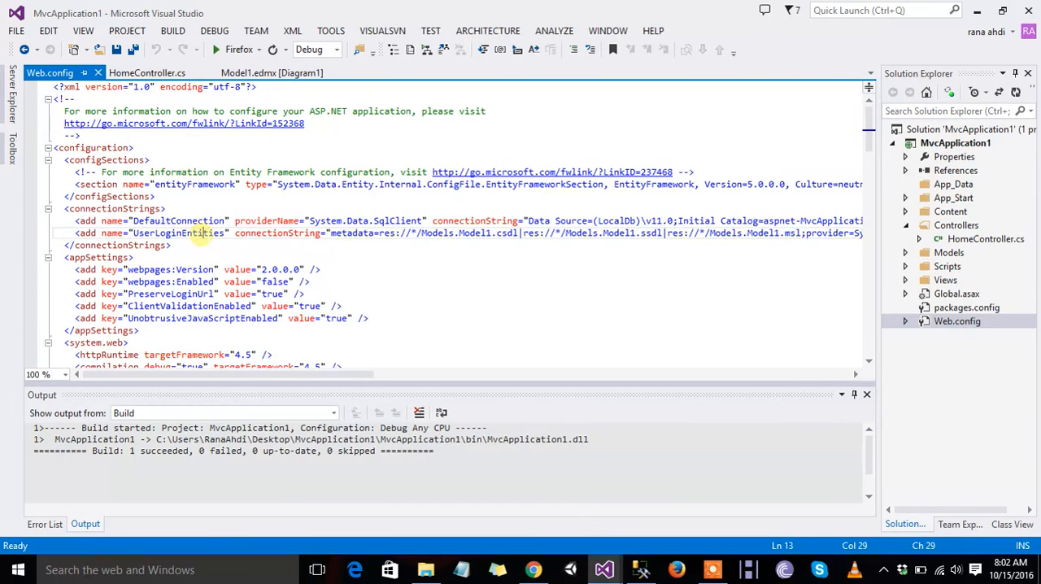
double_click(177, 233)
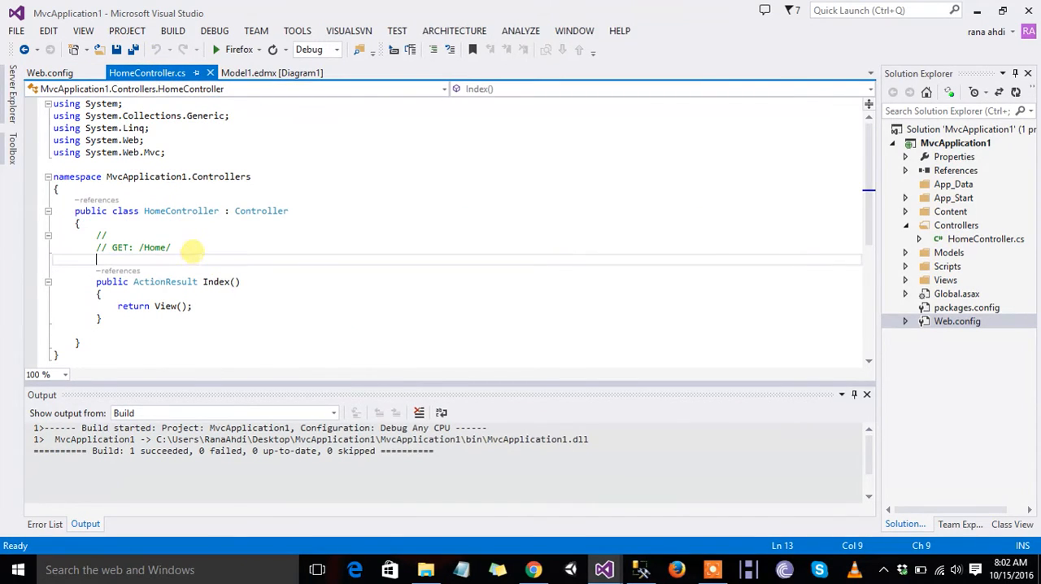
type("UserLoginEntities db")
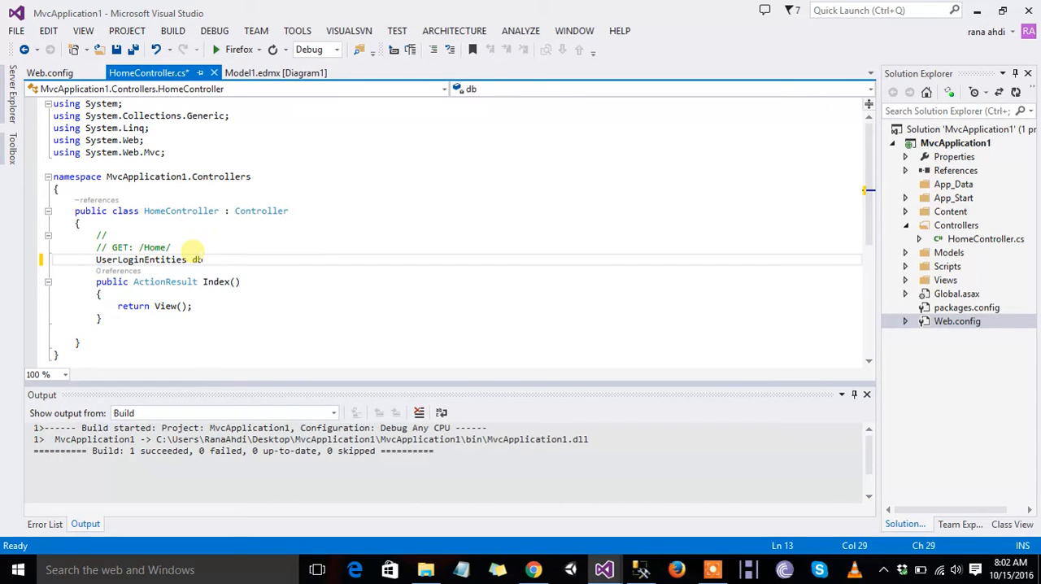
type("=new UserLoginEntities(")
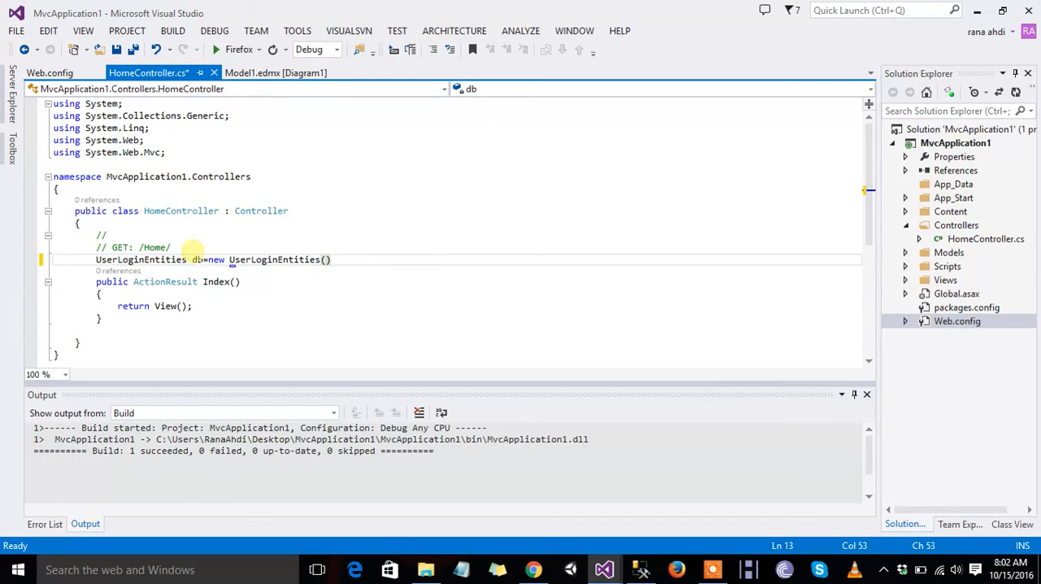
Save HomeController and add a using directive for MvcApplication1.Models.
key("ctrl+s")
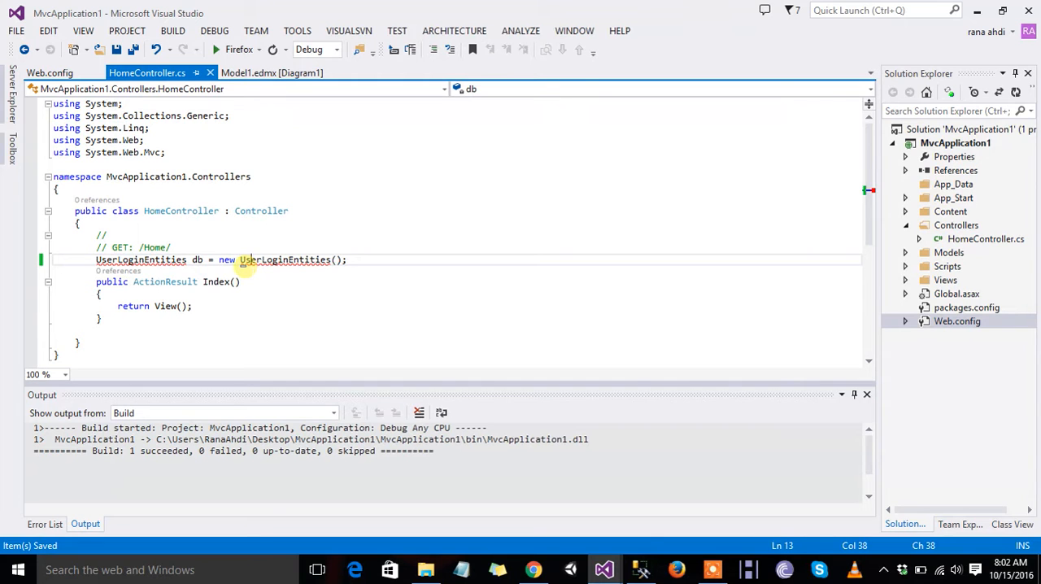
left_click(252, 273)
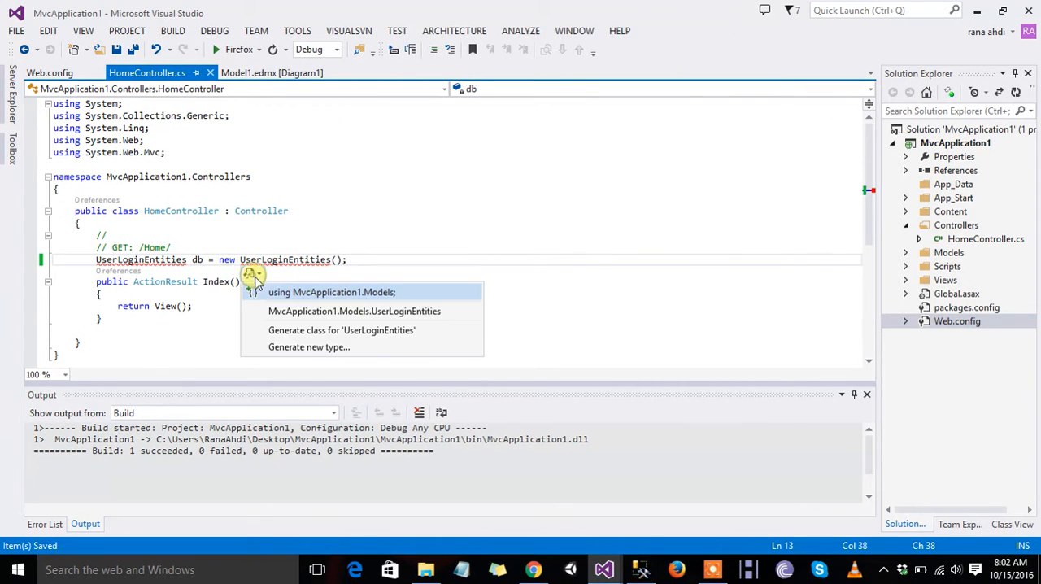
left_click(331, 292)
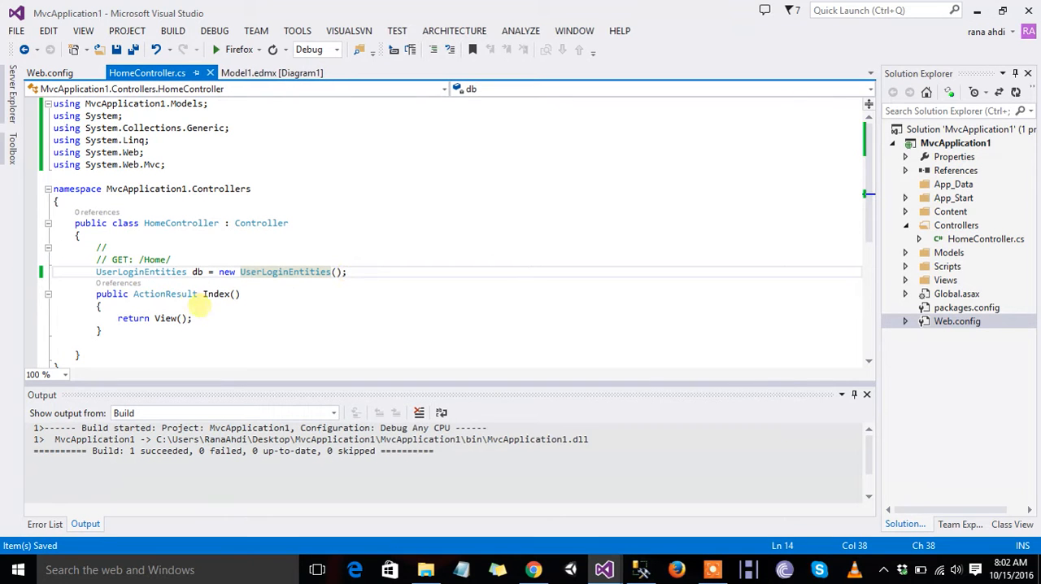
Add a Razor Index view for the Index action that uses a layout page.
right_click(215, 294)
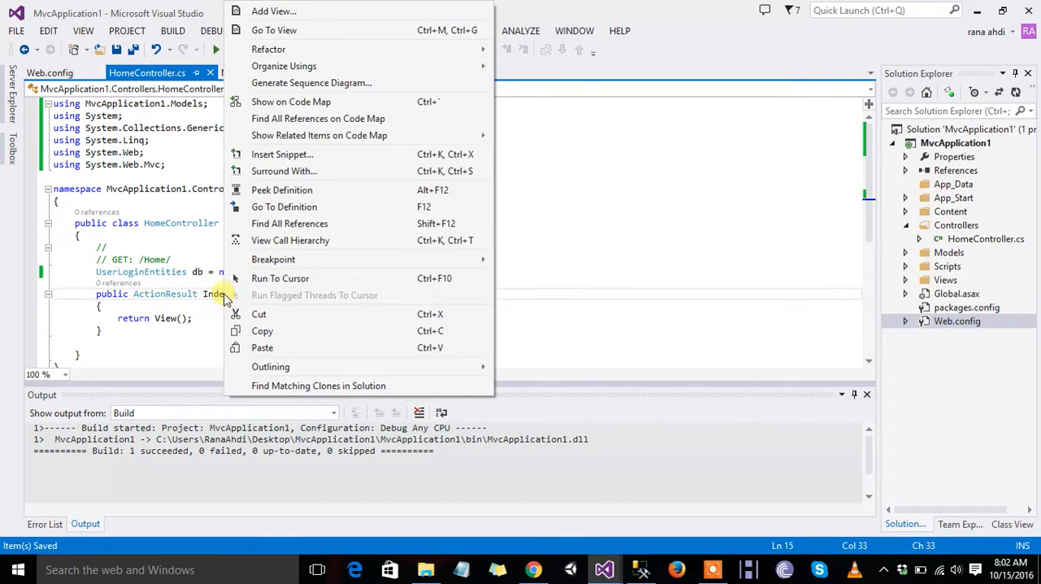
left_click(274, 10)
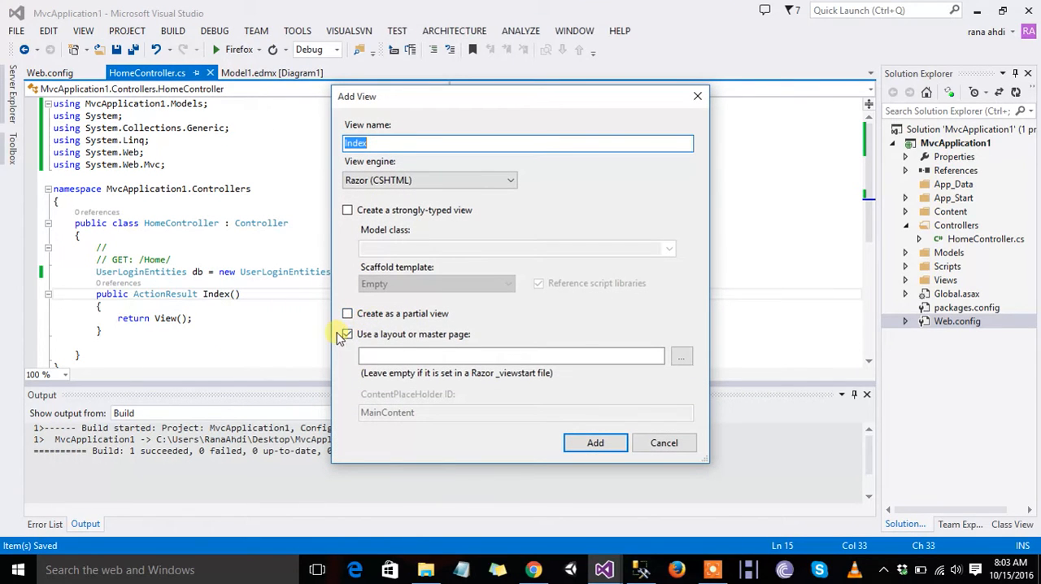
left_click(348, 334)
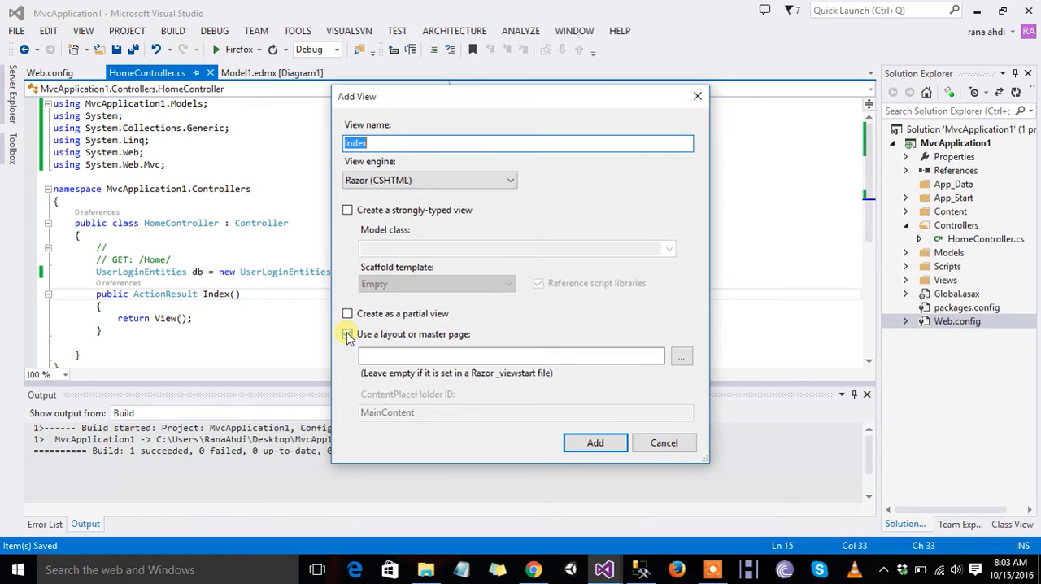
left_click(348, 334)
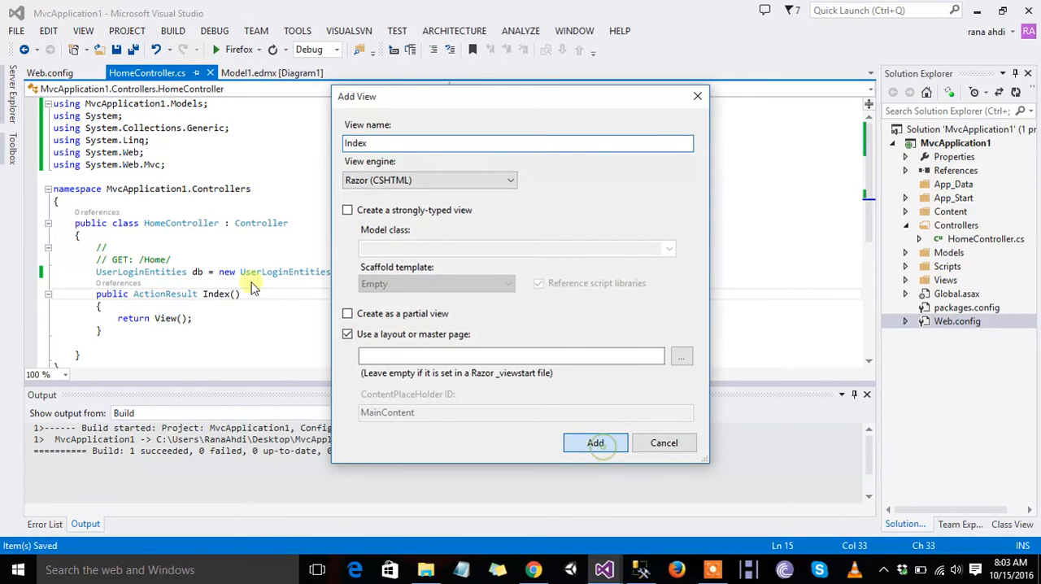
left_click(596, 442)
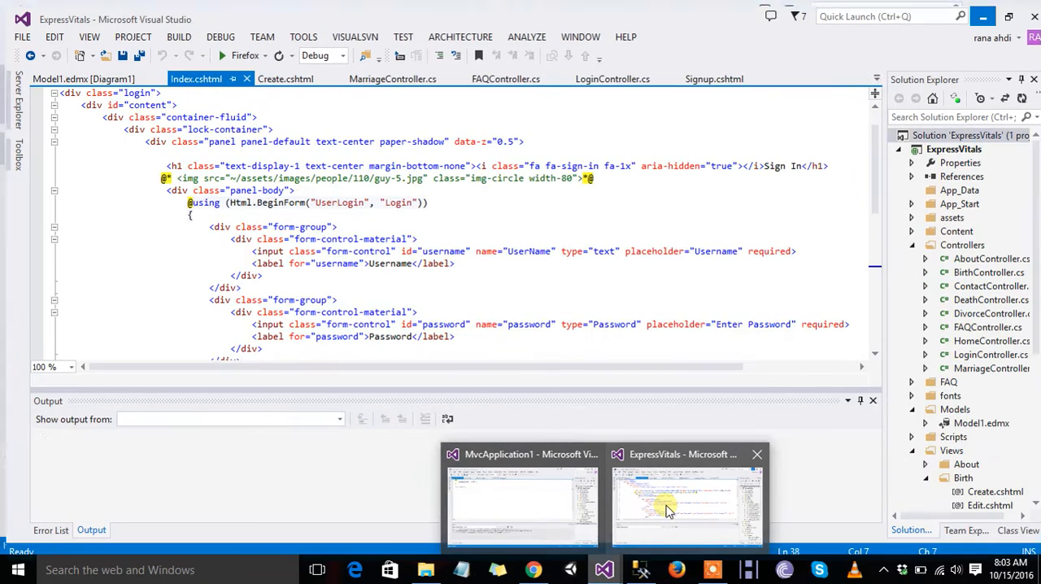
Copy the sign-in form markup from ExpressVitals' Index.cshtml into MvcApplication1's Index view.
left_click(686, 501)
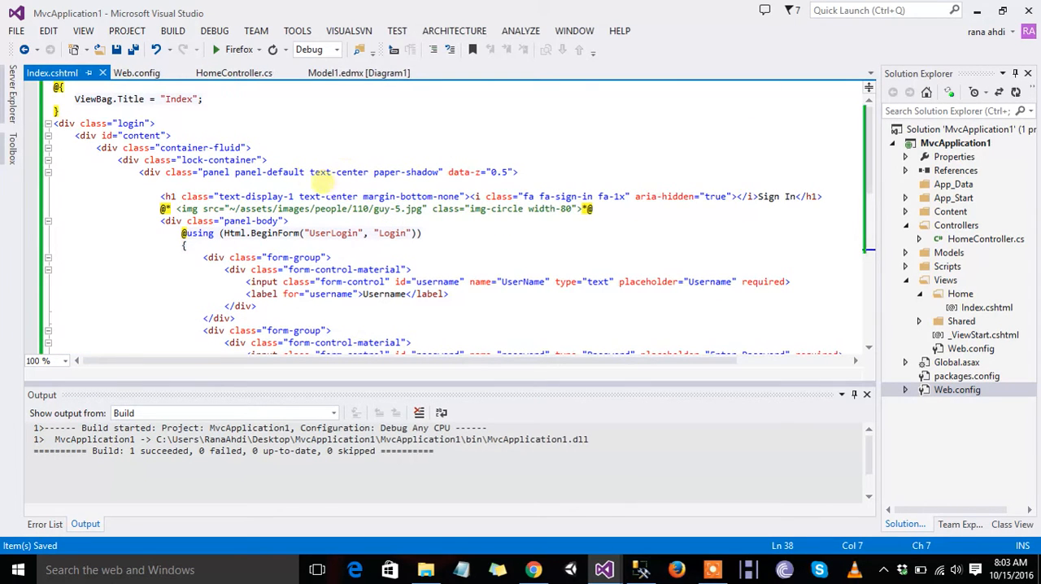
mouse_move(334, 233)
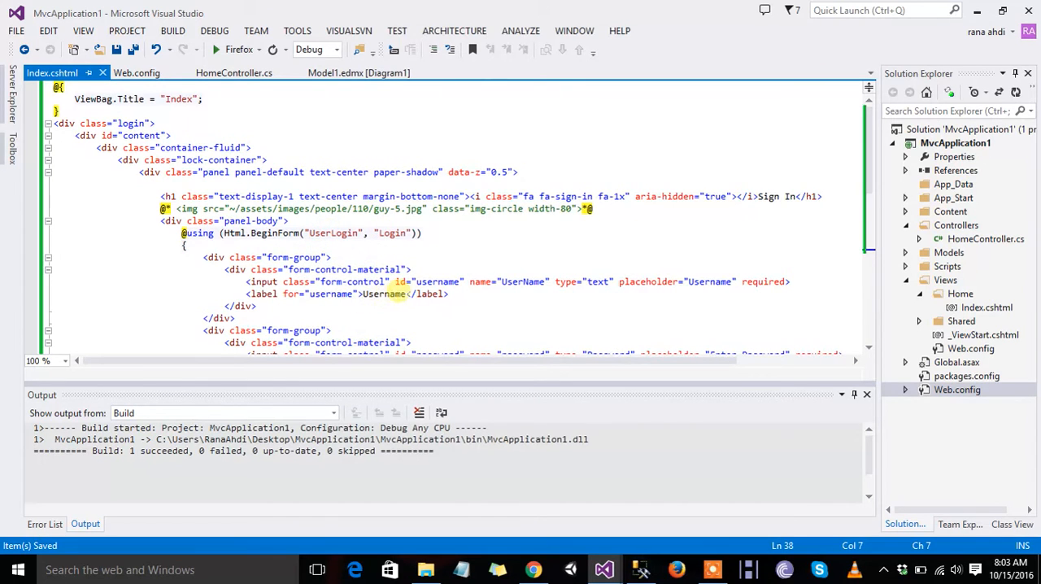
scroll("down", 3)
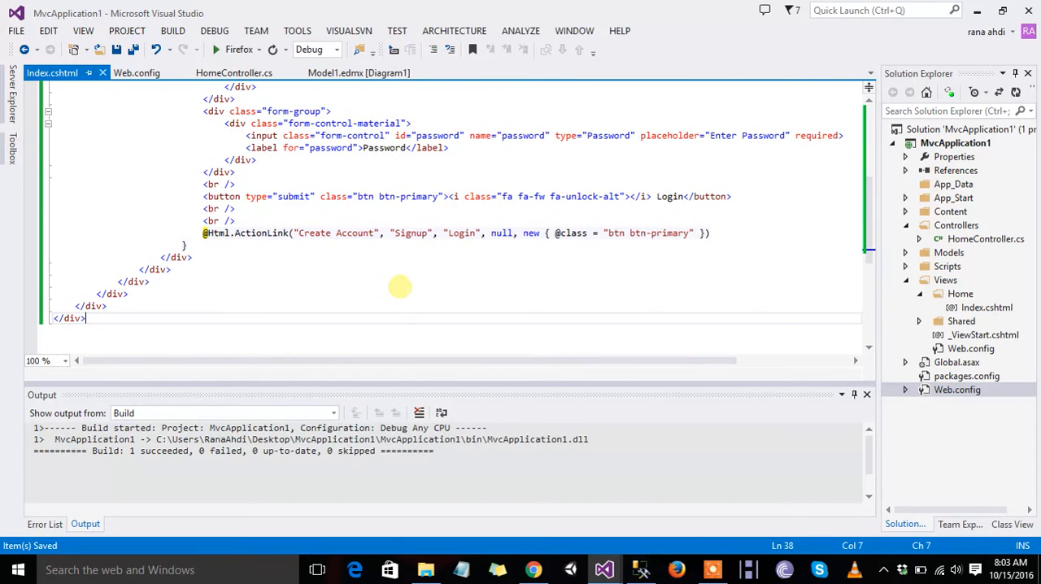
mouse_move(326, 159)
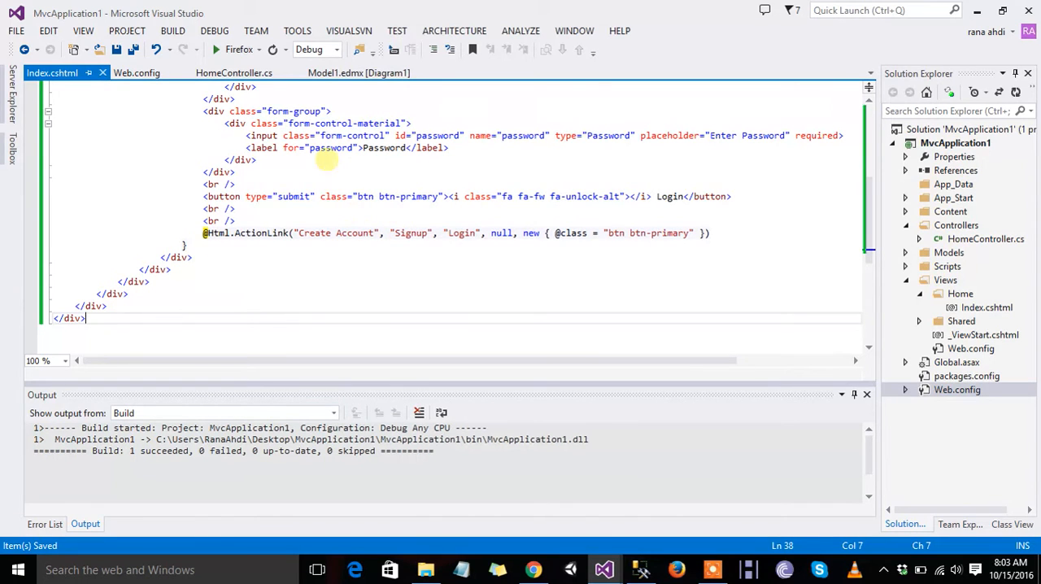
left_click(233, 72)
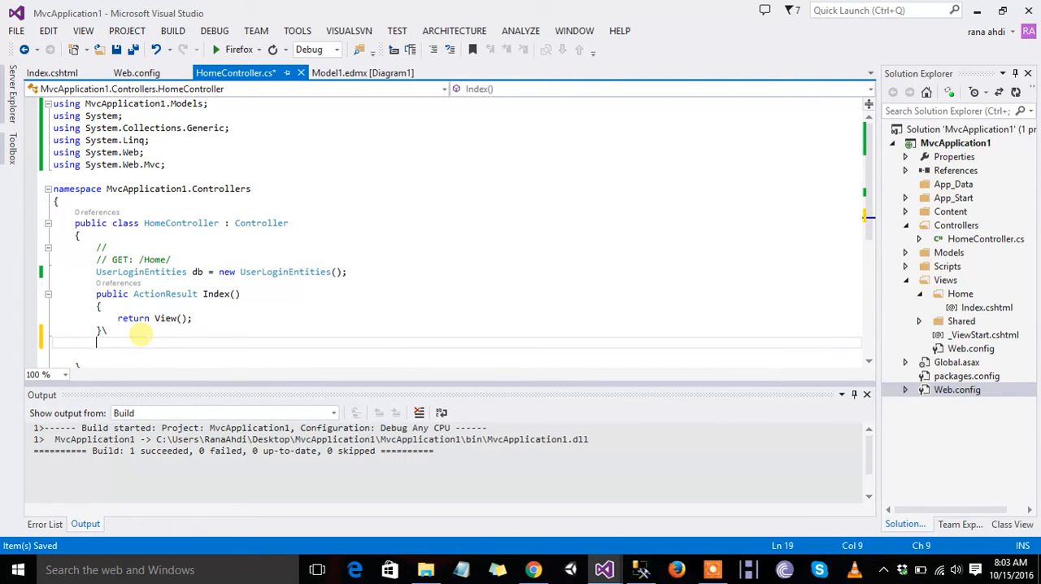
Duplicate the Index action and rename the copy UserLogin to match the form's action.
key("backspace")
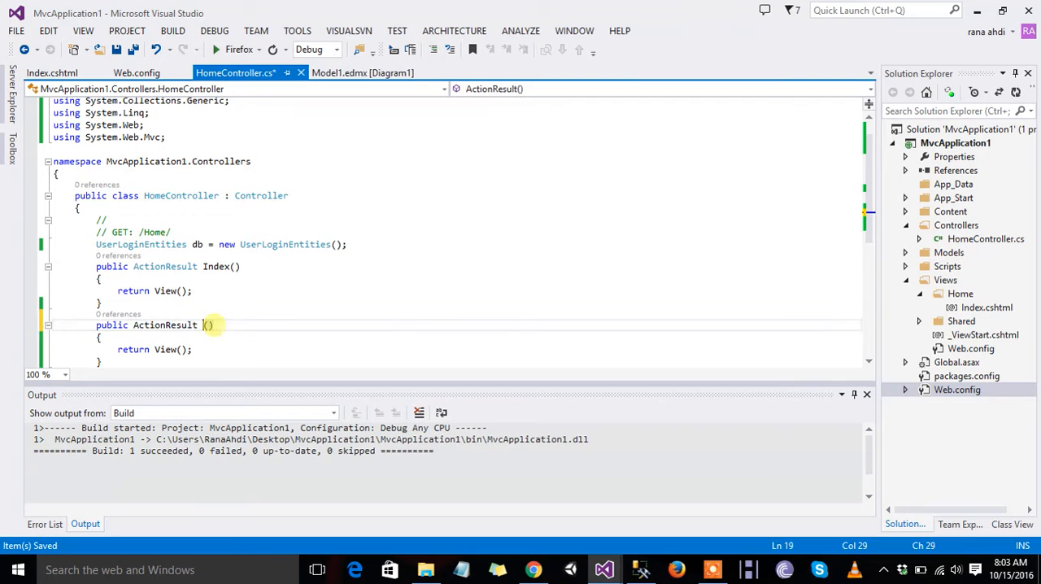
left_click(52, 72)
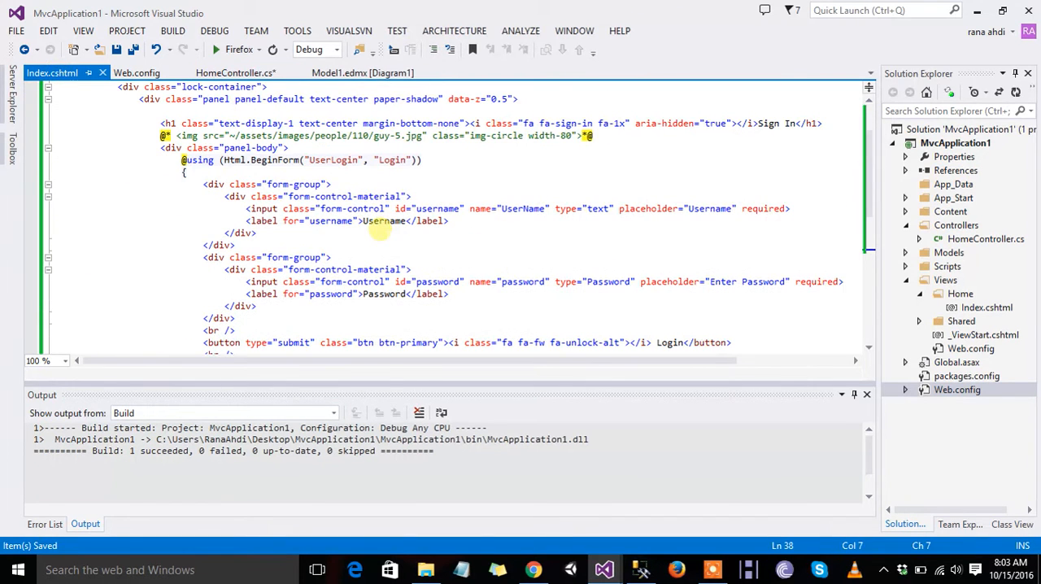
double_click(333, 159)
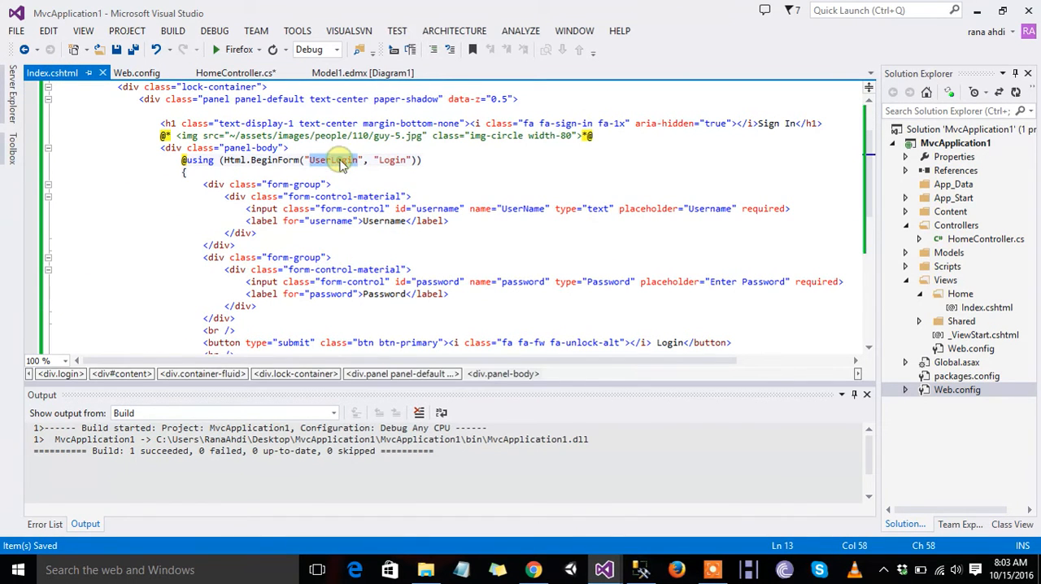
left_click(234, 72)
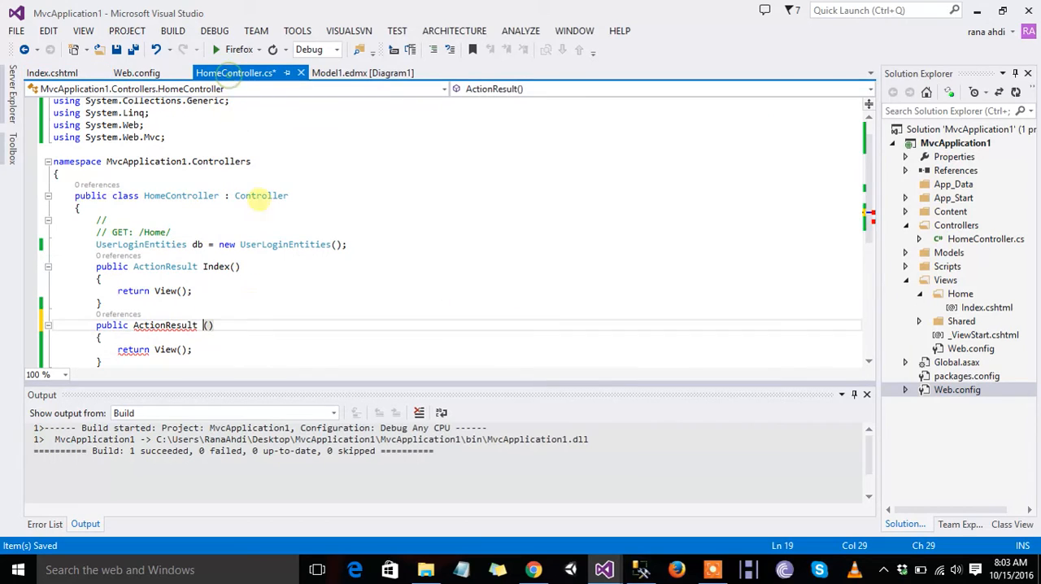
type("UserLogin")
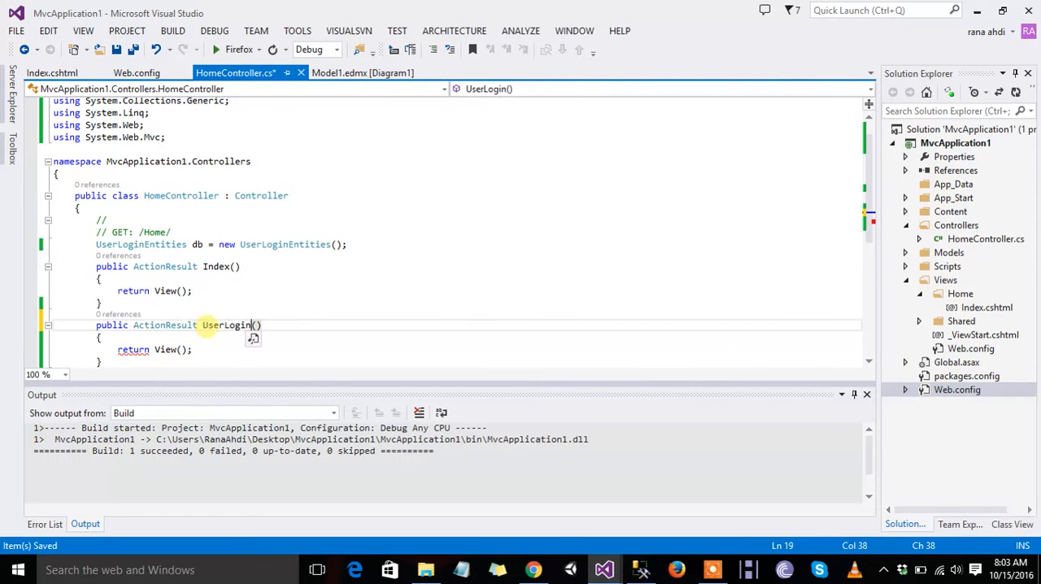
Set the form's BeginForm controller to Home and give UserLogin string username and password parameters.
left_click(51, 72)
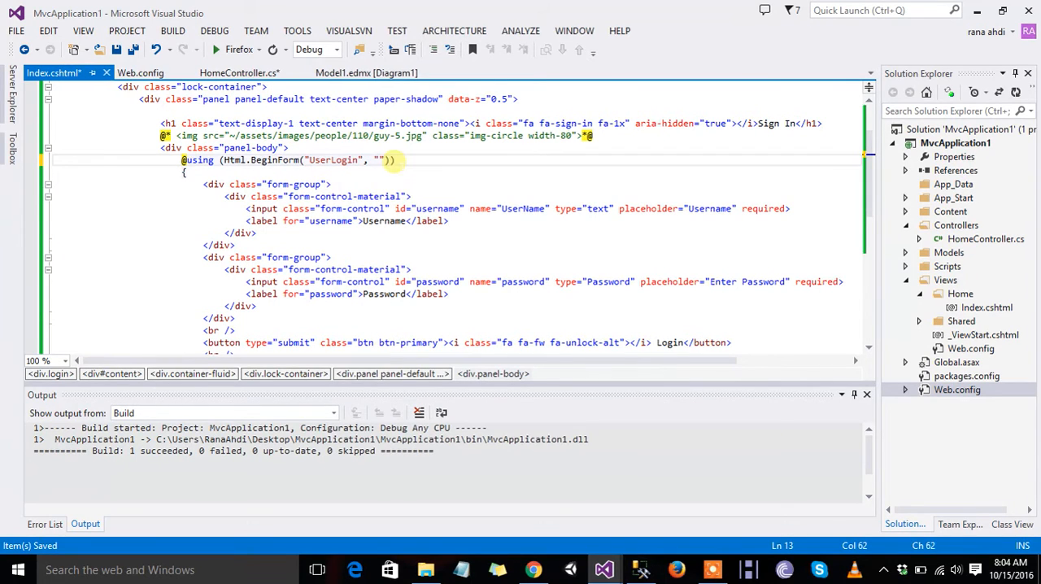
type("Home")
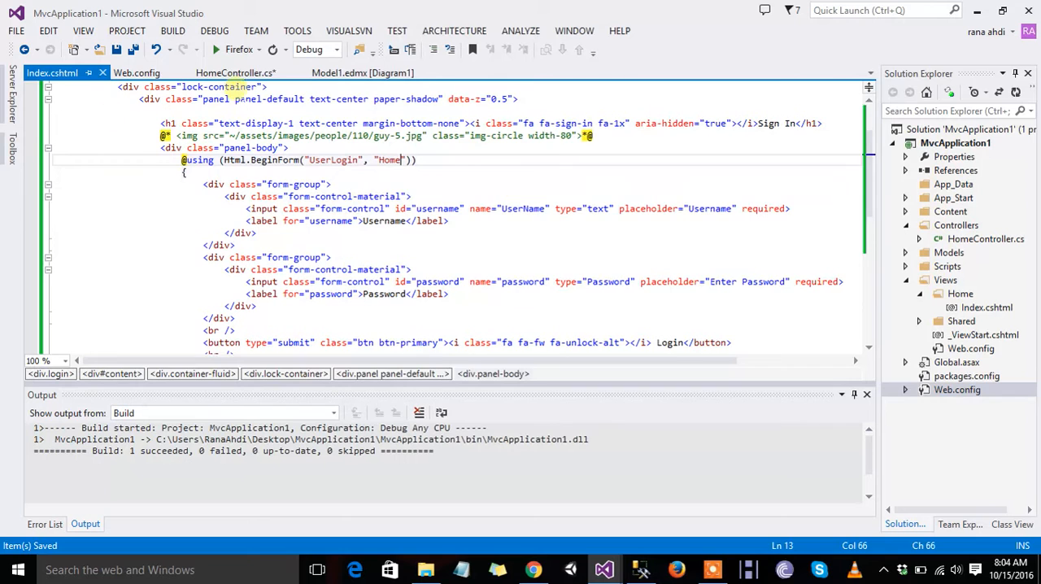
left_click(235, 72)
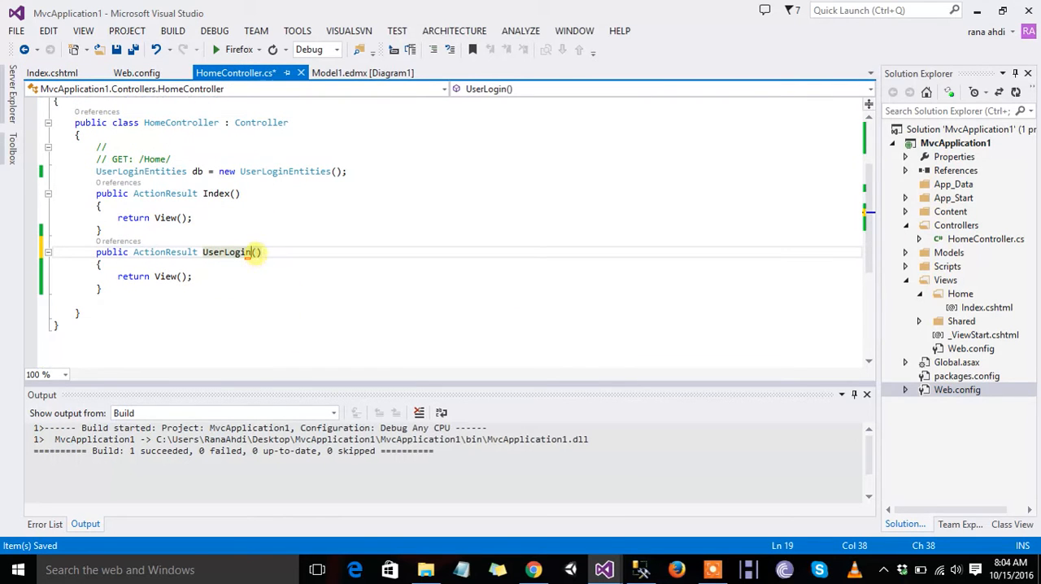
type("string")
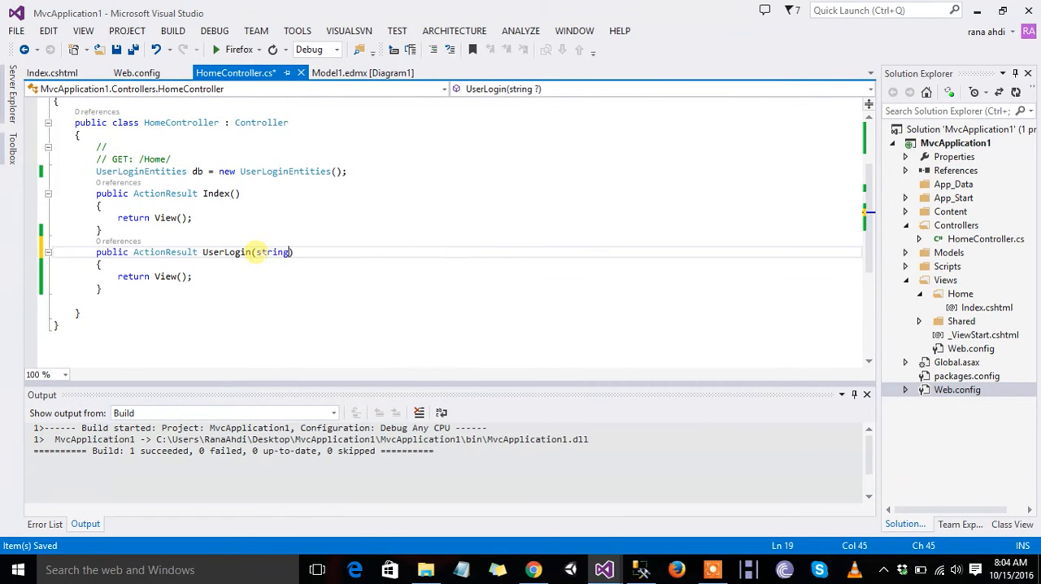
type("username,string")
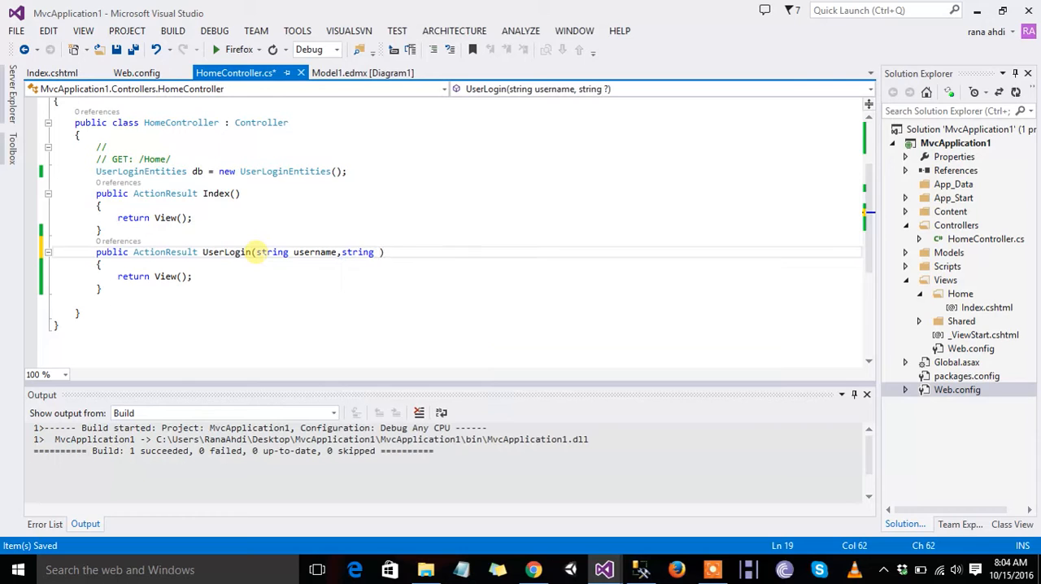
type("password")
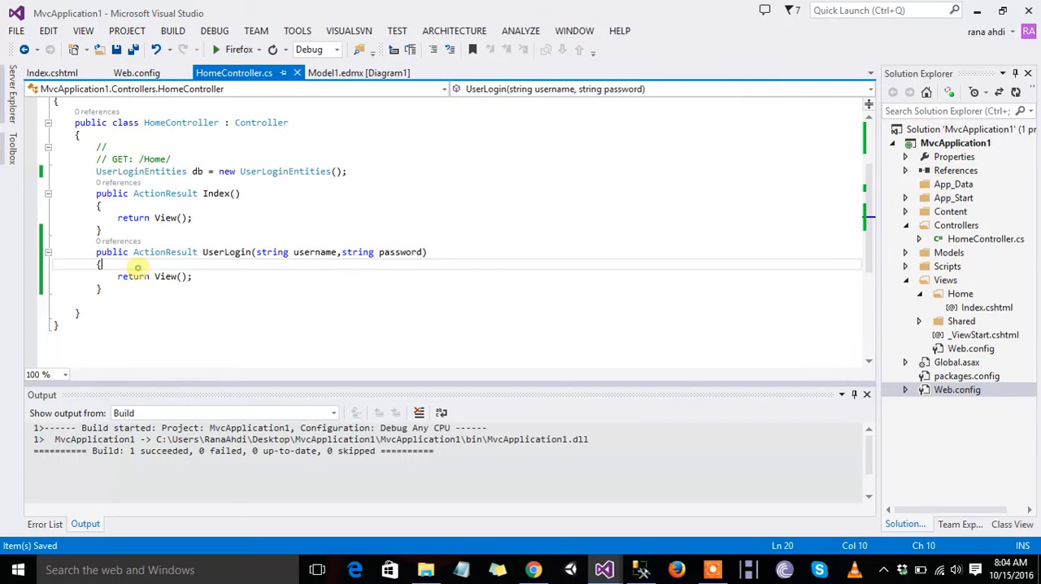
Begin the lookup 'log = db.logins.FirstOrDefault' inside UserLogin.
type("login l")
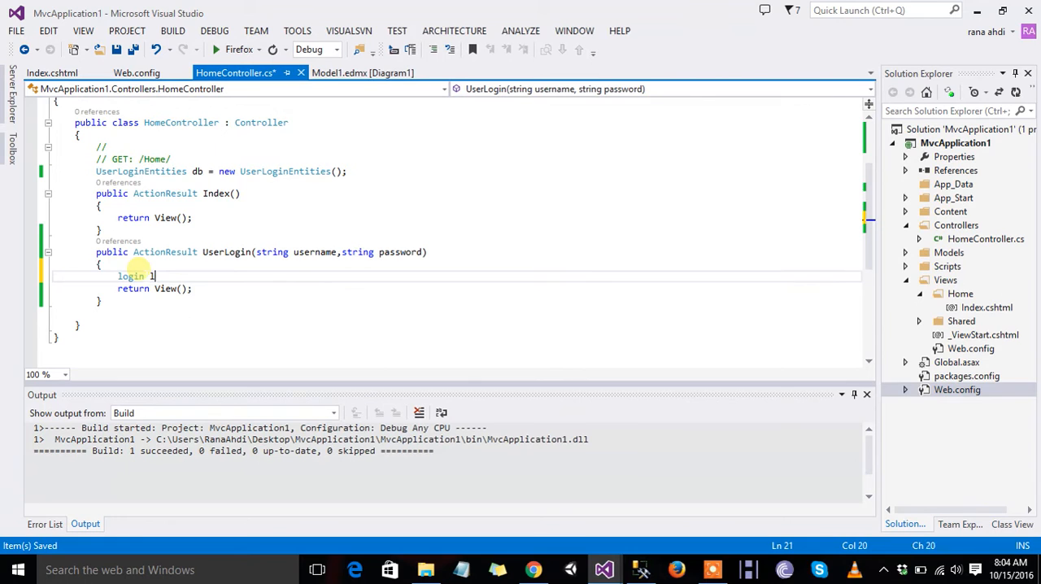
type("og=")
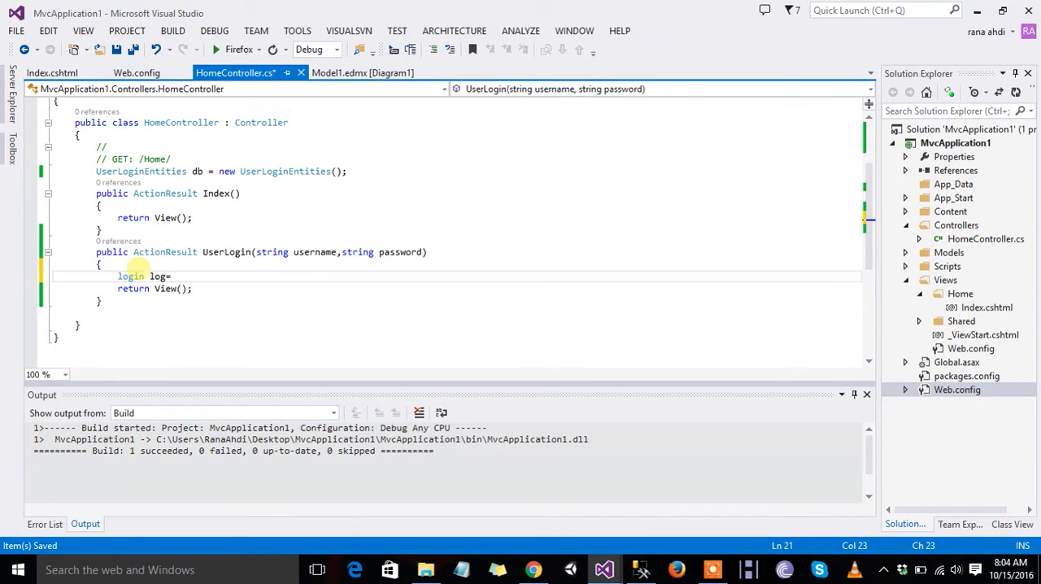
type("db.")
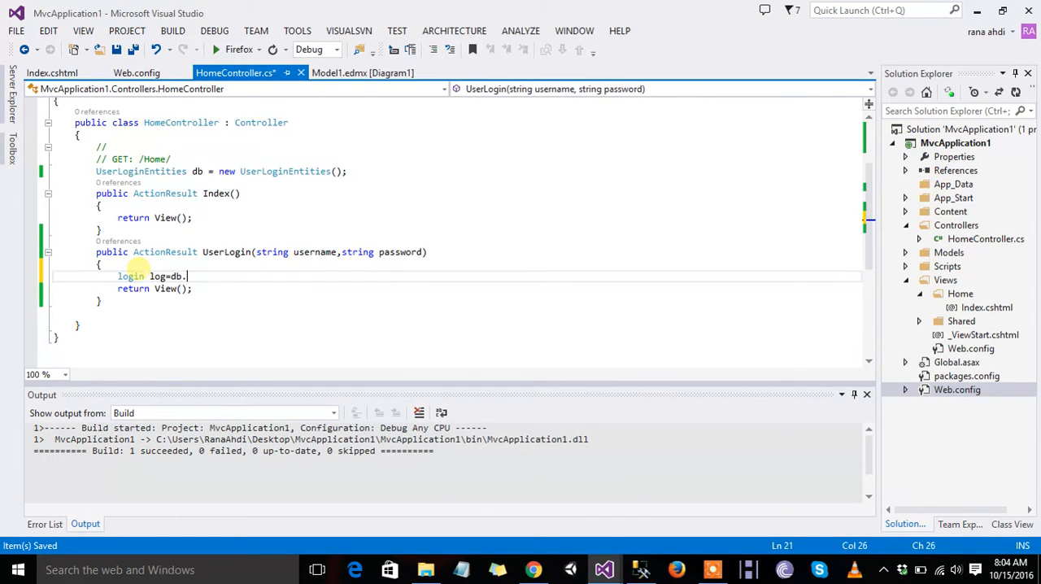
type("logins")
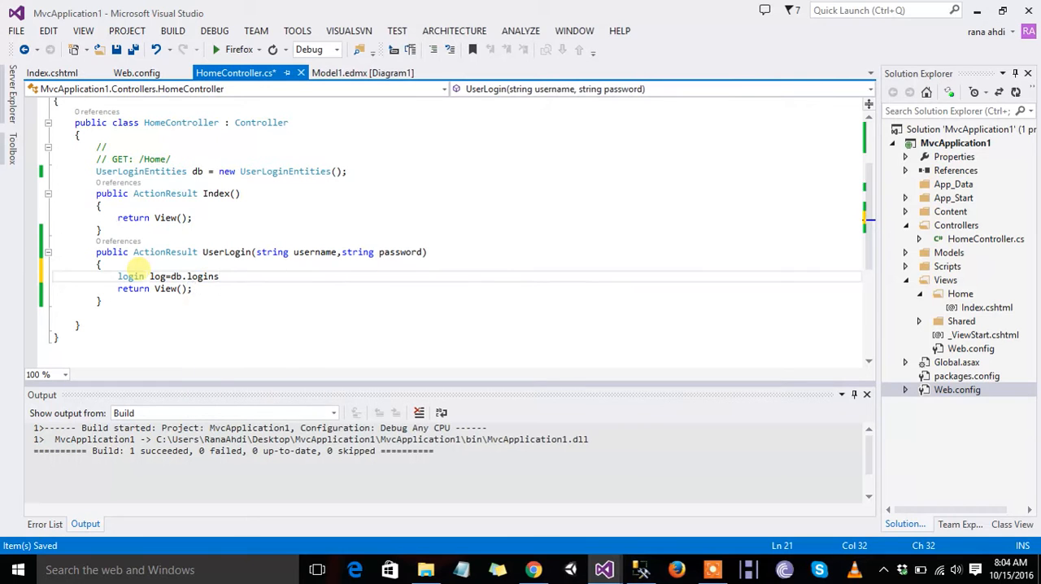
type("f")
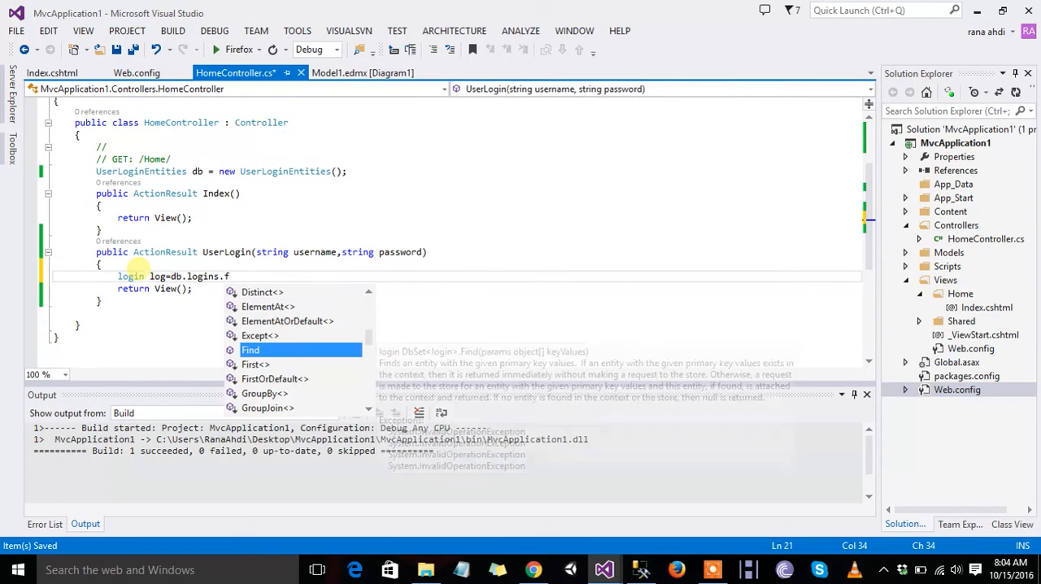
type("is")
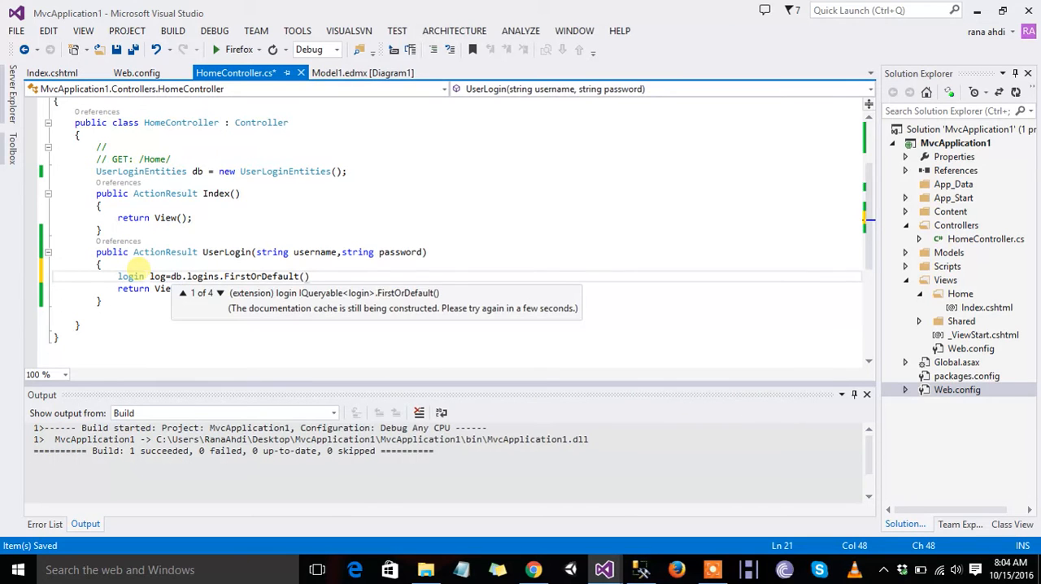
Complete the lambda with x.UserName == username && x.Password == password.
type("x.")
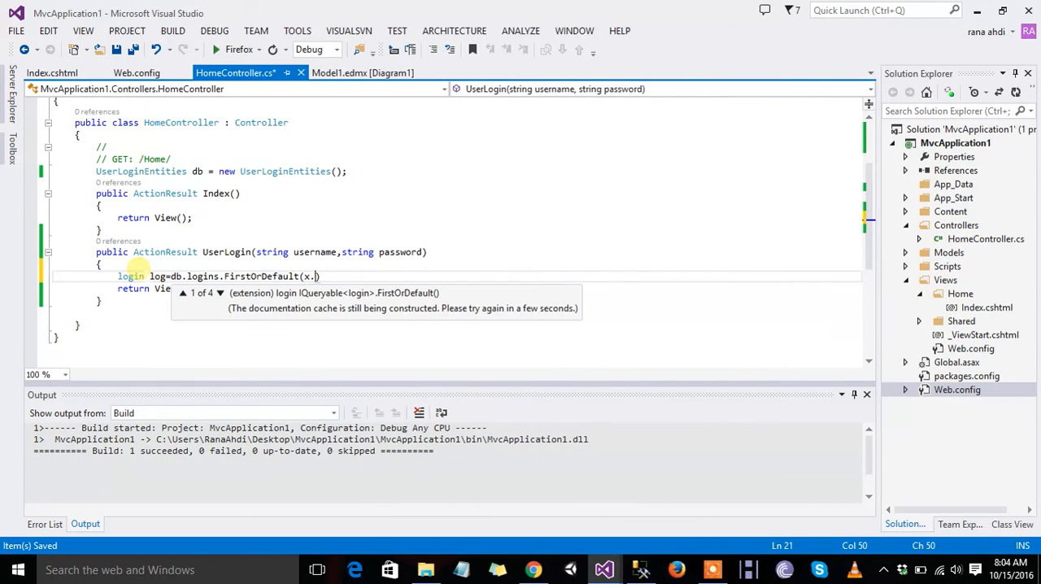
type("=>")
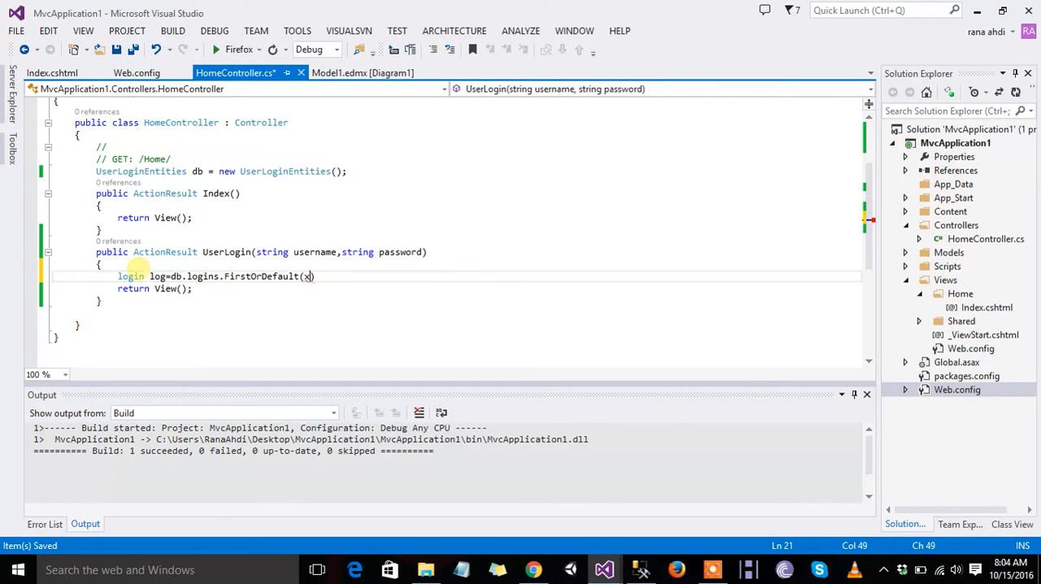
type("=>")
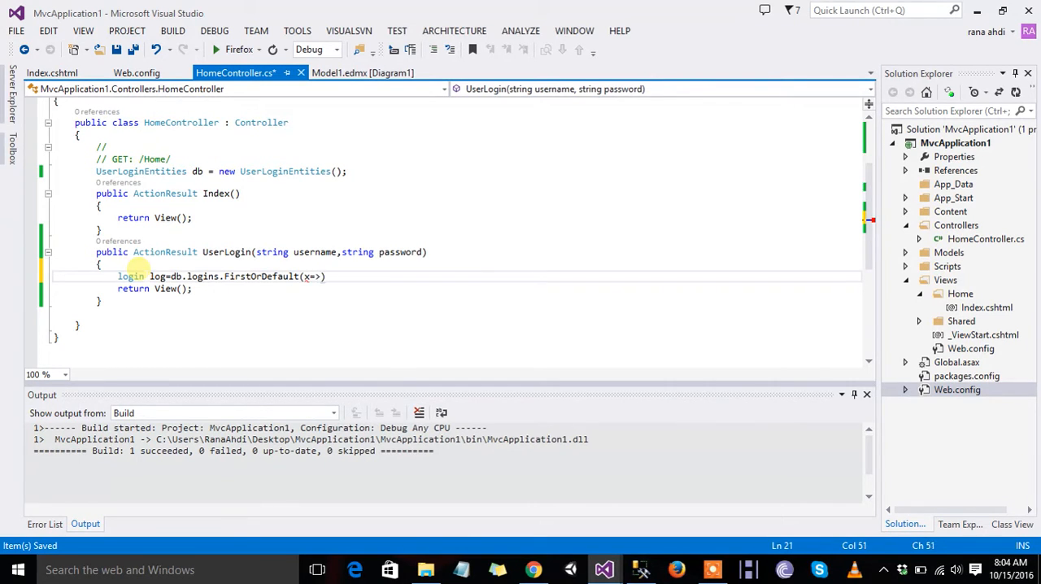
type(".")
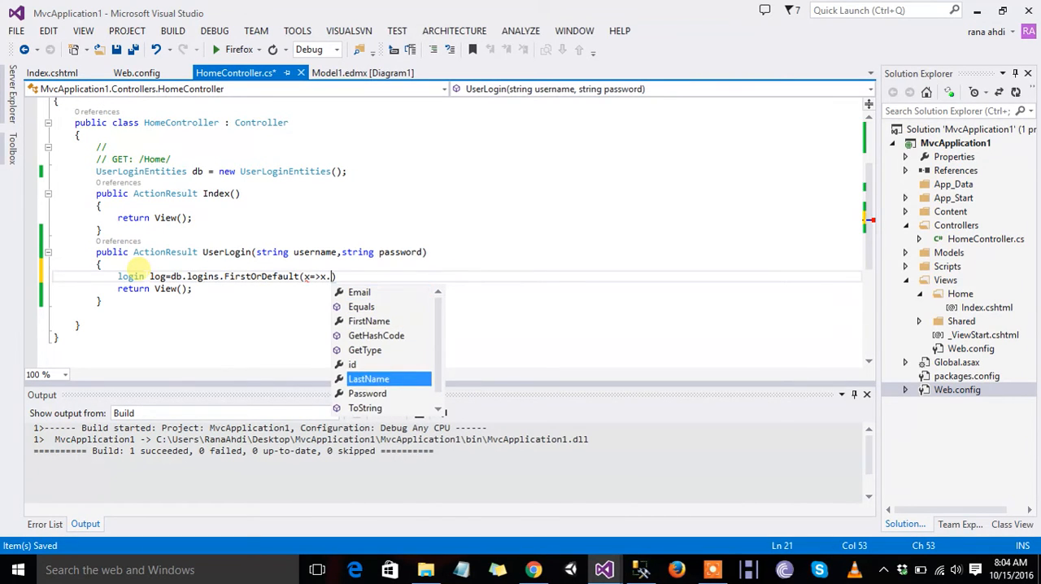
type("UserName &&")
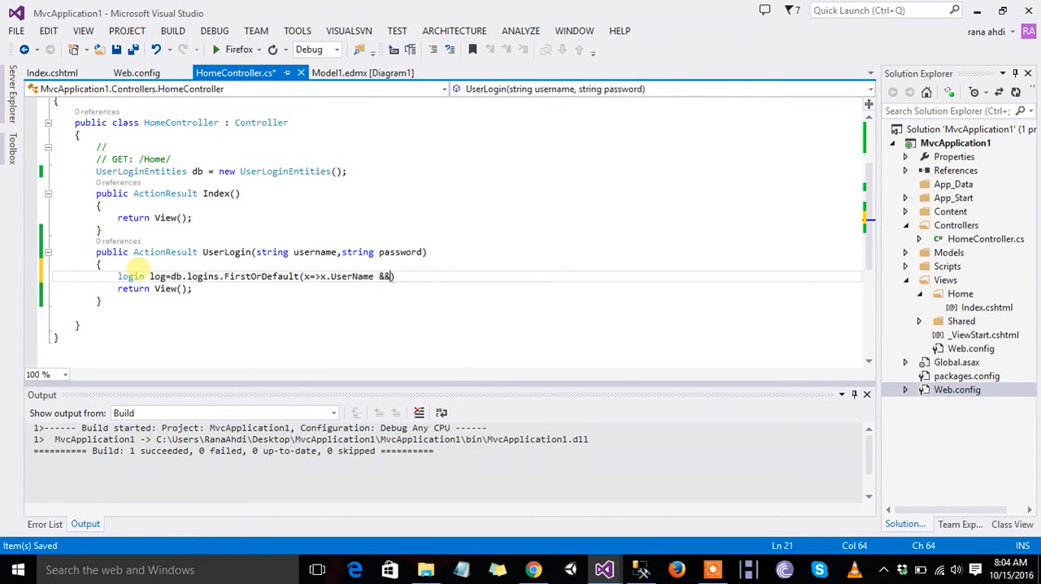
type("x.")
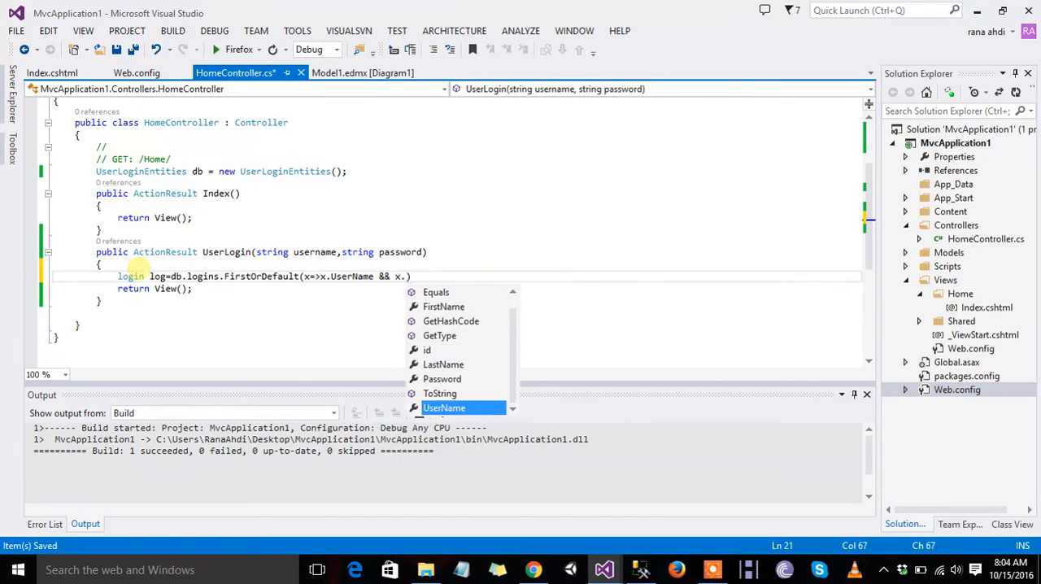
type("Password")
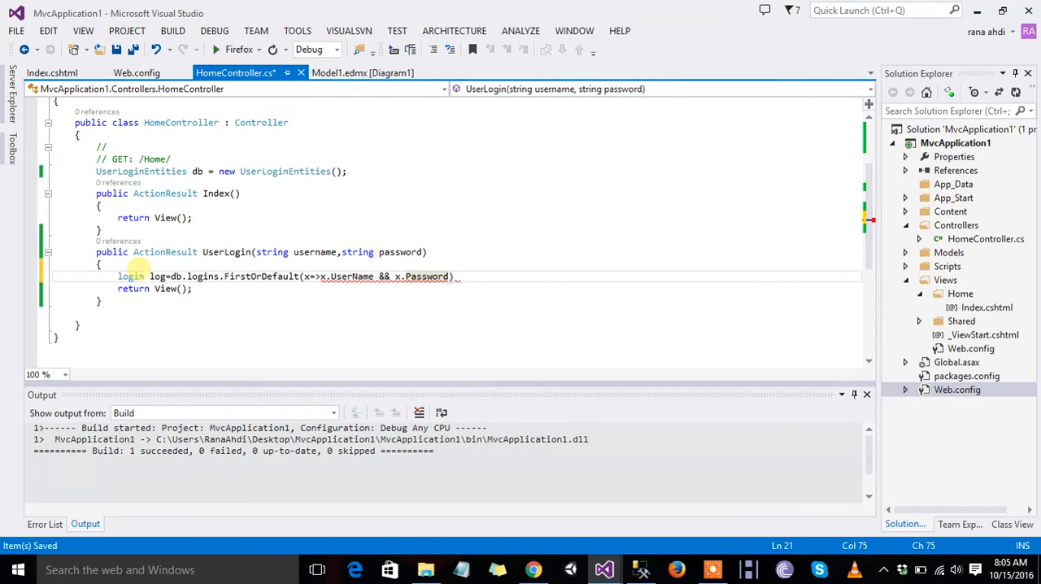
type("==password")
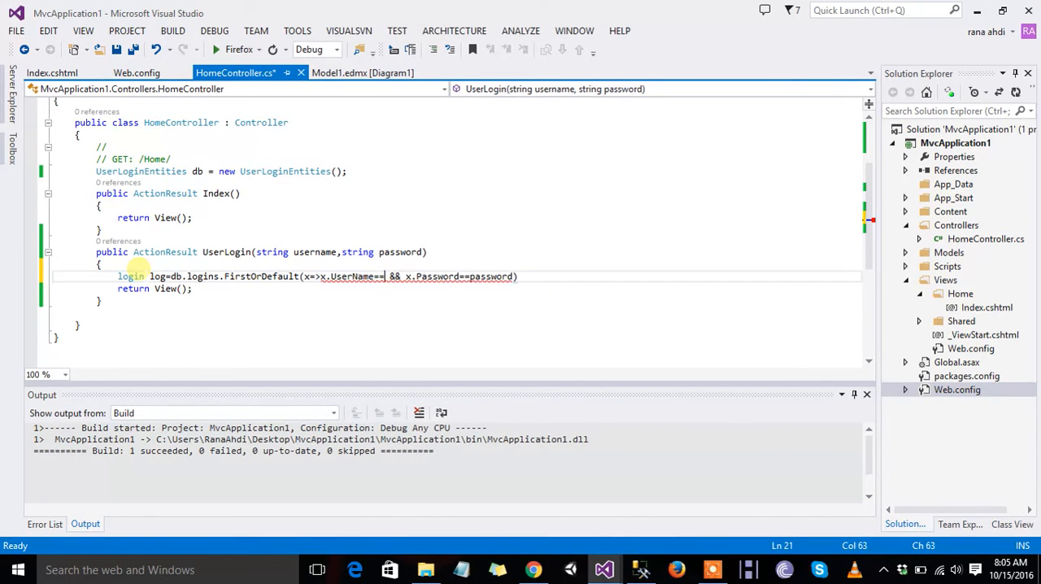
type("username")
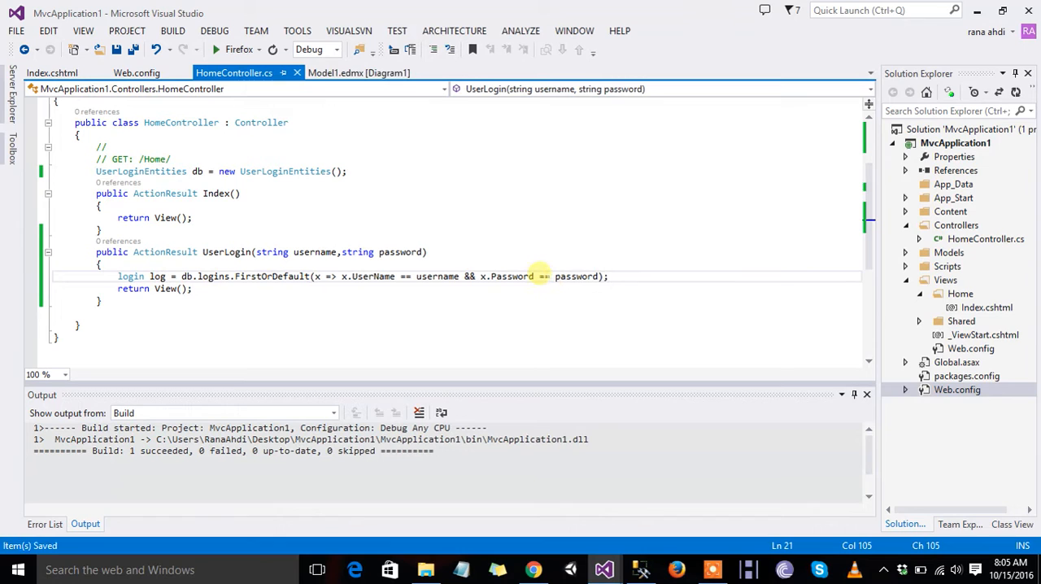
Add 'if (log != null)' returning RedirectToAction("google", "Home") below the lookup.
key("enter")
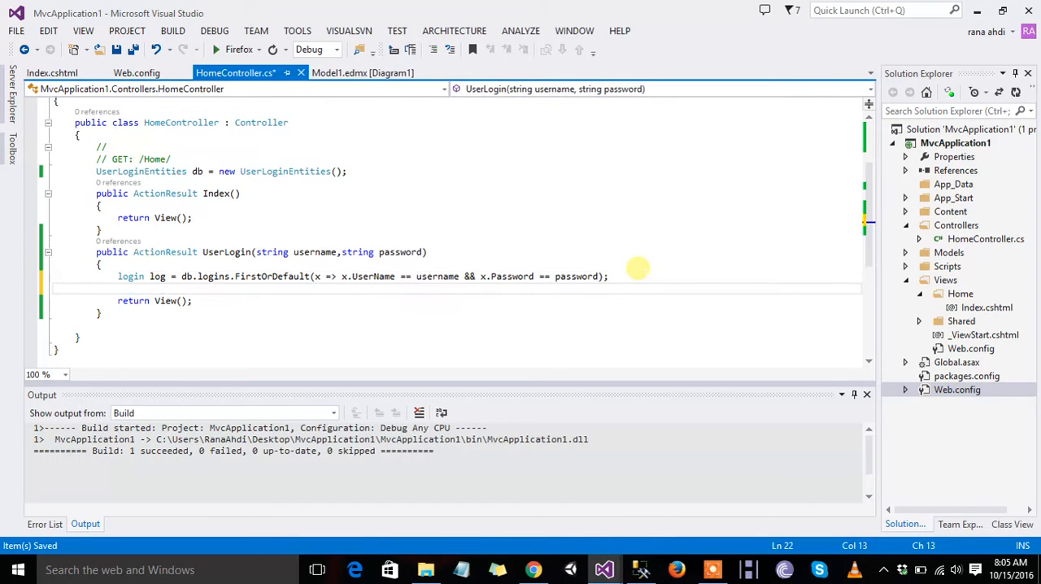
type("if")
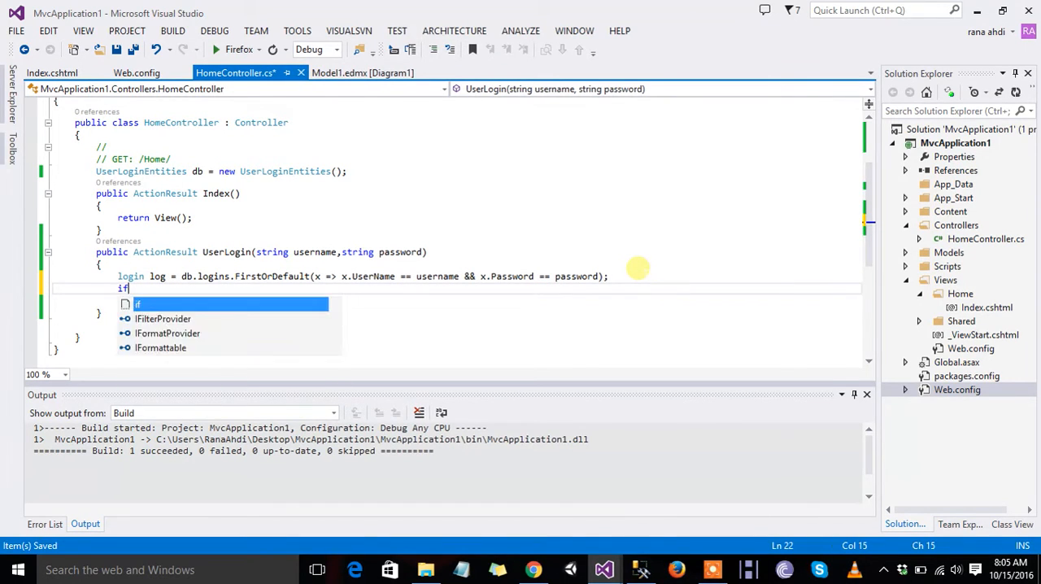
type("(1")
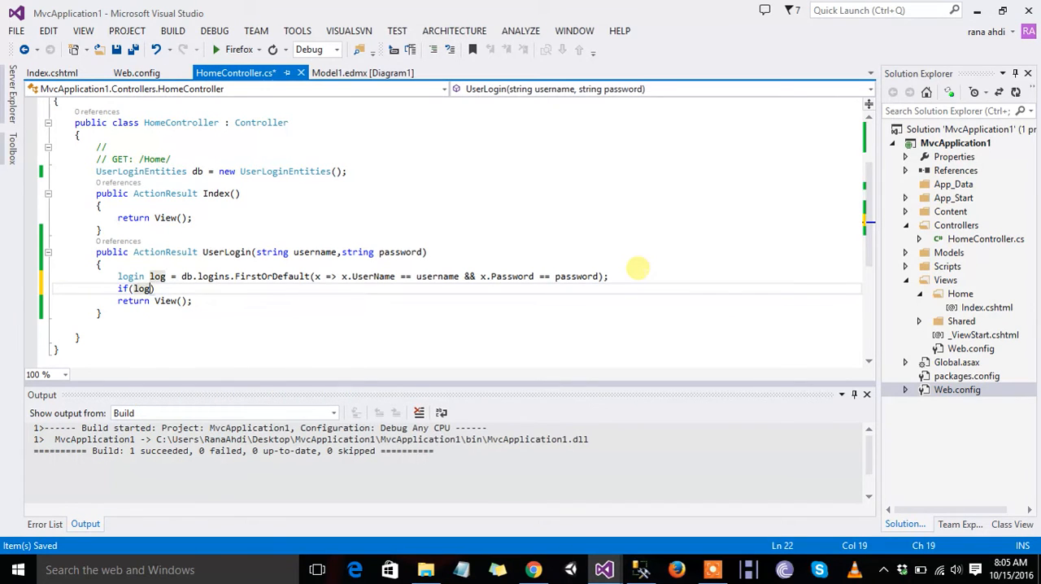
type("!=")
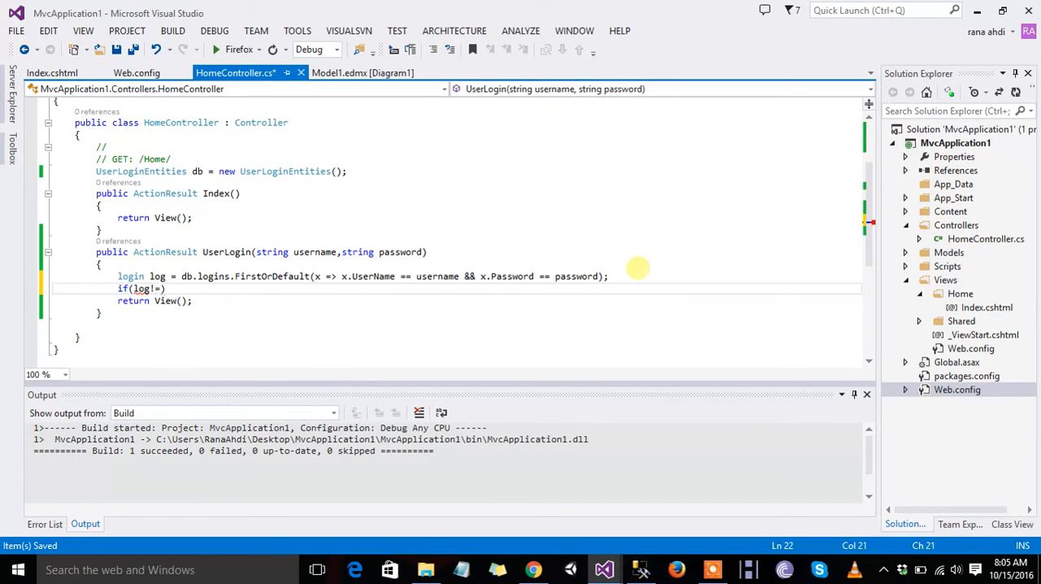
type("null")
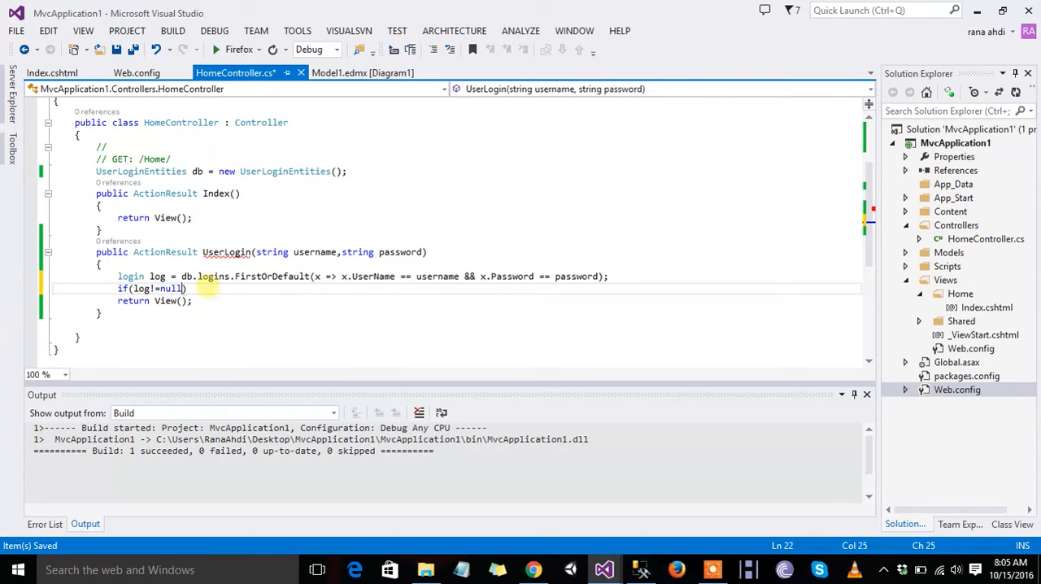
key("enter")
type("{")
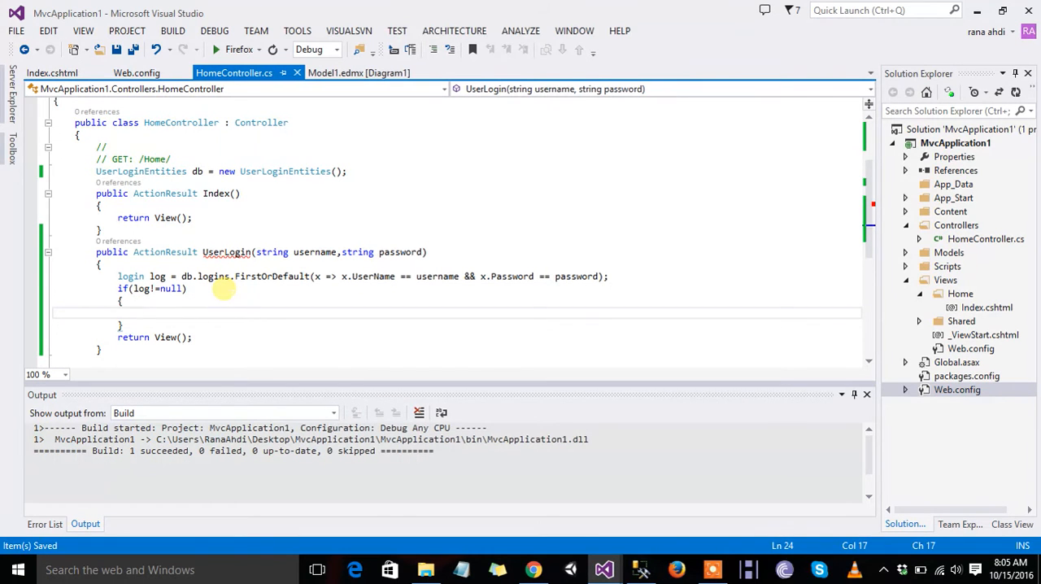
type("retr")
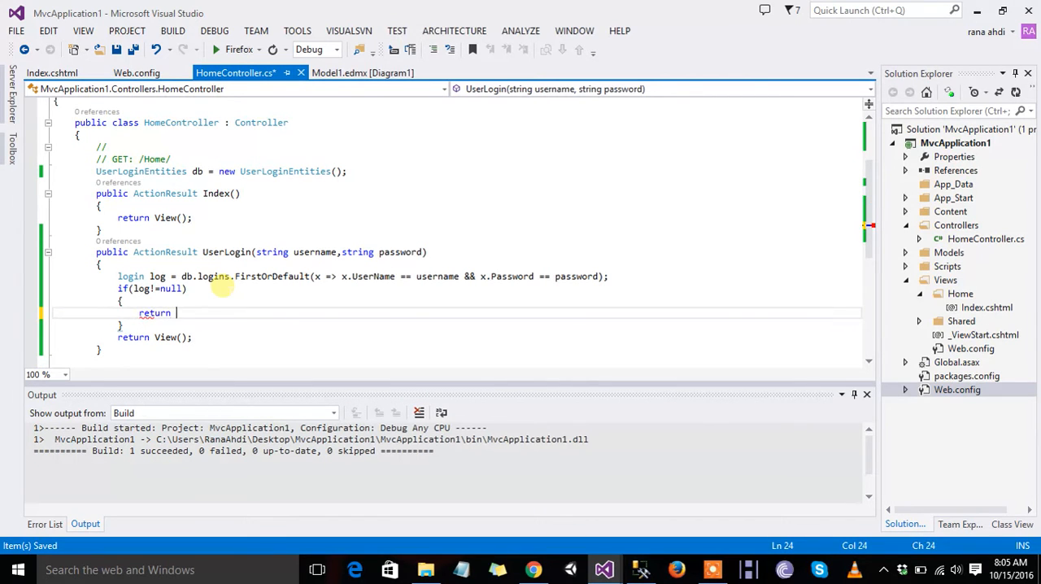
type("redi")
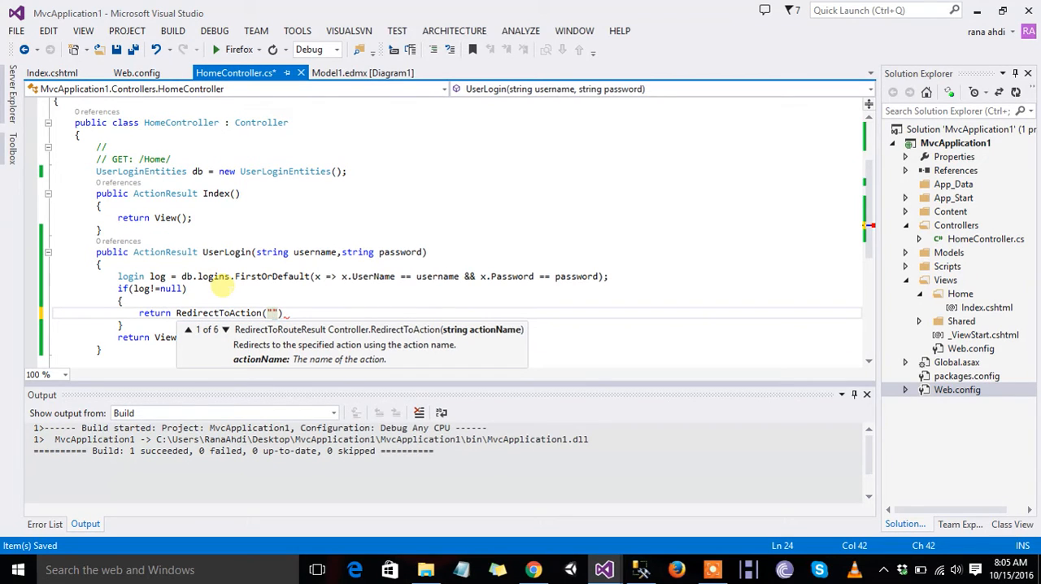
type("google")
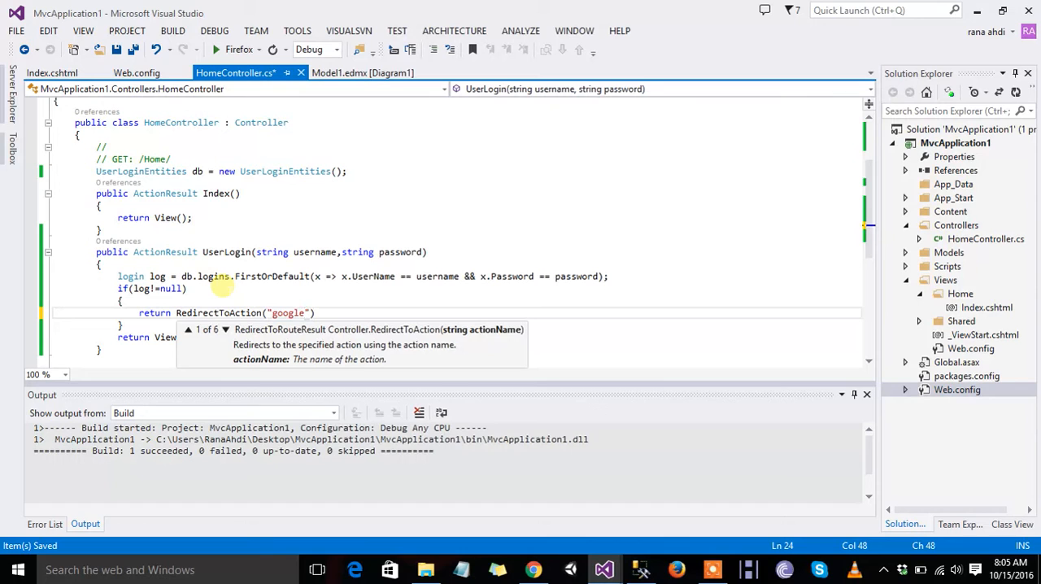
type(", \"Home")
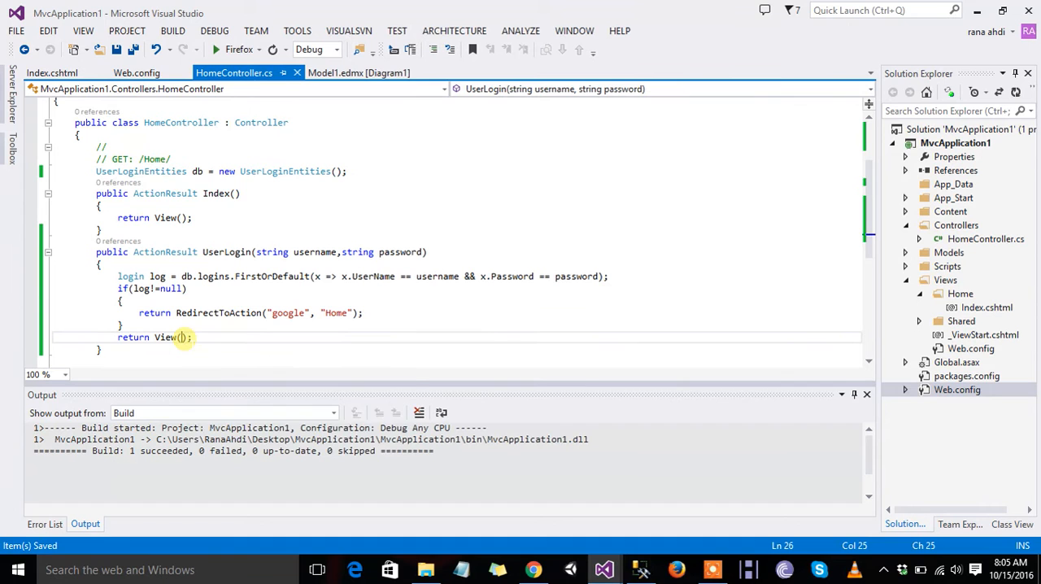
Replace the final 'return View(log)' with 'return RedirectToAction("Index", "Home")'.
type("log")
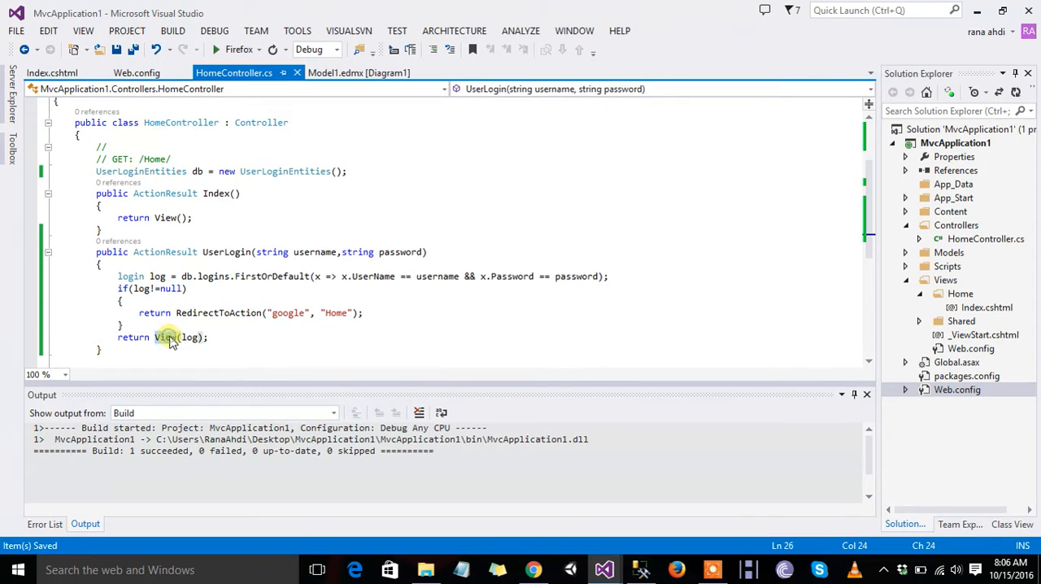
type("rdil")
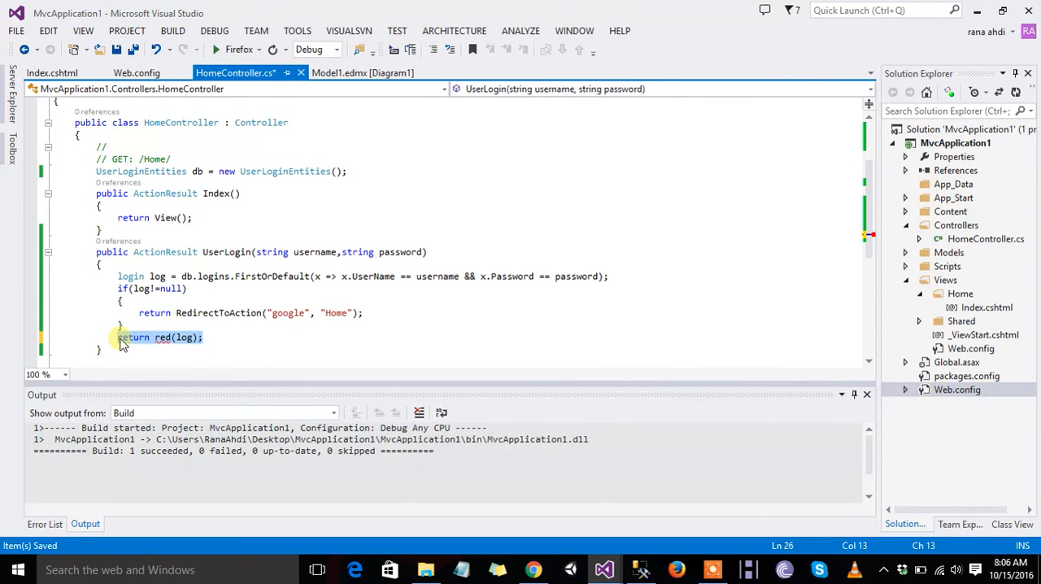
key("Delete")
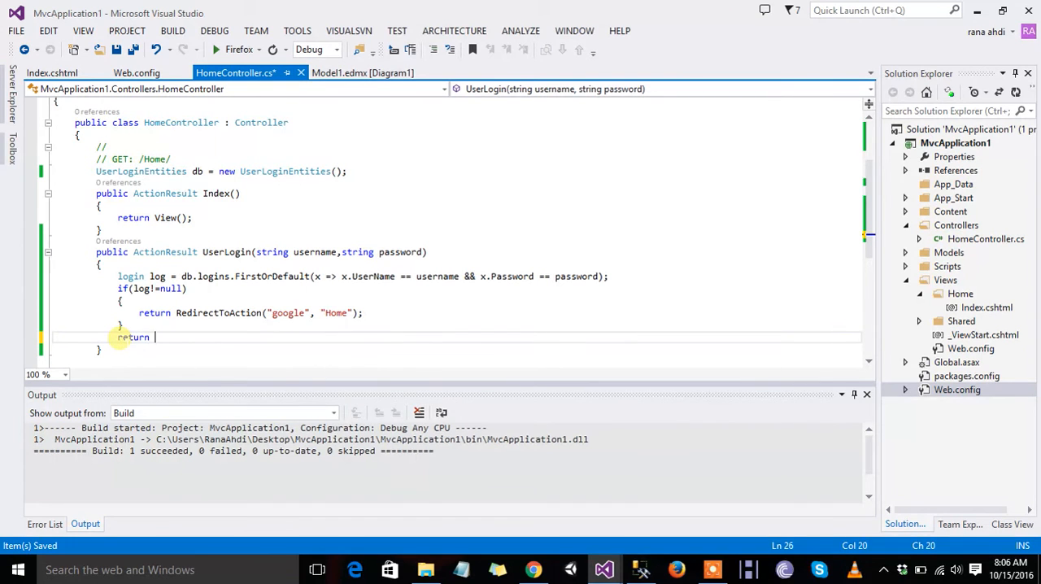
type("RedirectToAction")
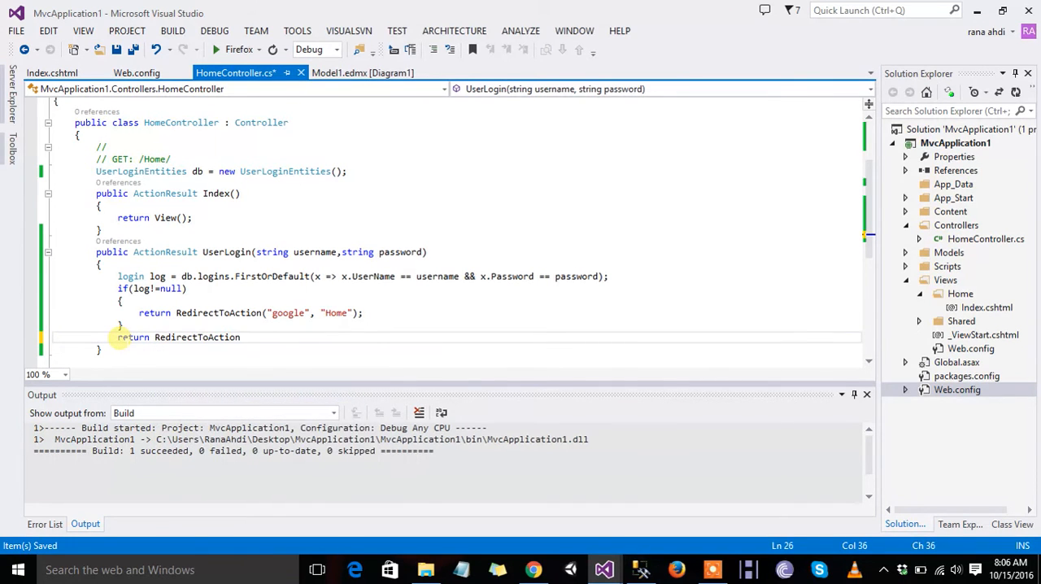
type("(\"I")
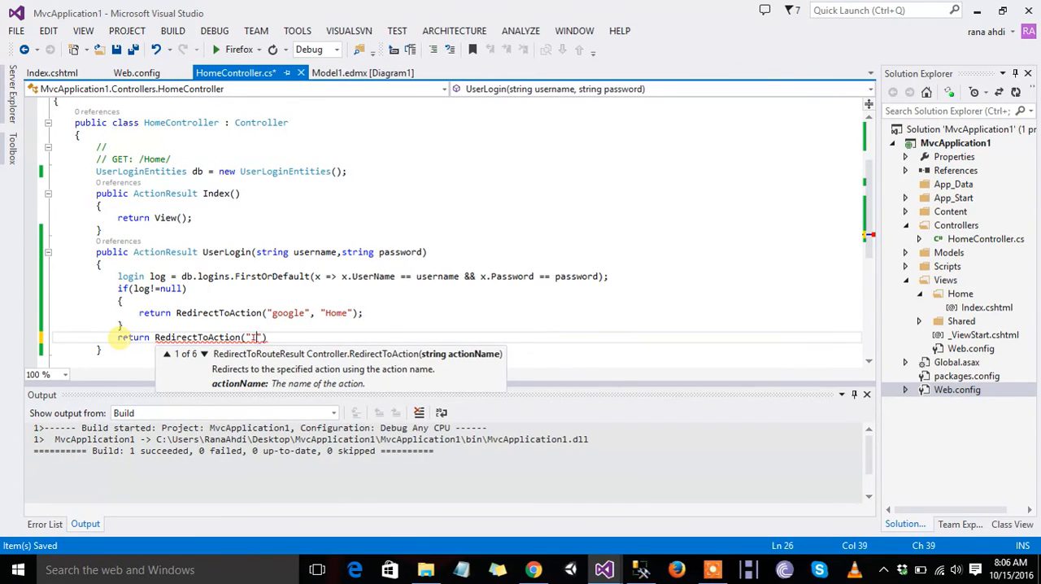
type("Index")
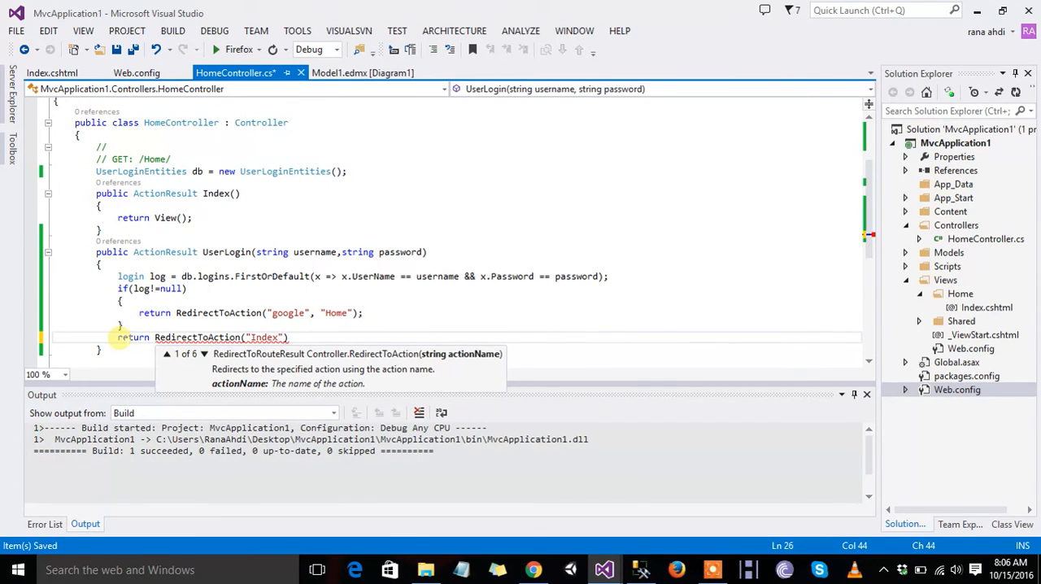
type(",\"H")
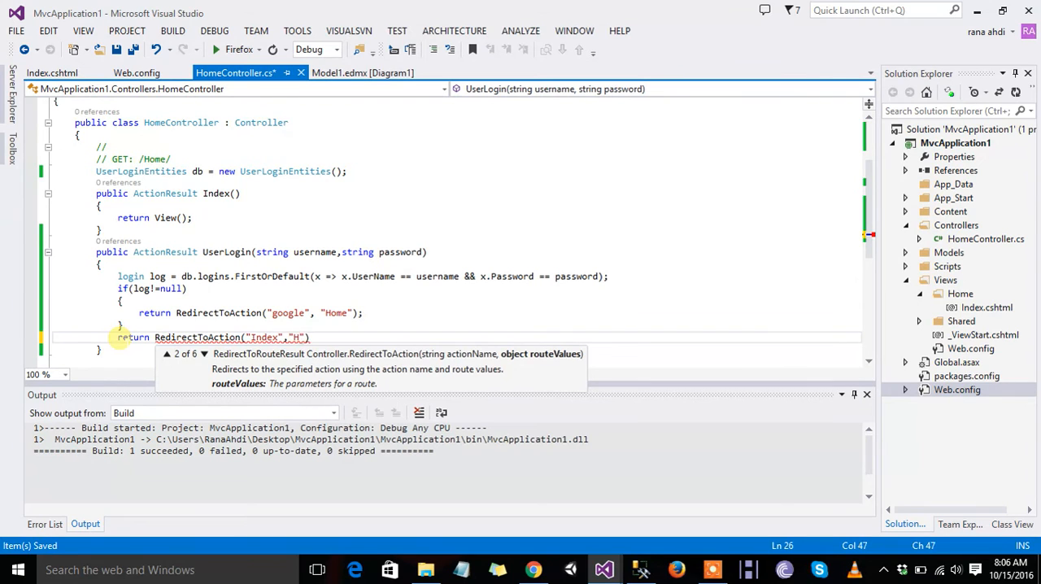
type("ome")
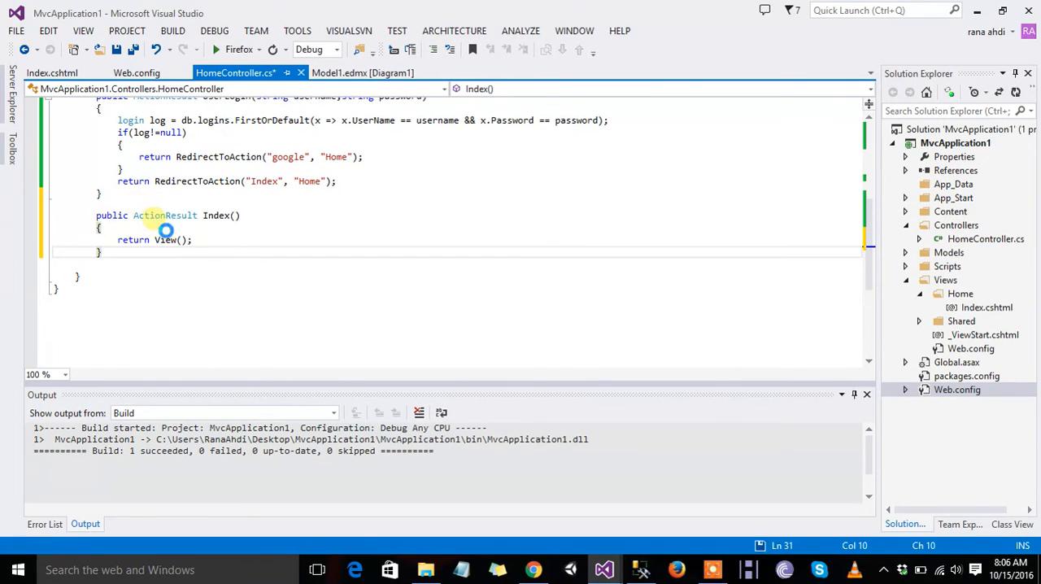
Add the google view, set its heading to 'google Home Page', and save it.
key("ctrl+s")
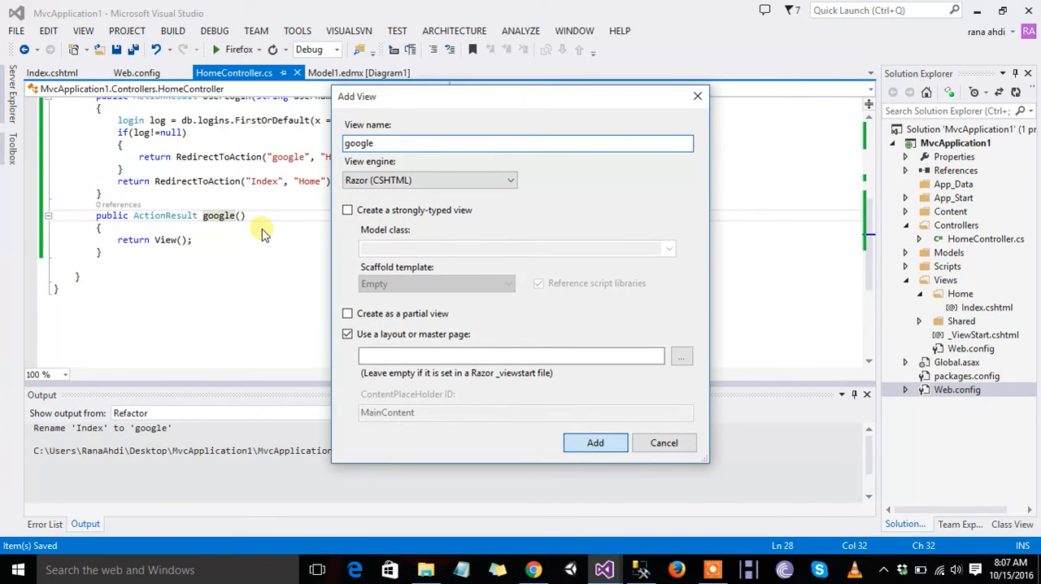
left_click(594, 443)
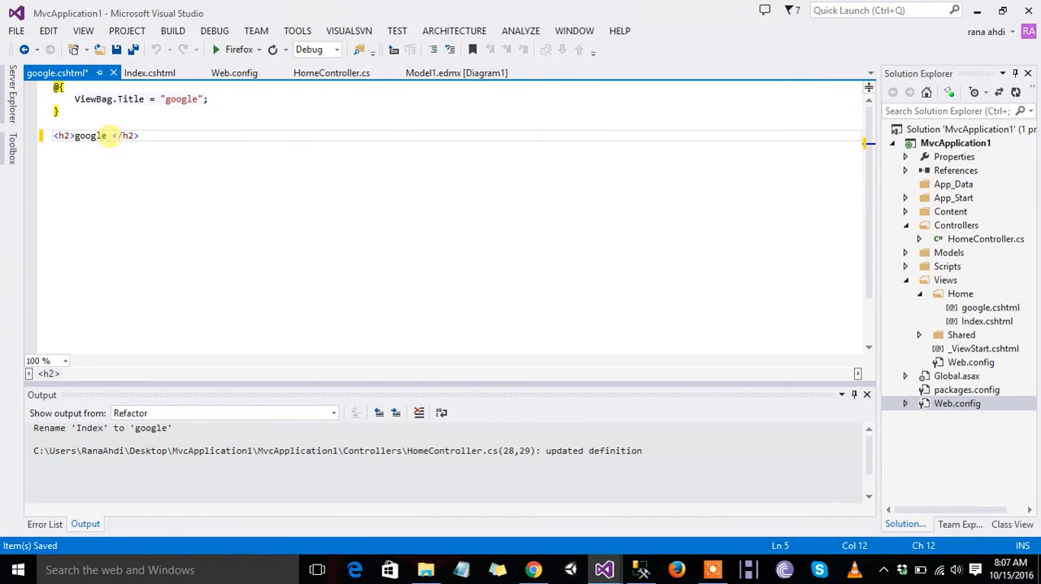
type("Home")
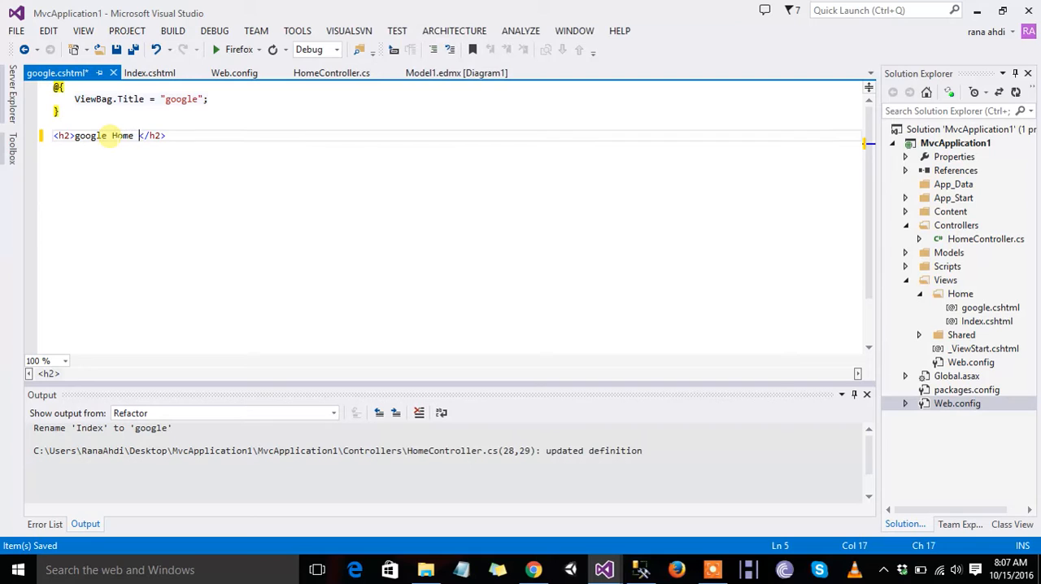
type("Page")
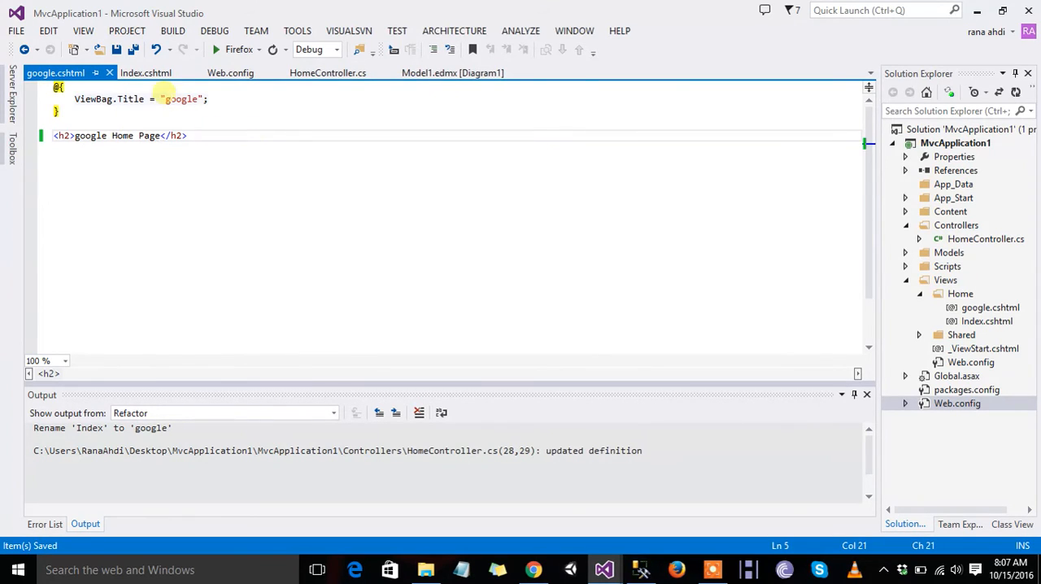
left_click(453, 72)
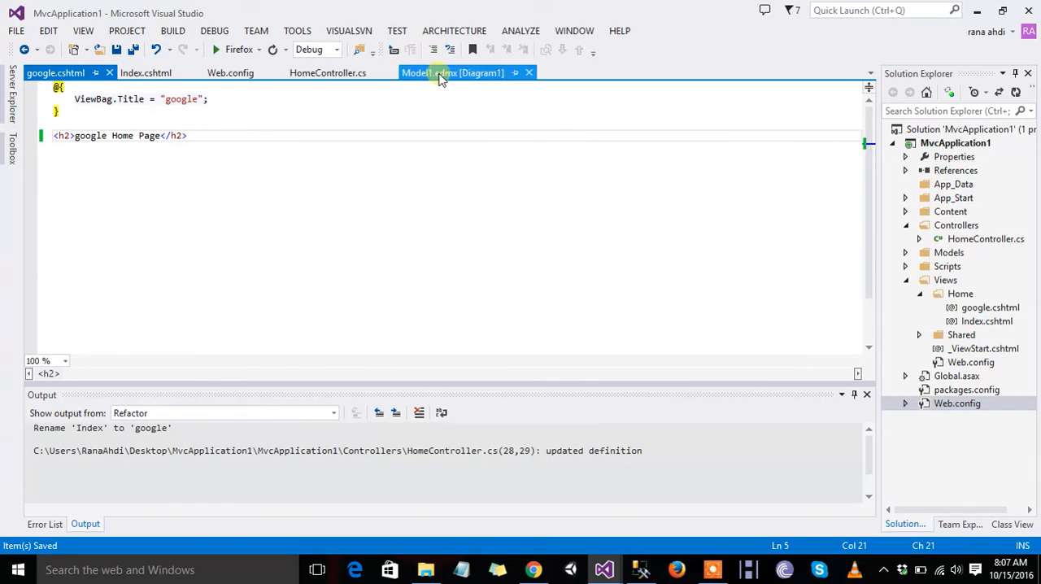
left_click(328, 73)
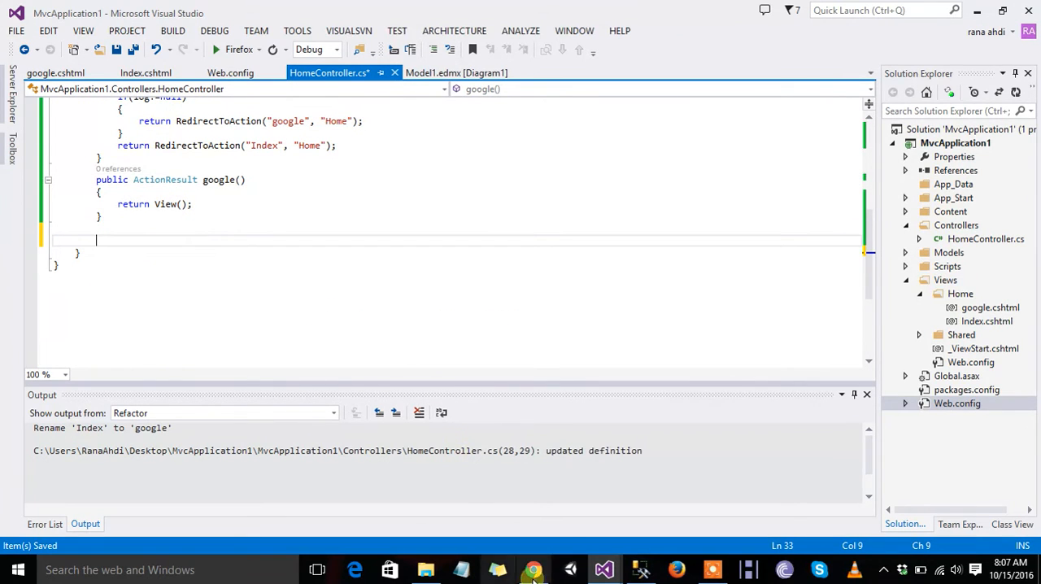
mouse_move(533, 570)
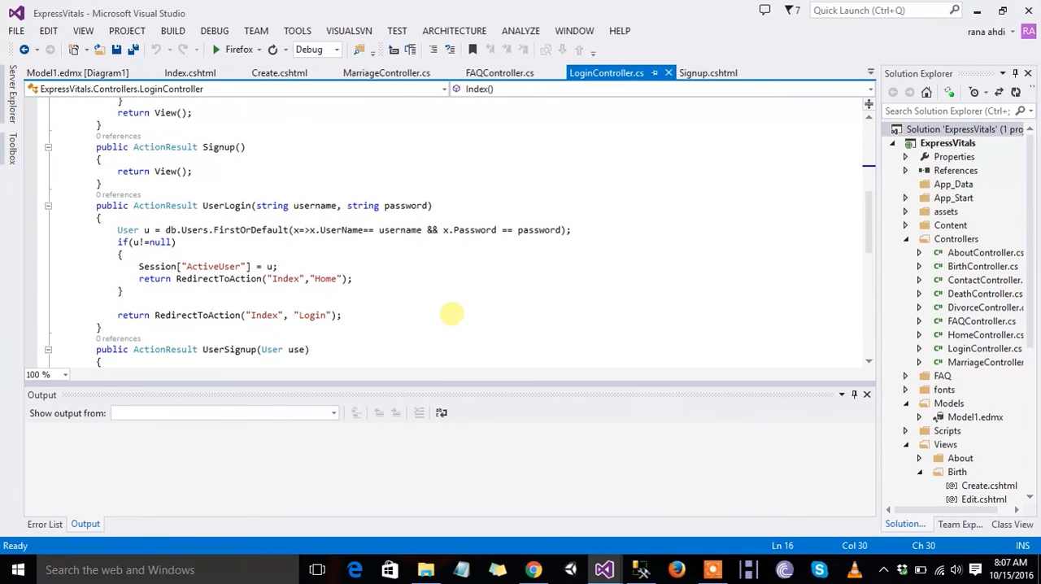
Copy UserSignup from ExpressVitals' LoginController.cs into MvcApplication1's HomeController.cs.
scroll("down", 3)
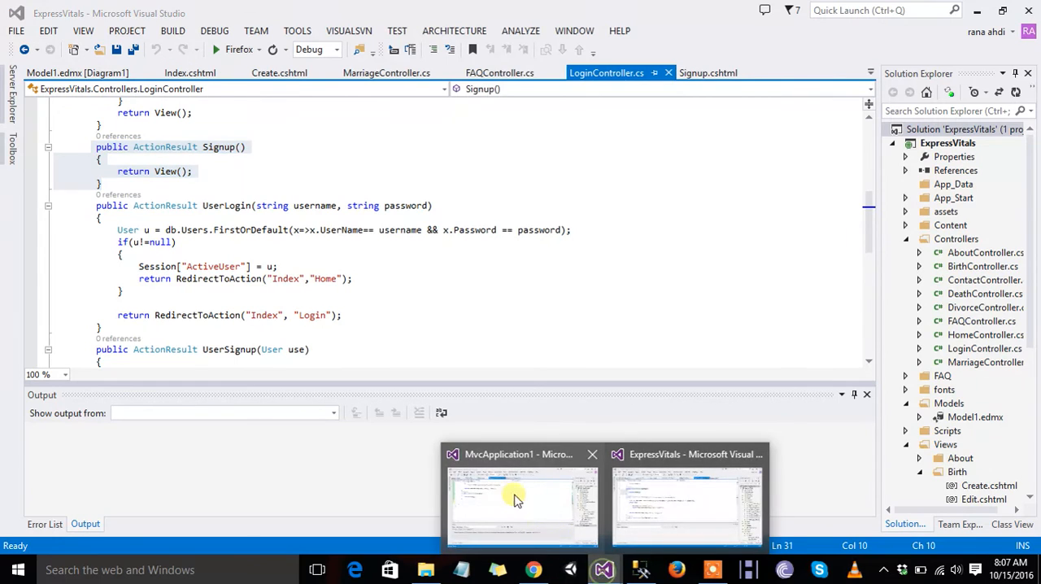
left_click(521, 500)
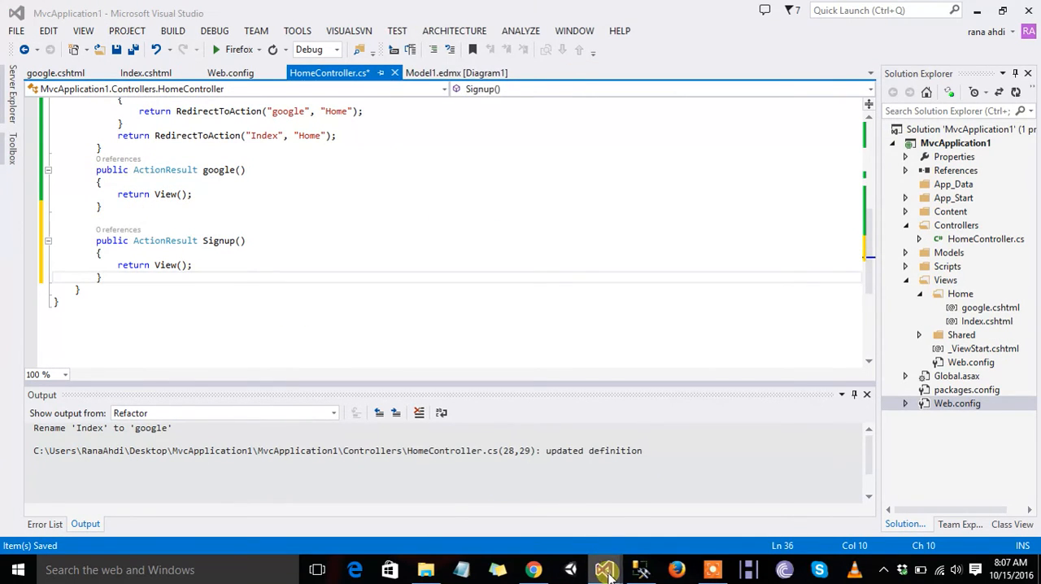
left_click(606, 570)
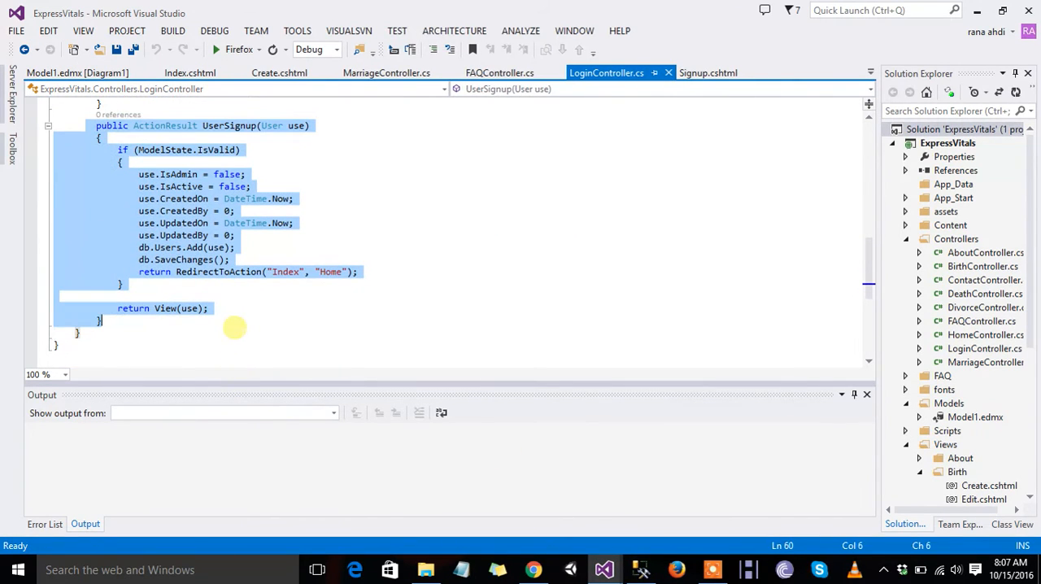
left_click(208, 308)
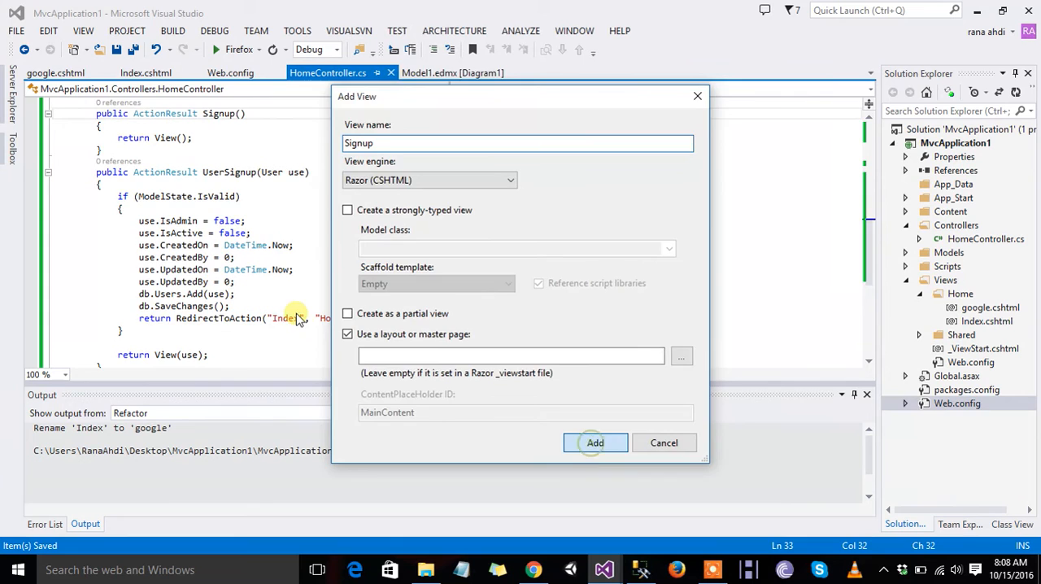
Add a Razor view named Signup for the Signup action under Views/Home.
left_click(594, 442)
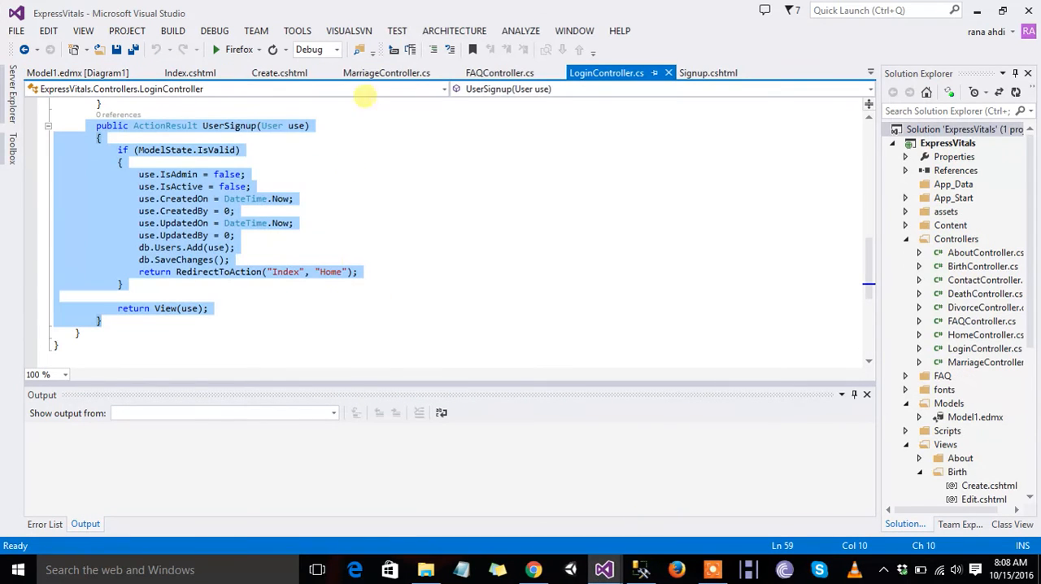
right_click(221, 143)
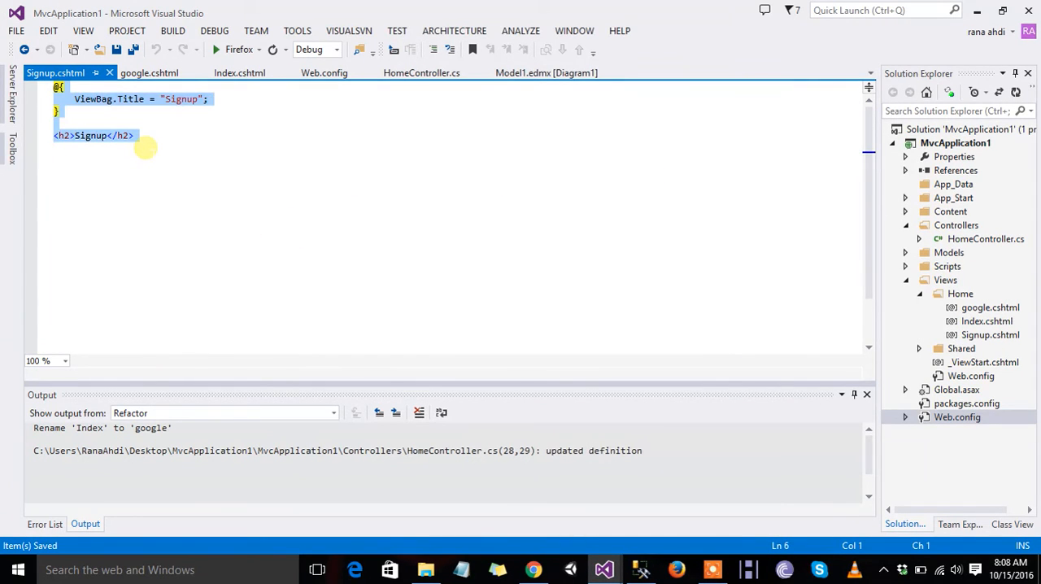
scroll("down", 3)
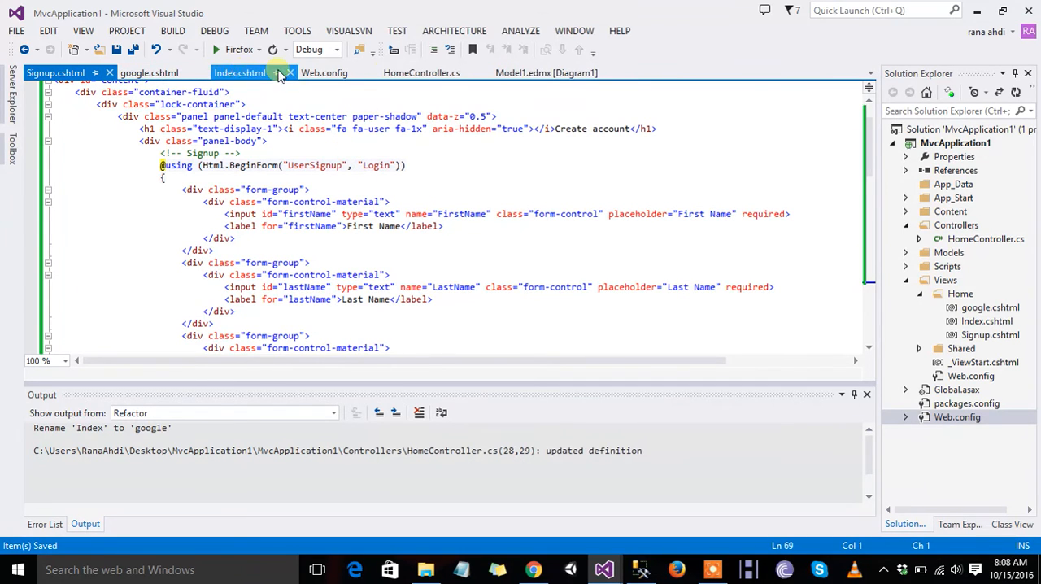
Delete the IsAdmin through UpdatedBy assignments and the old db.login.Add line from UserSignup.
left_click(422, 72)
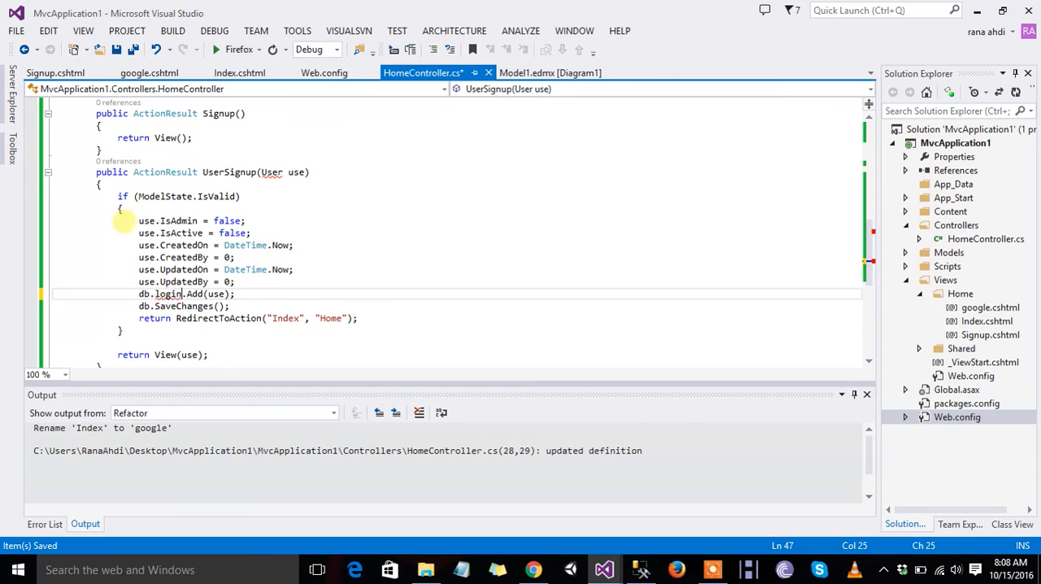
left_click_drag(122, 220, 260, 282)
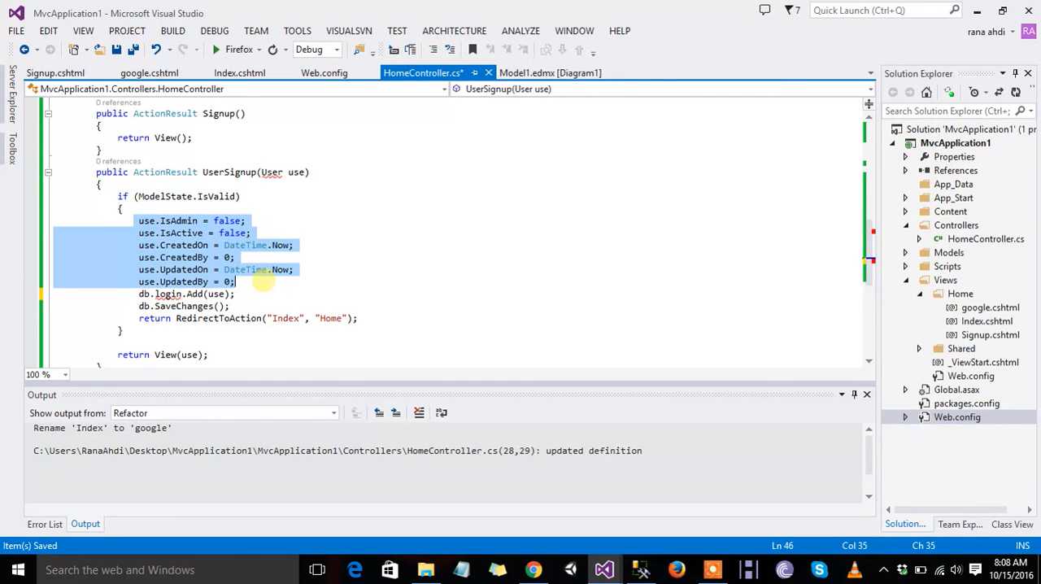
key("Delete")
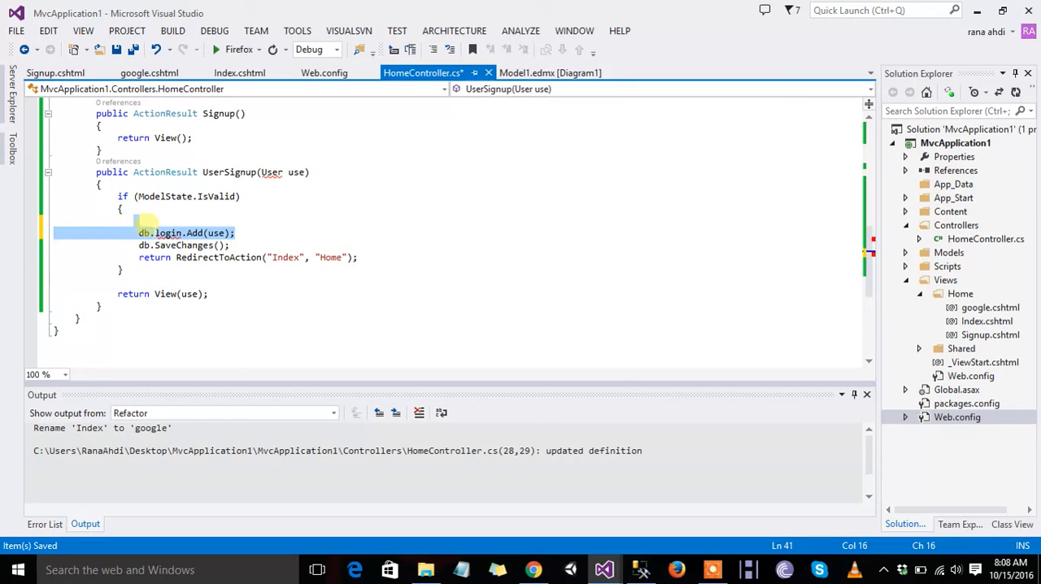
key("Delete")
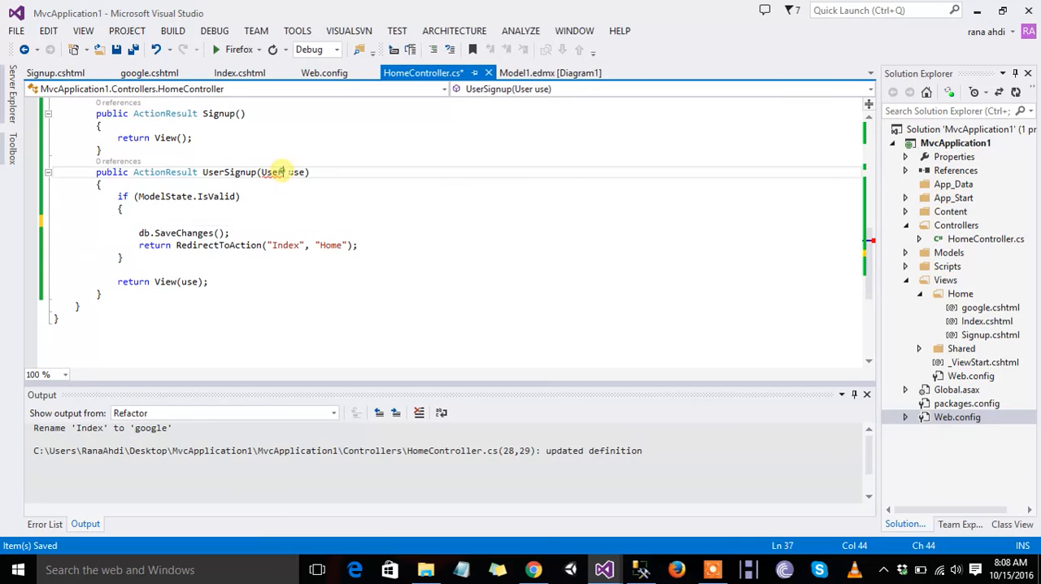
Make UserSignup take a login parameter, call db.logins.Add(use), and build the solution.
type("logins.")
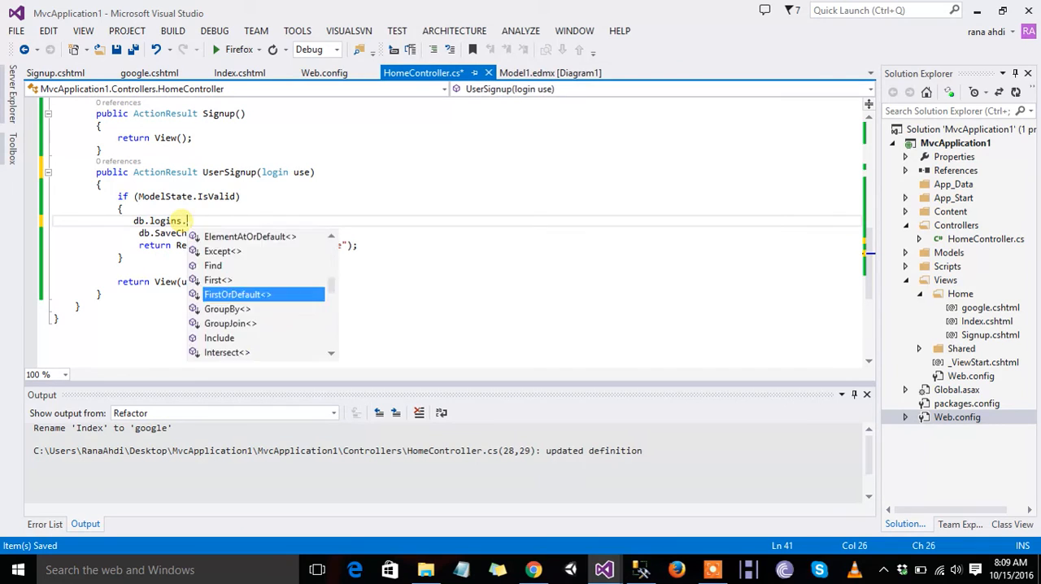
type("Add(use);")
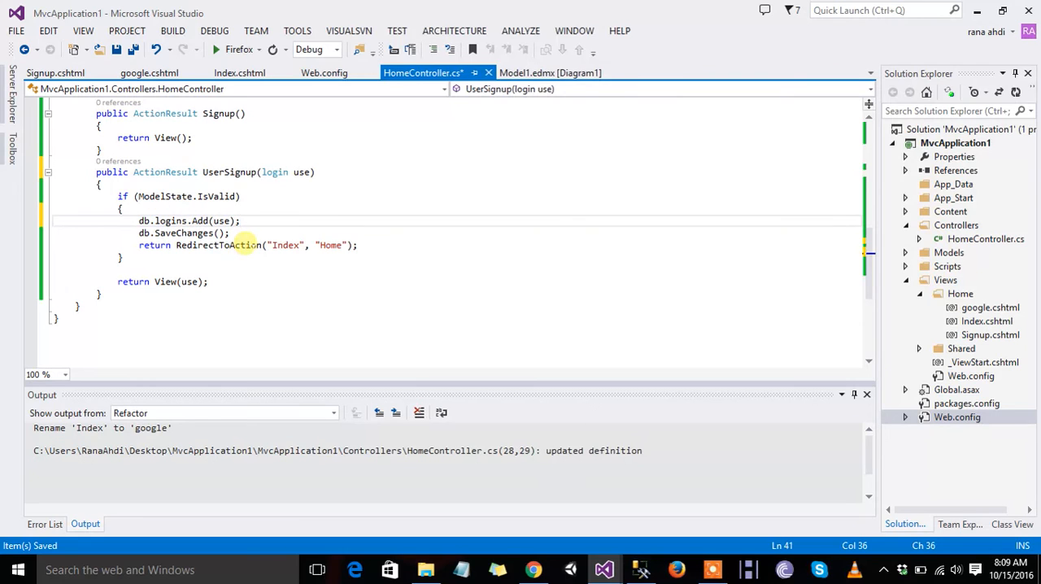
double_click(285, 245)
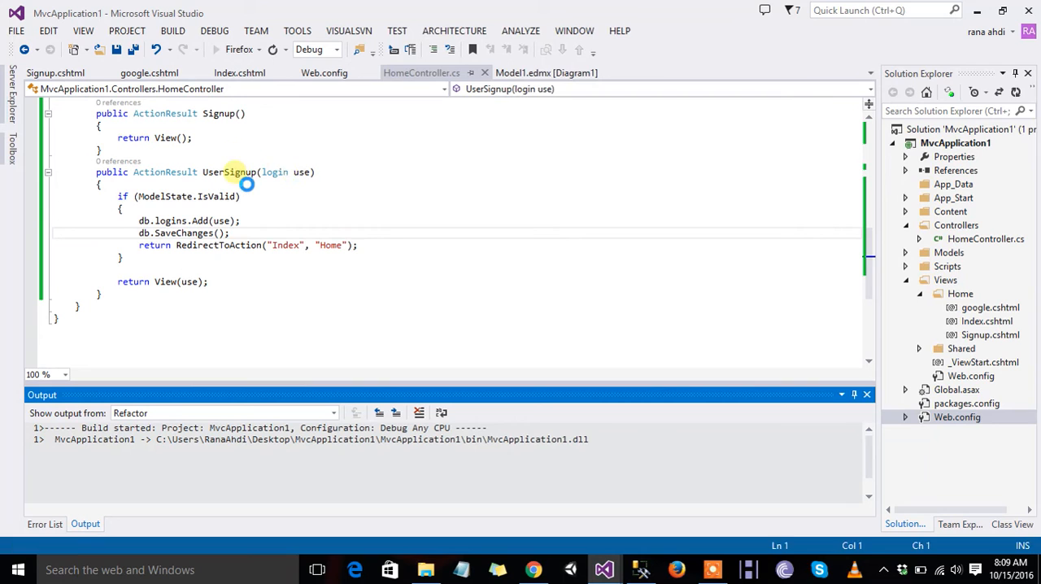
Start debugging MvcApplication1 in Firefox so the Index page loads at localhost.
left_click(238, 172)
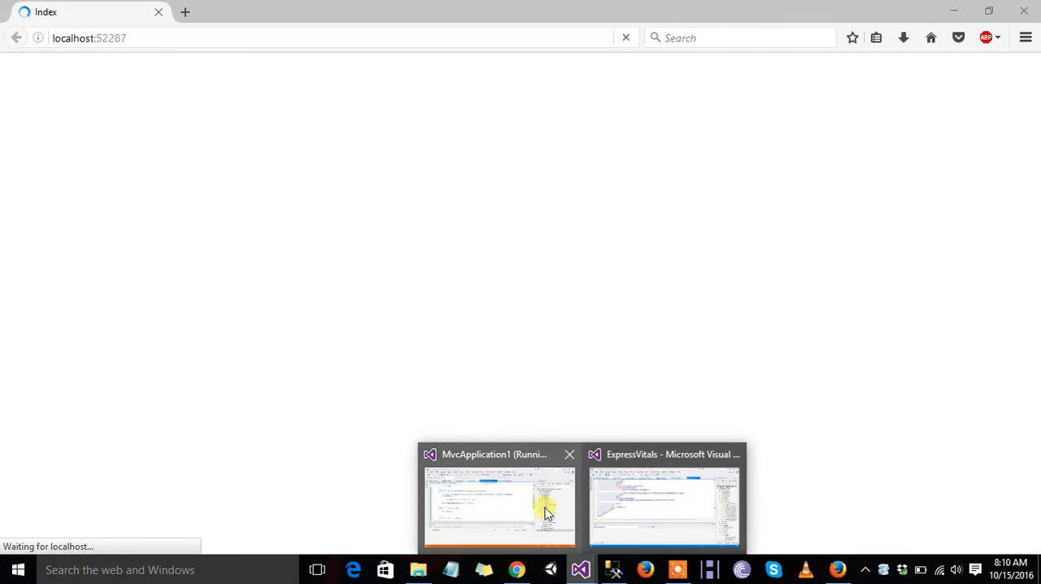
Return to Visual Studio and look over the google and UserSignup actions in HomeController.
left_click(497, 505)
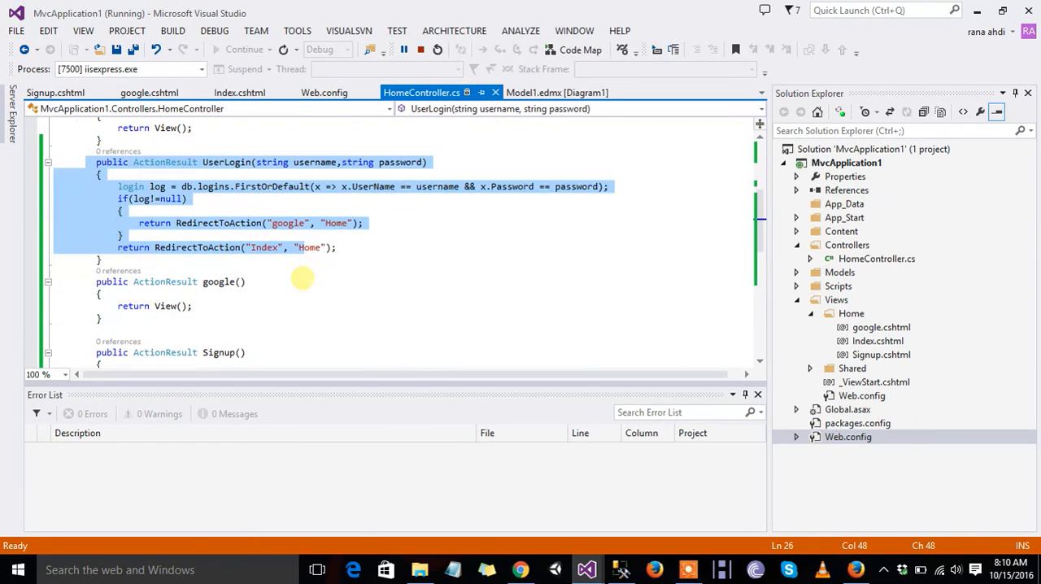
double_click(219, 282)
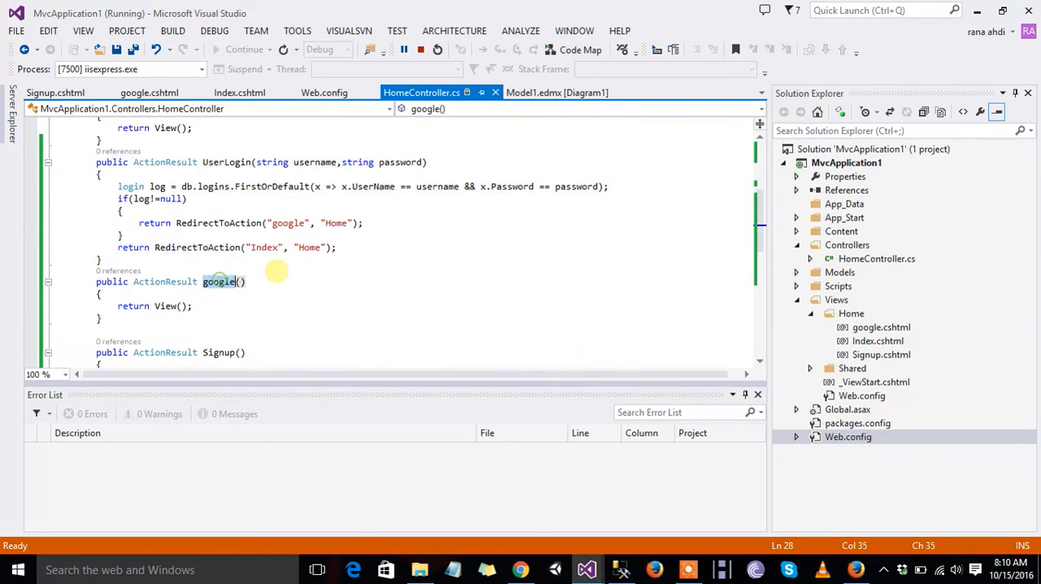
scroll("down", 3)
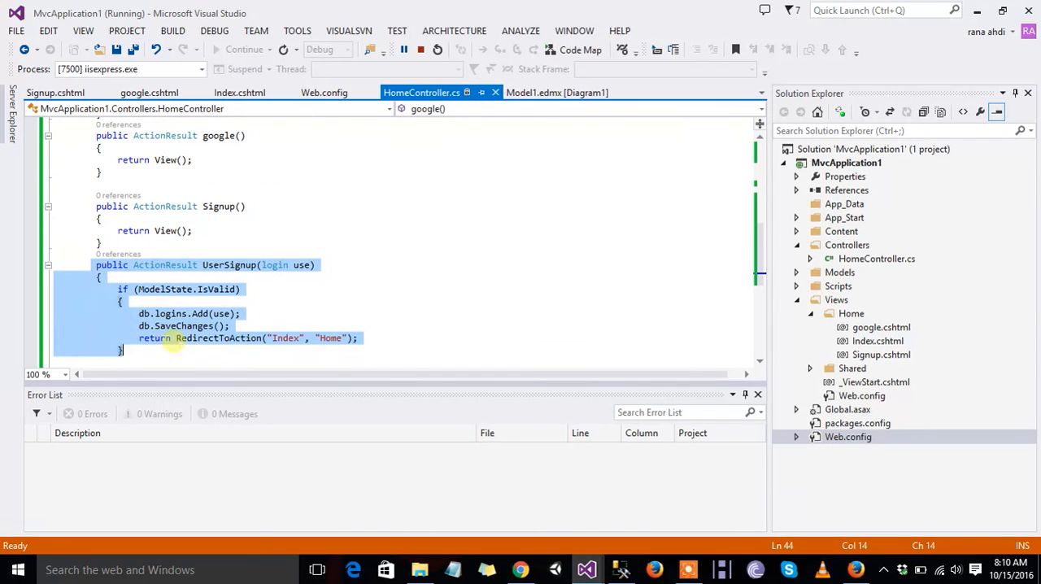
left_click(201, 313)
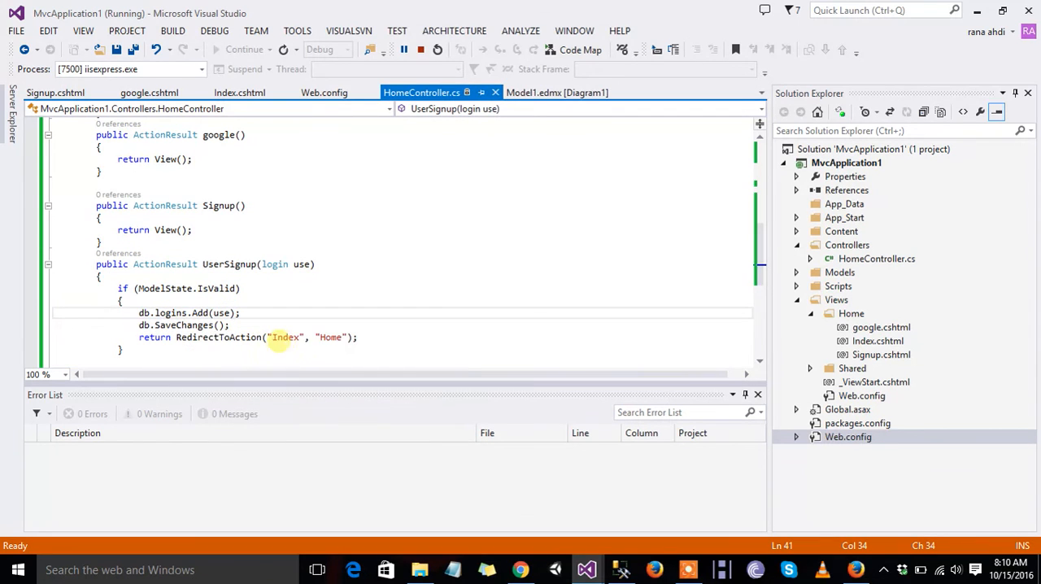
mouse_move(326, 317)
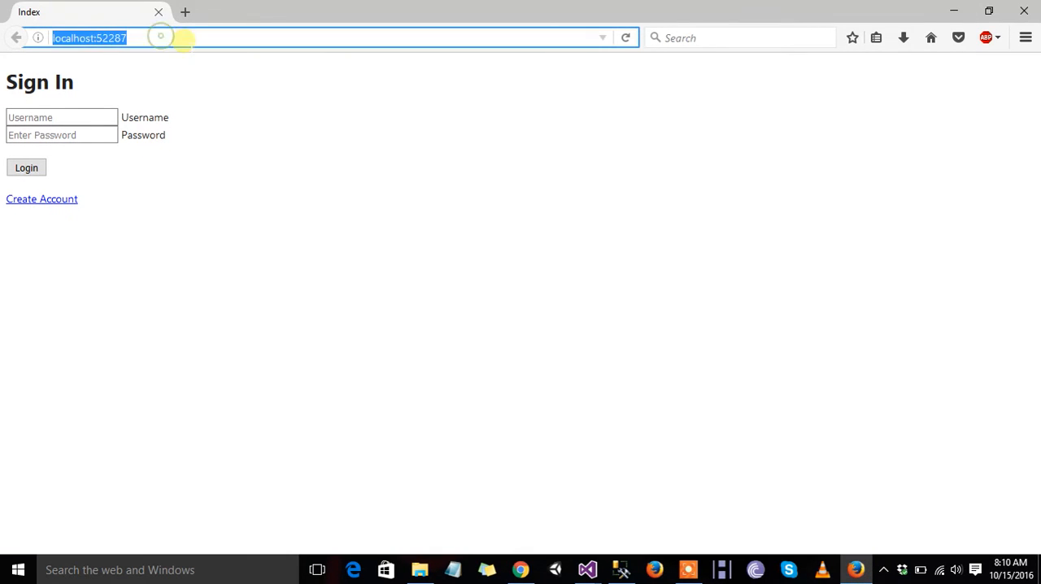
Navigate Firefox to localhost:52287/Home/Signup.
type("/H")
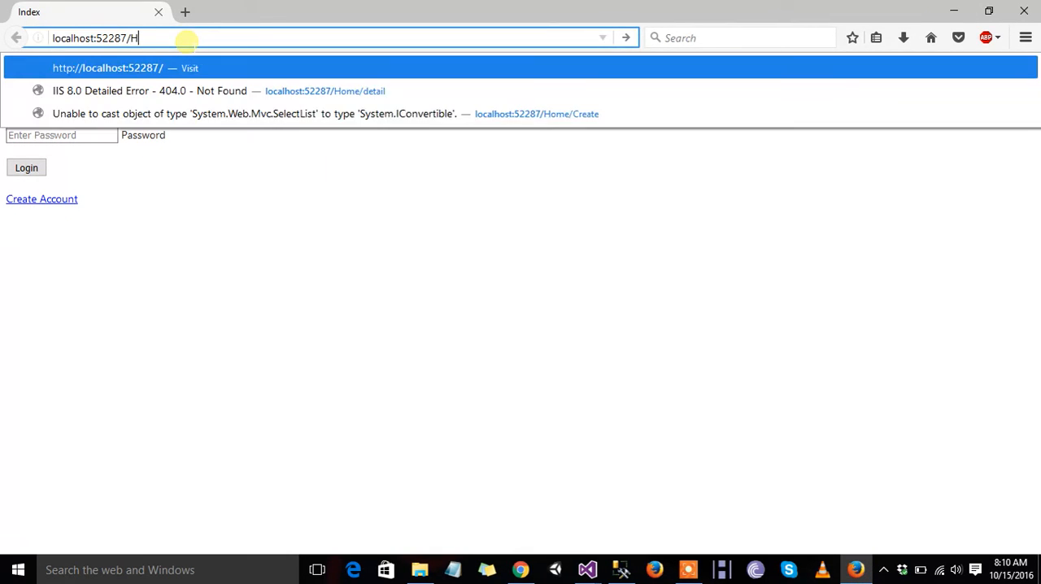
type("ome/")
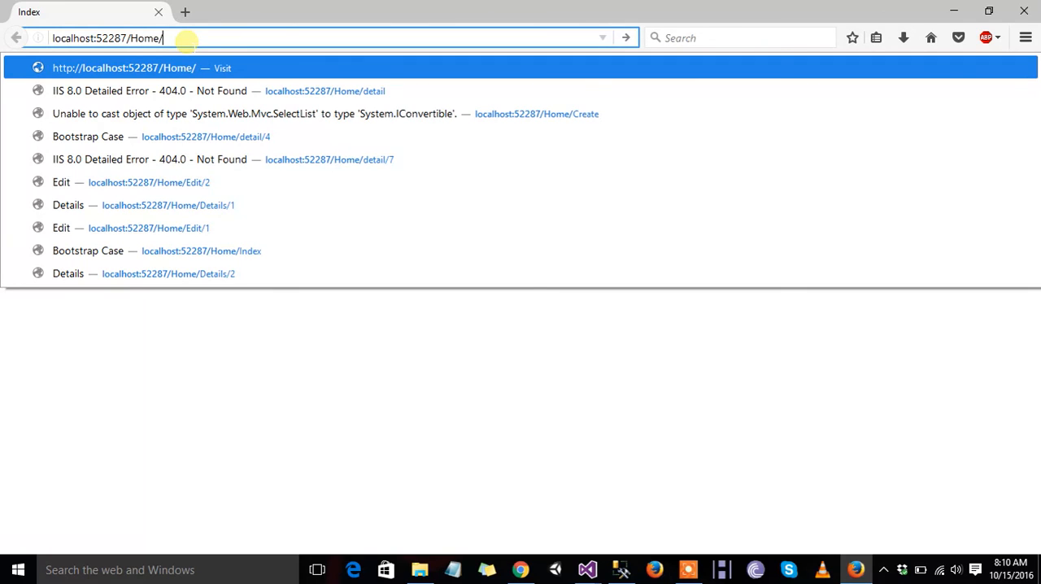
type("Signup")
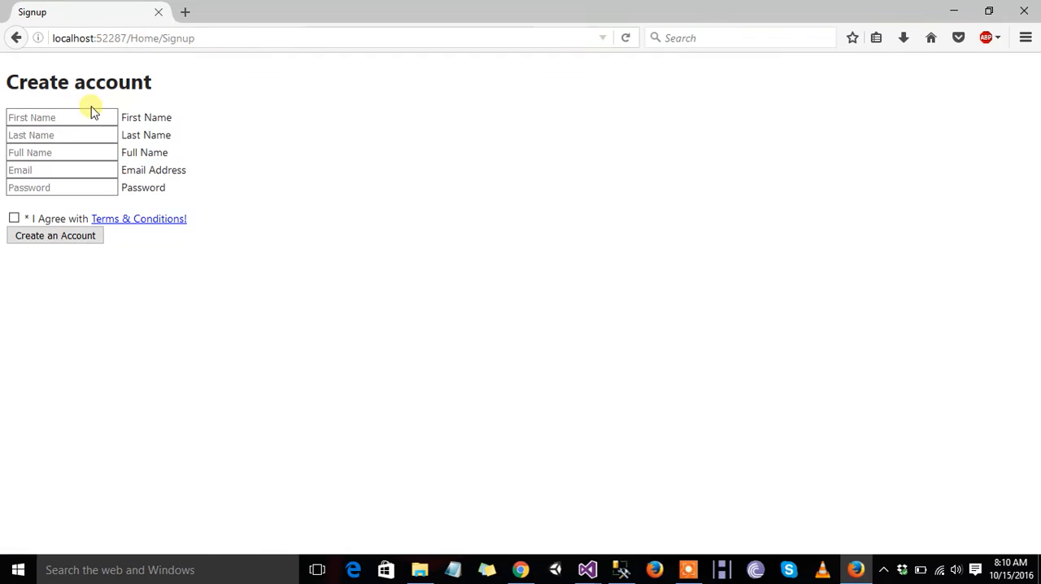
Fill the Create account form's first, last and full name fields ('ali', 'mur', 'al').
left_click(61, 117)
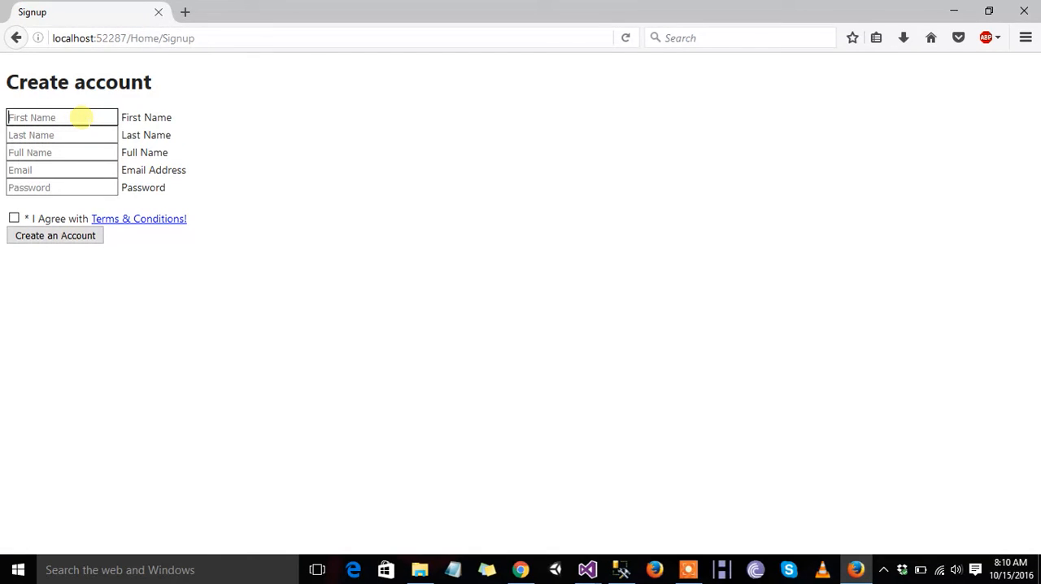
type("ali")
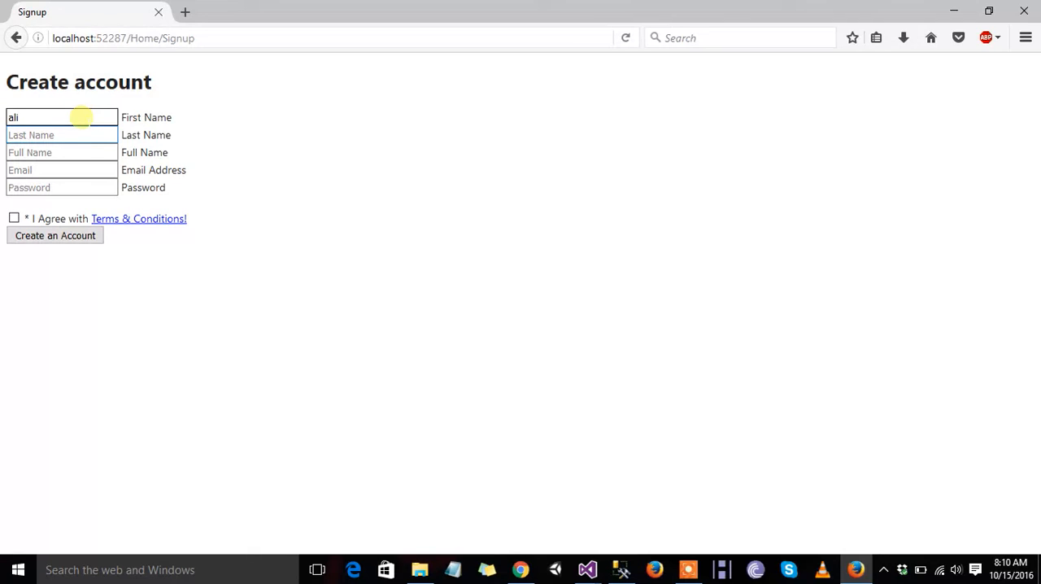
type("murtaz")
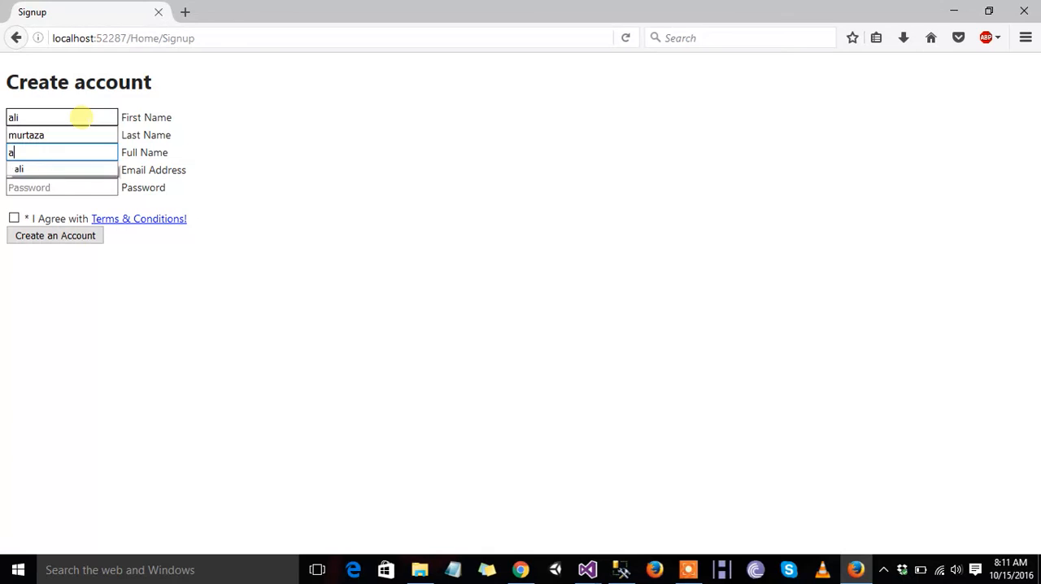
type("al")
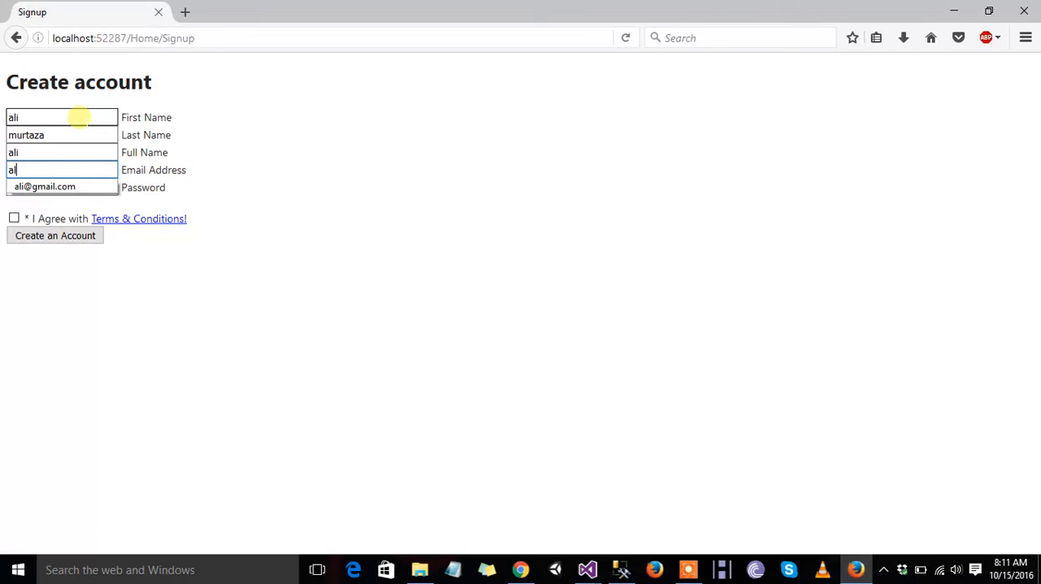